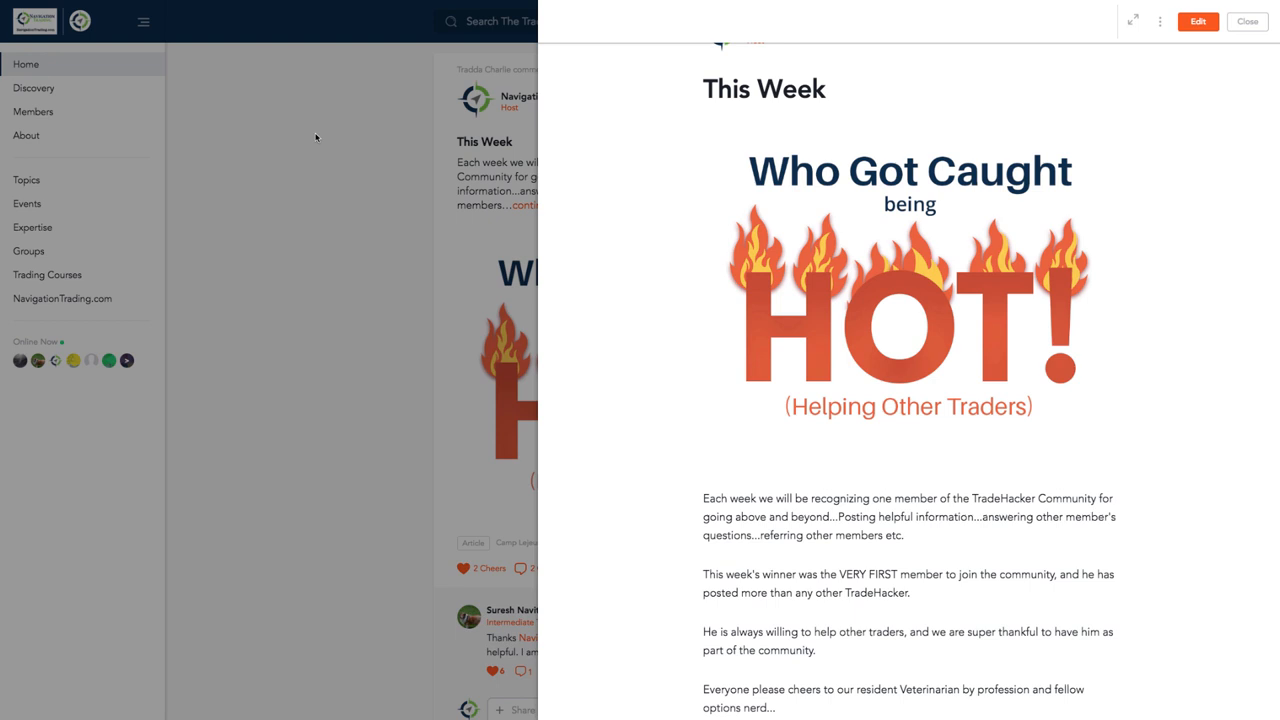
{"action": "mouse_move", "coordinate": [1066, 534]}
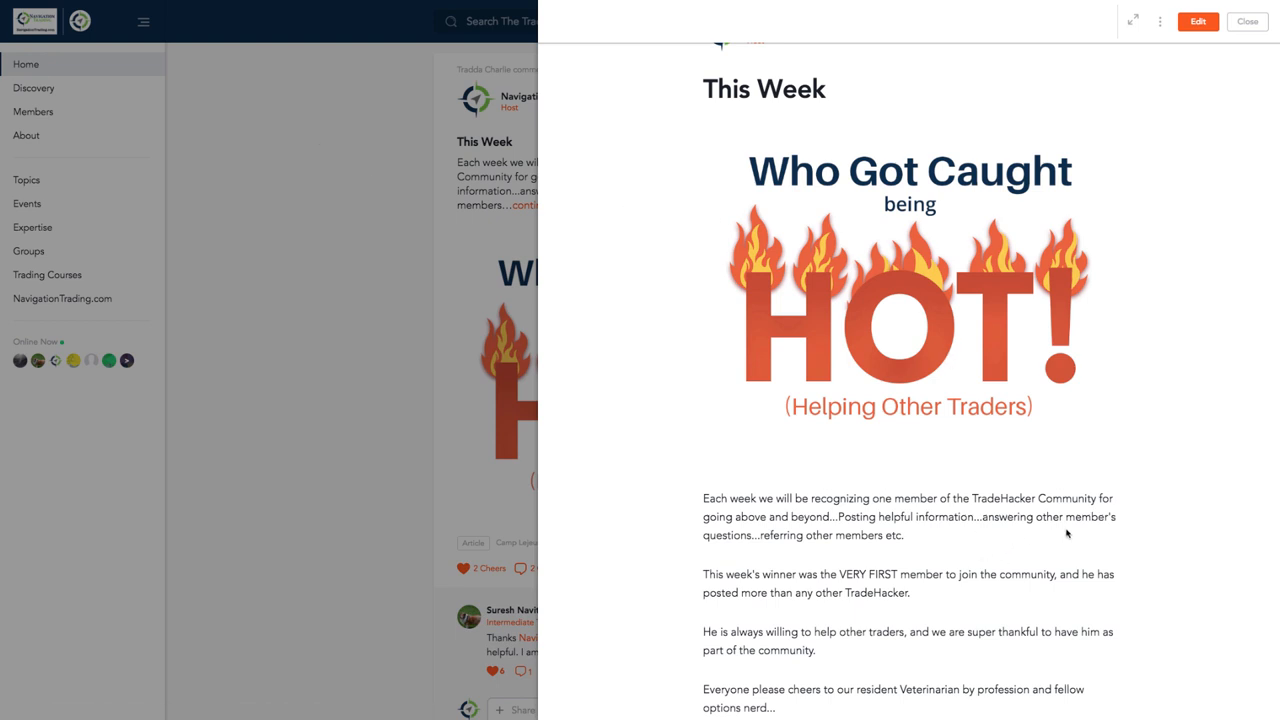
{"action": "mouse_move", "coordinate": [888, 530]}
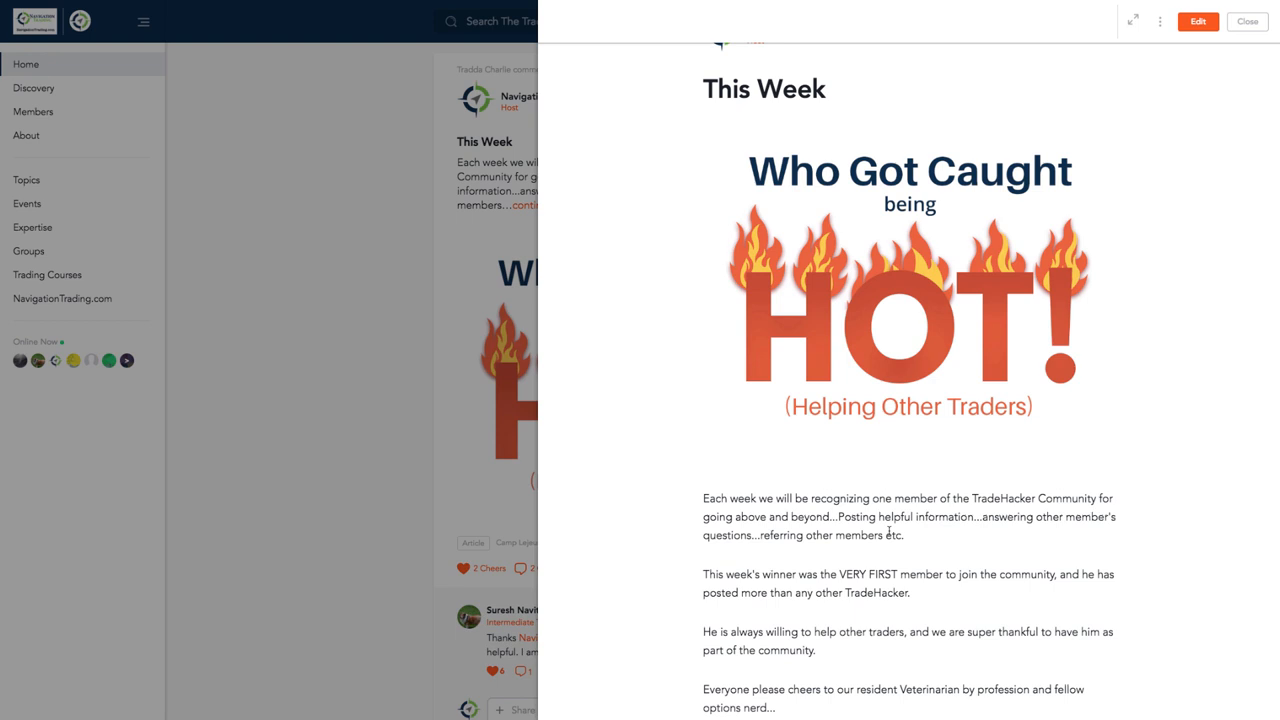
{"action": "mouse_move", "coordinate": [821, 488]}
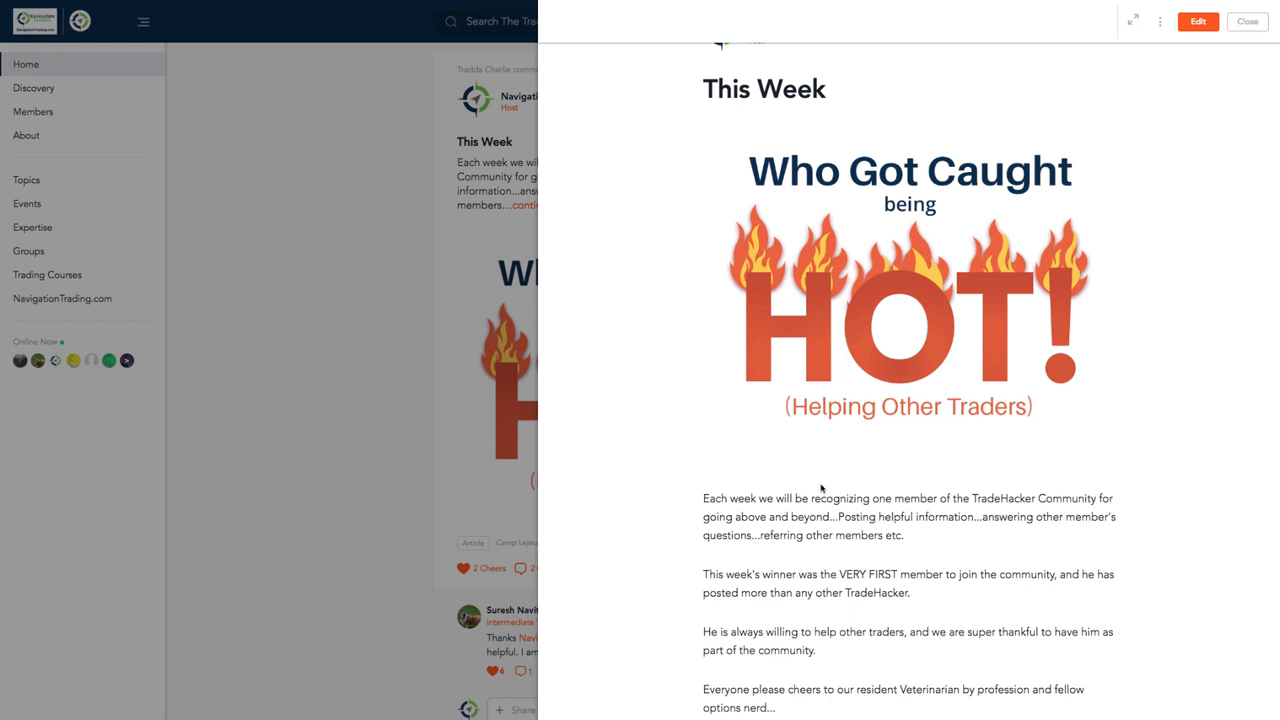
Scroll down to the closing shout-out and author details of the This Week post.
{"action": "scroll", "scroll_direction": "down", "scroll_amount": 3}
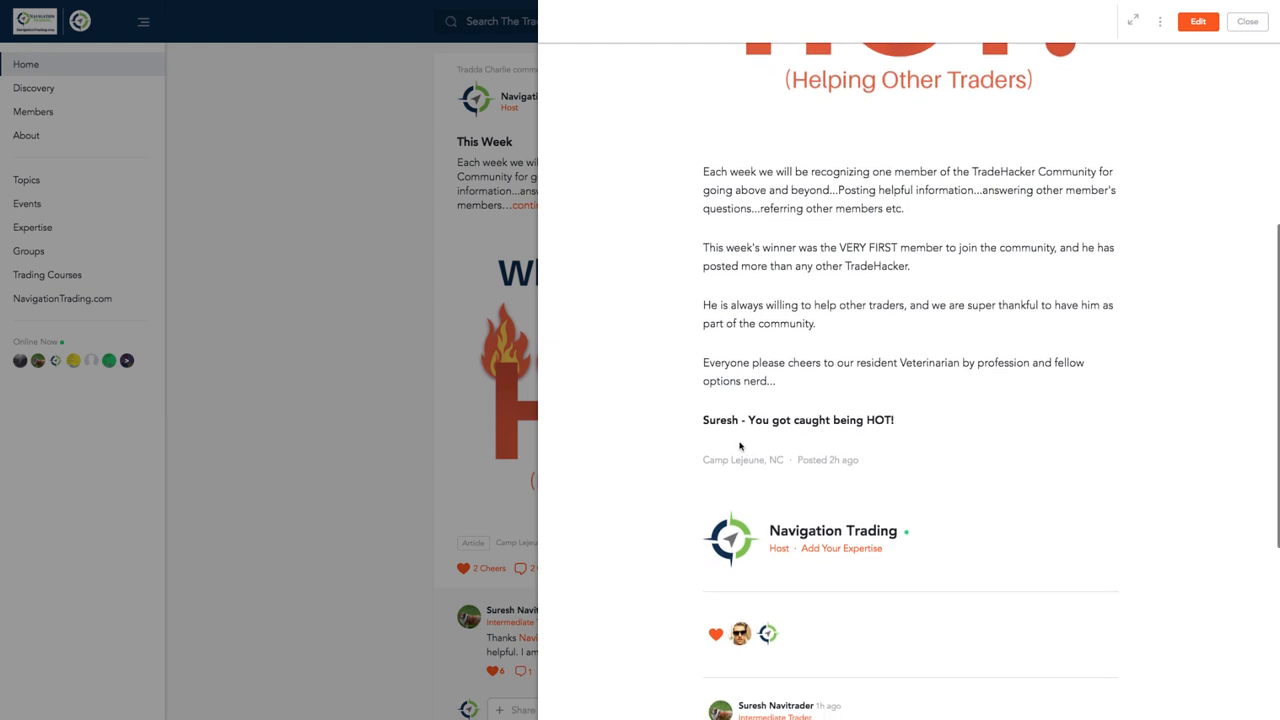
{"action": "mouse_move", "coordinate": [705, 419]}
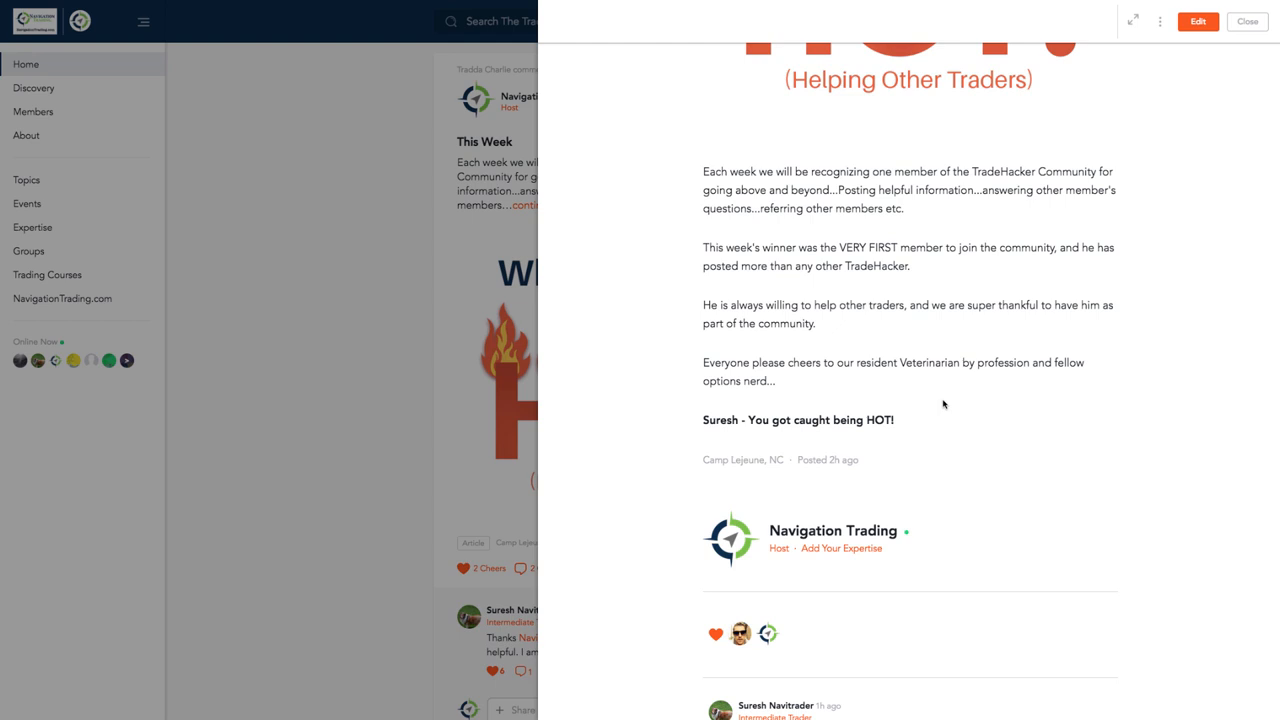
{"action": "mouse_move", "coordinate": [388, 212]}
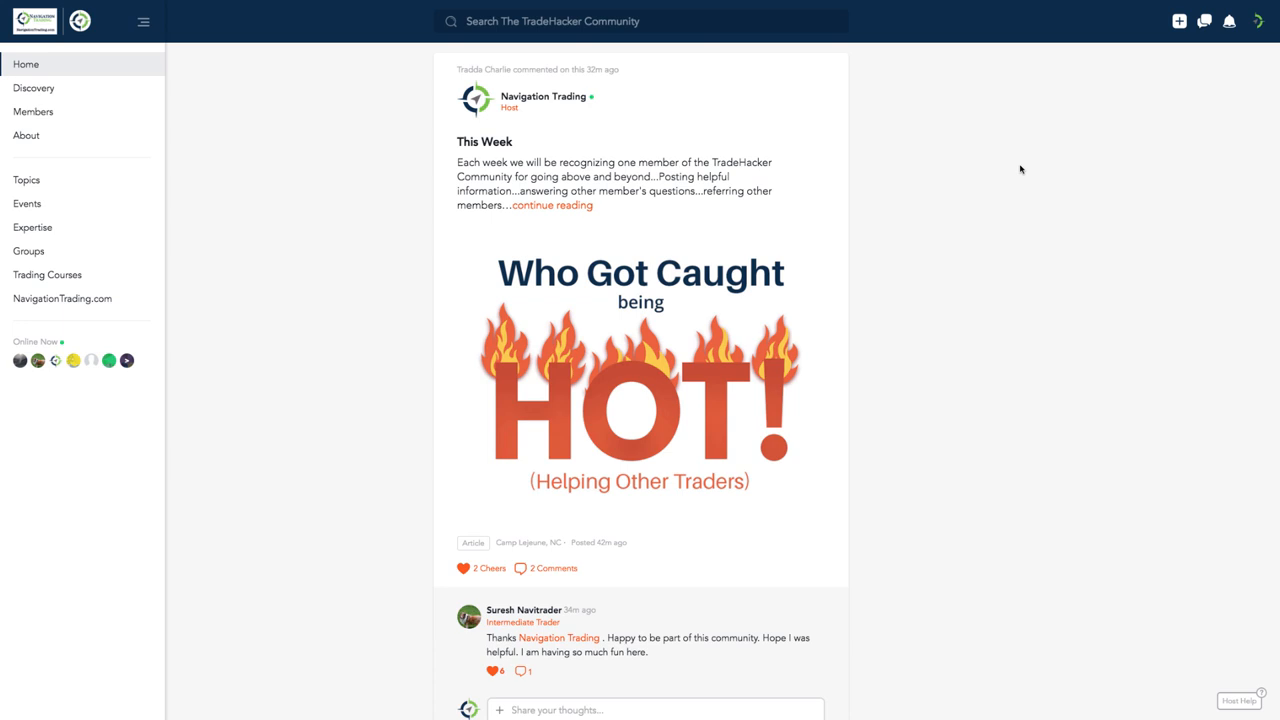
{"action": "mouse_move", "coordinate": [607, 123]}
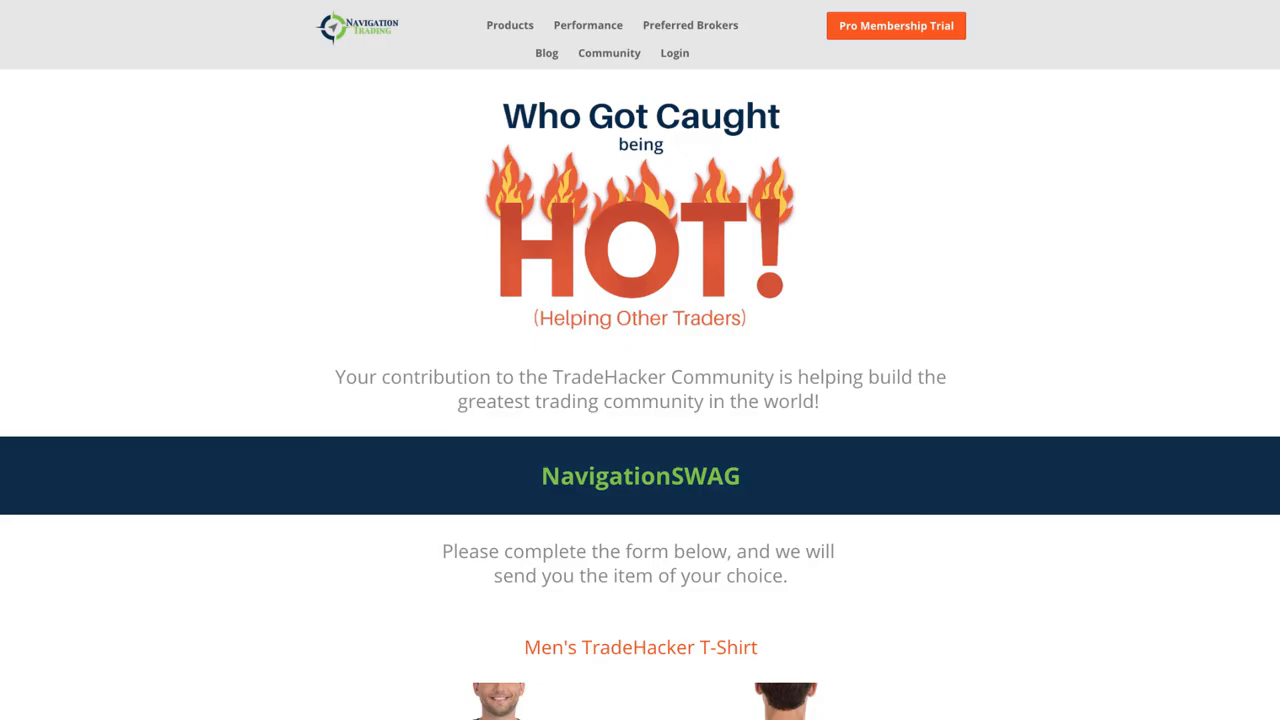
Scroll down the NavigationSWAG page to the TradeHacker T-shirt choices, then back up.
{"action": "scroll", "scroll_direction": "down", "scroll_amount": 3}
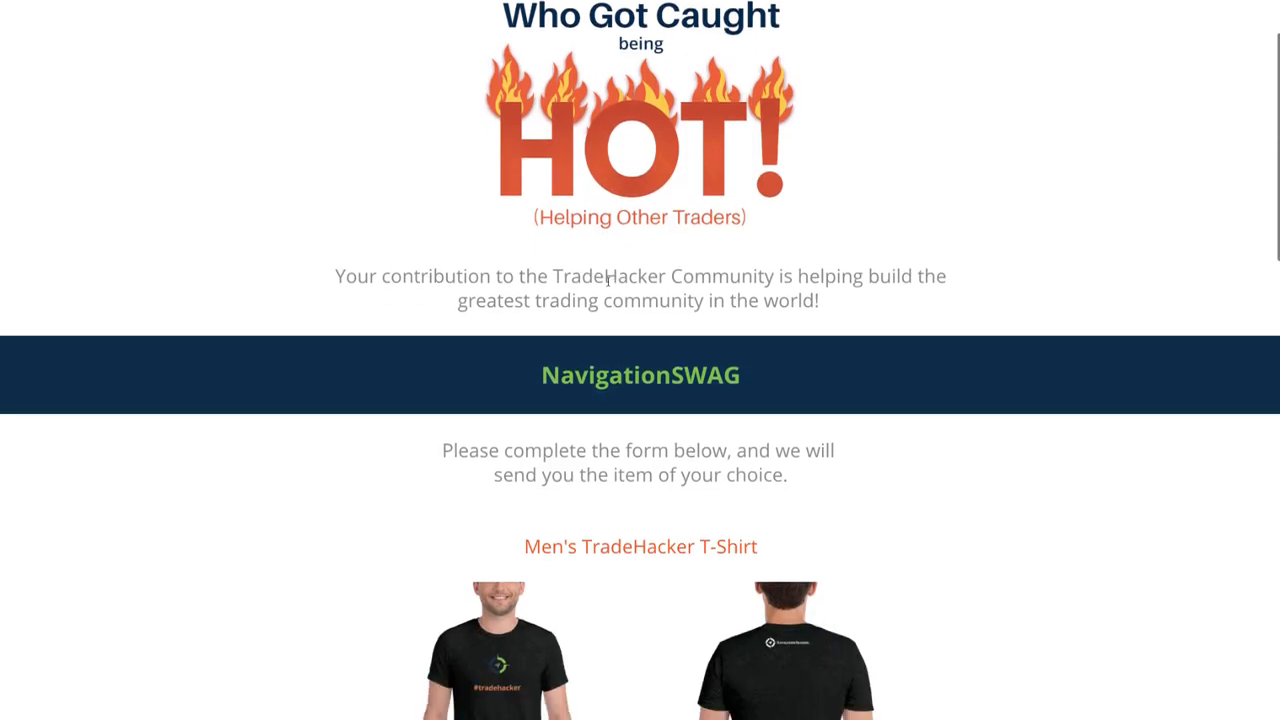
{"action": "scroll", "scroll_direction": "down", "scroll_amount": 3}
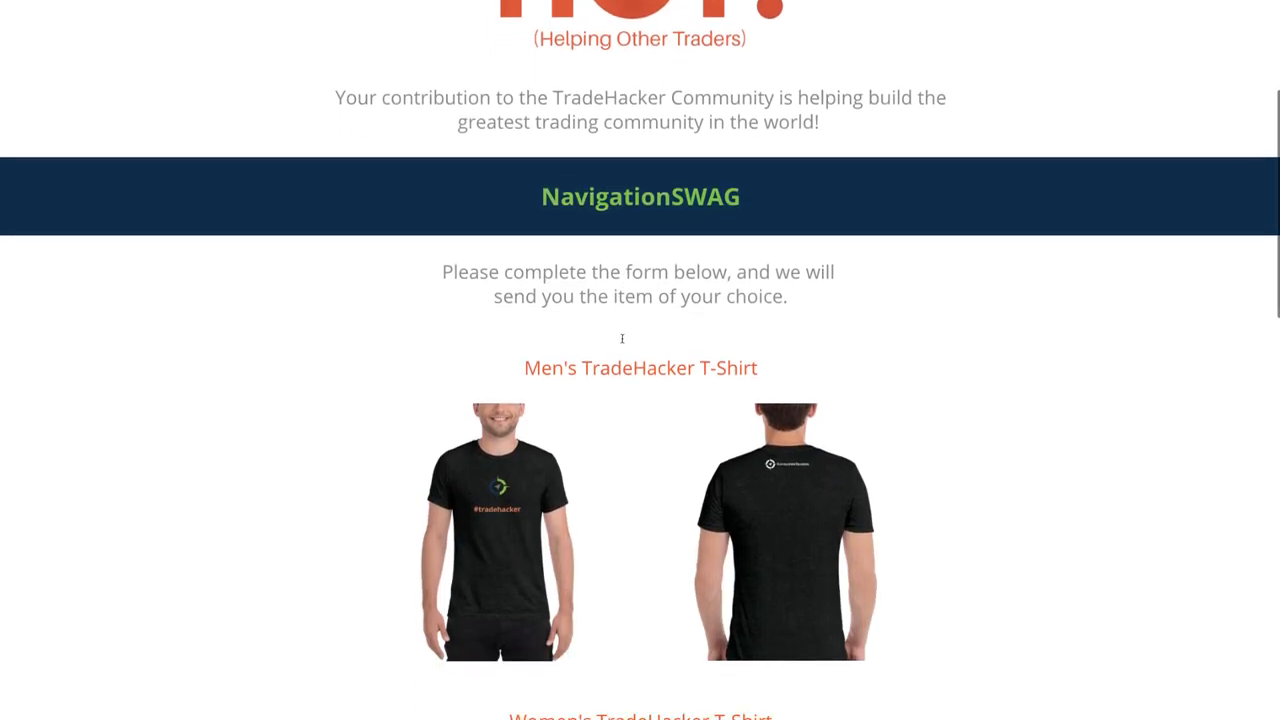
{"action": "scroll", "scroll_direction": "down", "scroll_amount": 3}
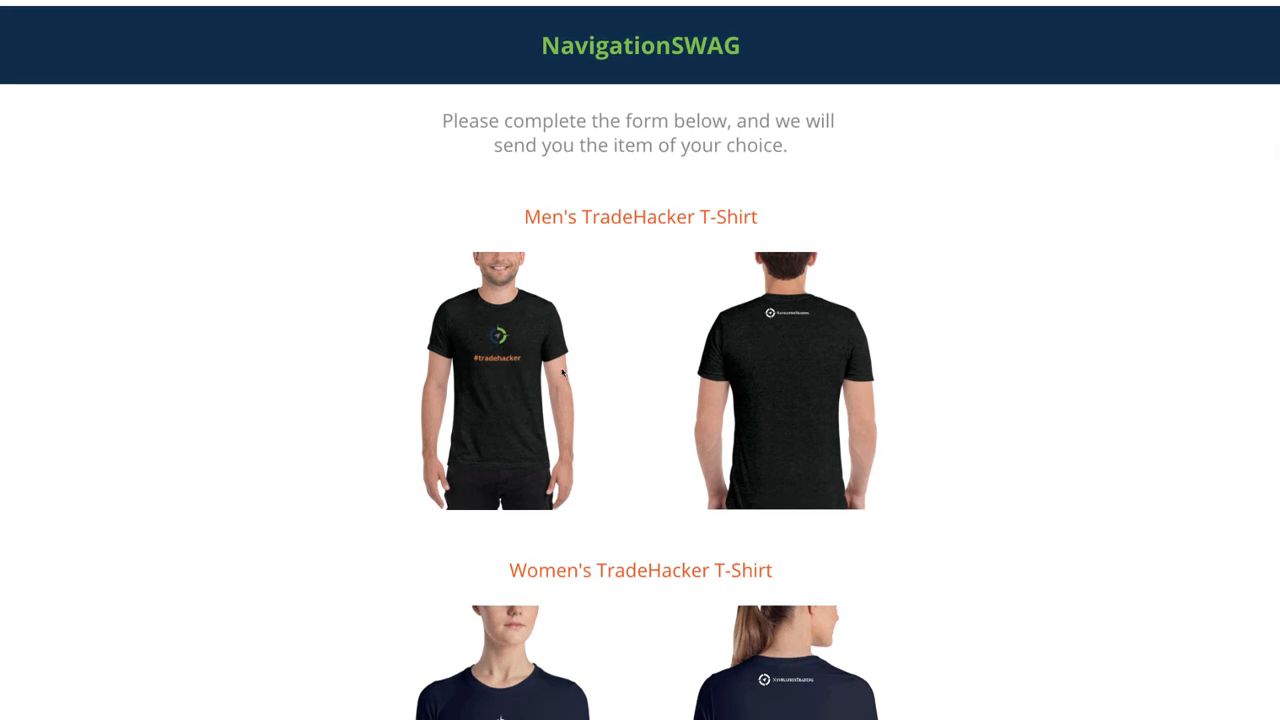
{"action": "scroll", "scroll_direction": "down", "scroll_amount": 3}
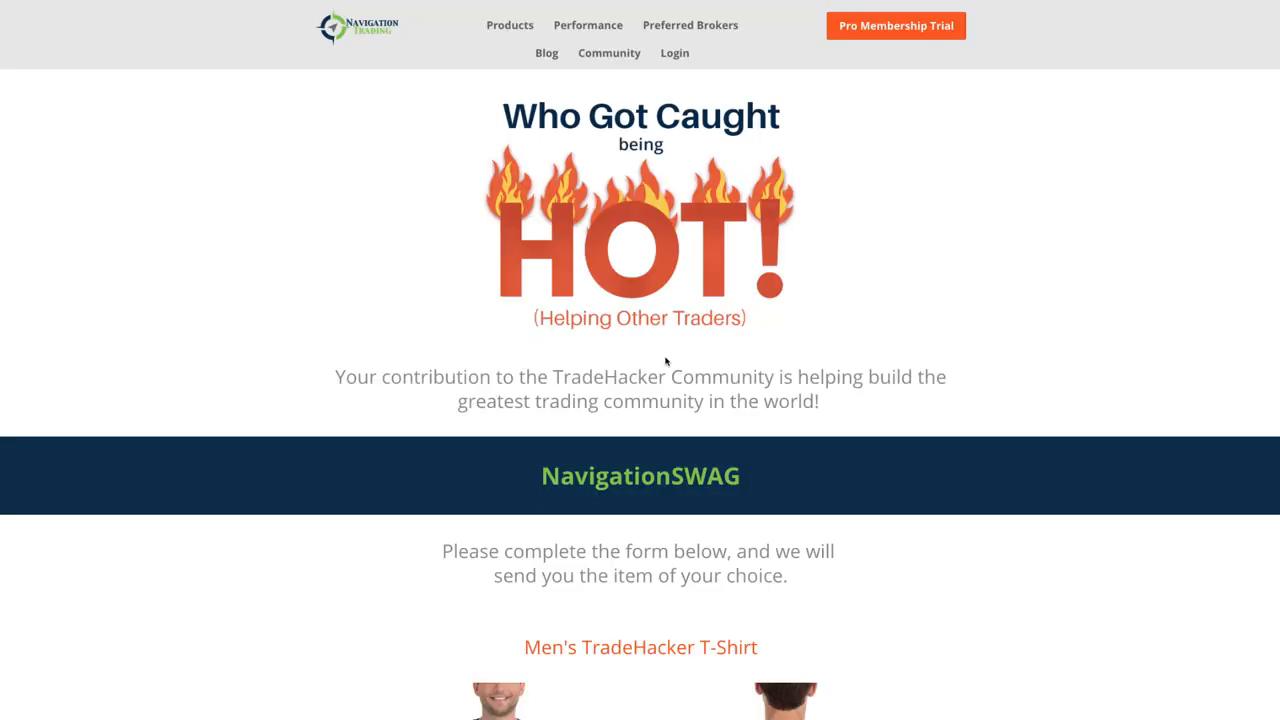
{"action": "scroll", "scroll_direction": "down", "scroll_amount": 3}
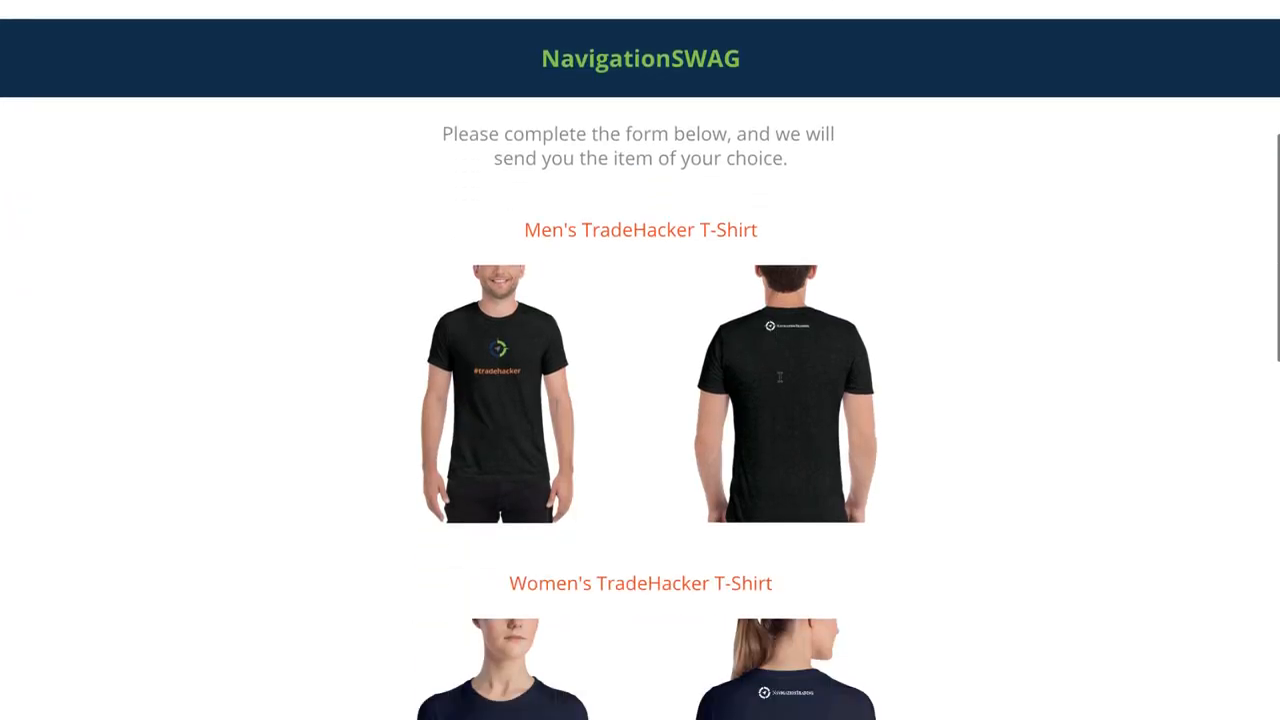
{"action": "scroll", "scroll_direction": "up", "scroll_amount": 3}
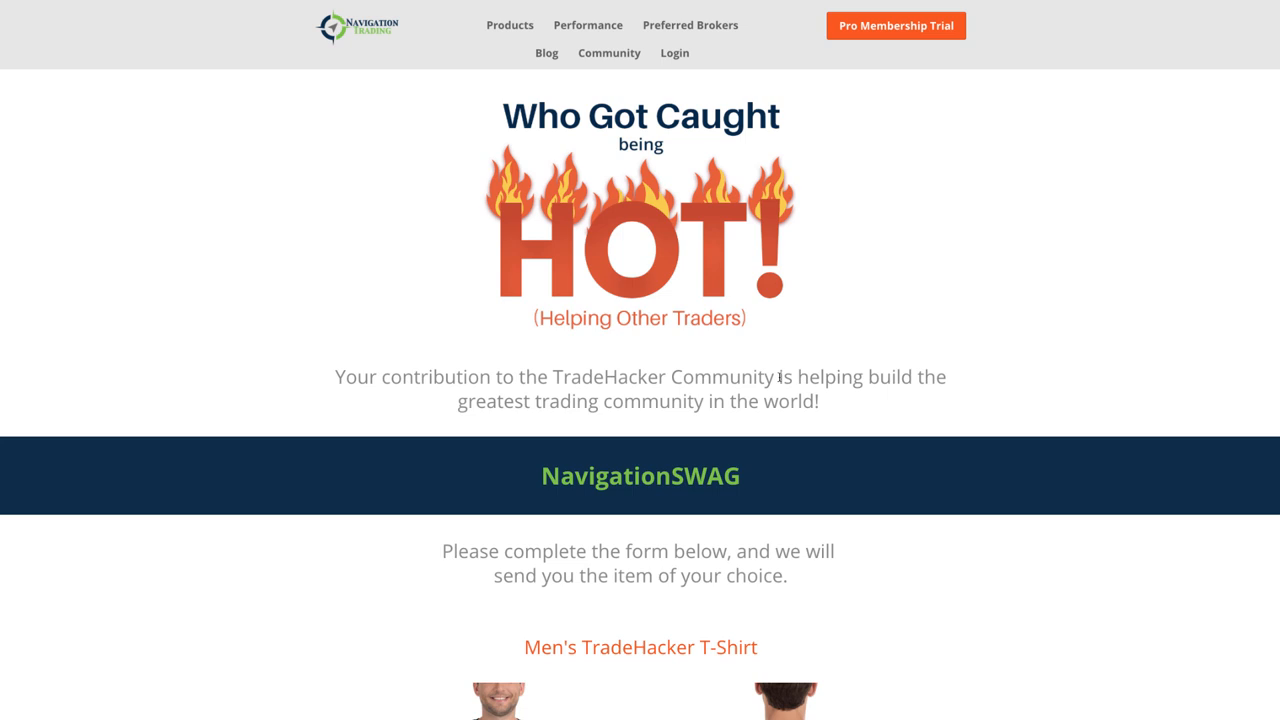
{"action": "mouse_move", "coordinate": [291, 25]}
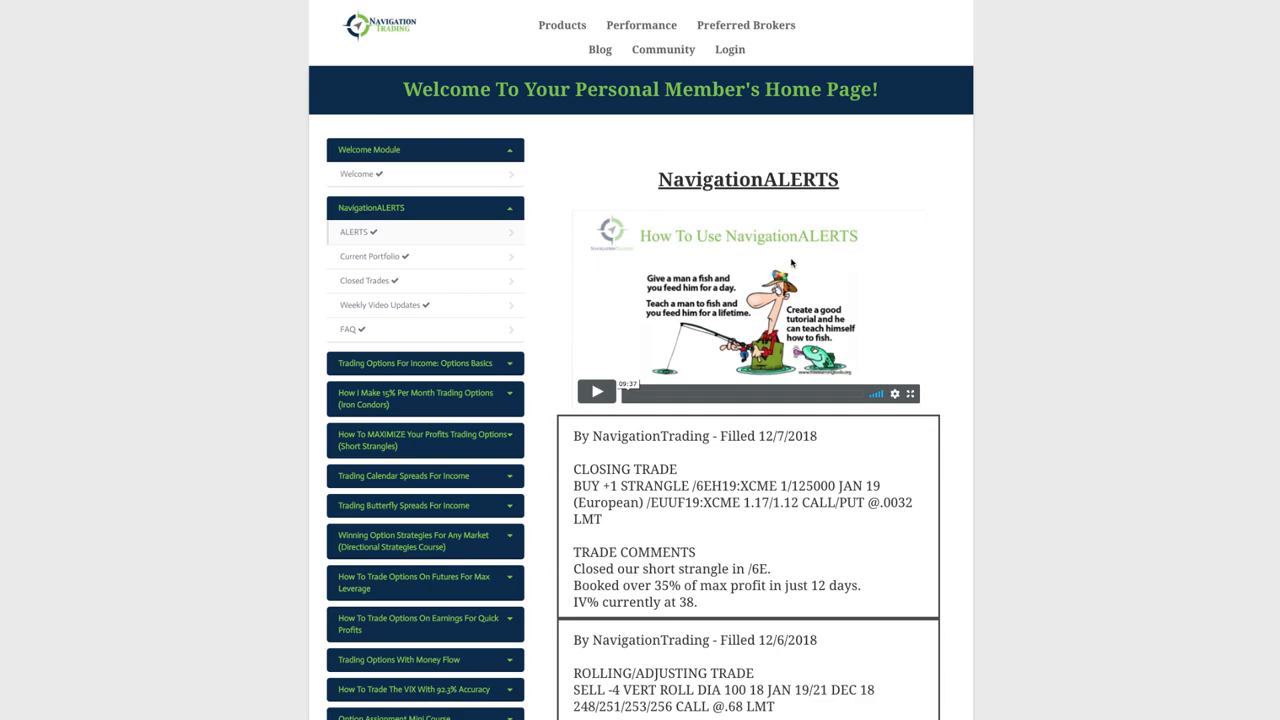
Scroll through the December 2018 trade alerts and mark the /GC closing trade's fill date.
{"action": "scroll", "scroll_direction": "down", "scroll_amount": 3}
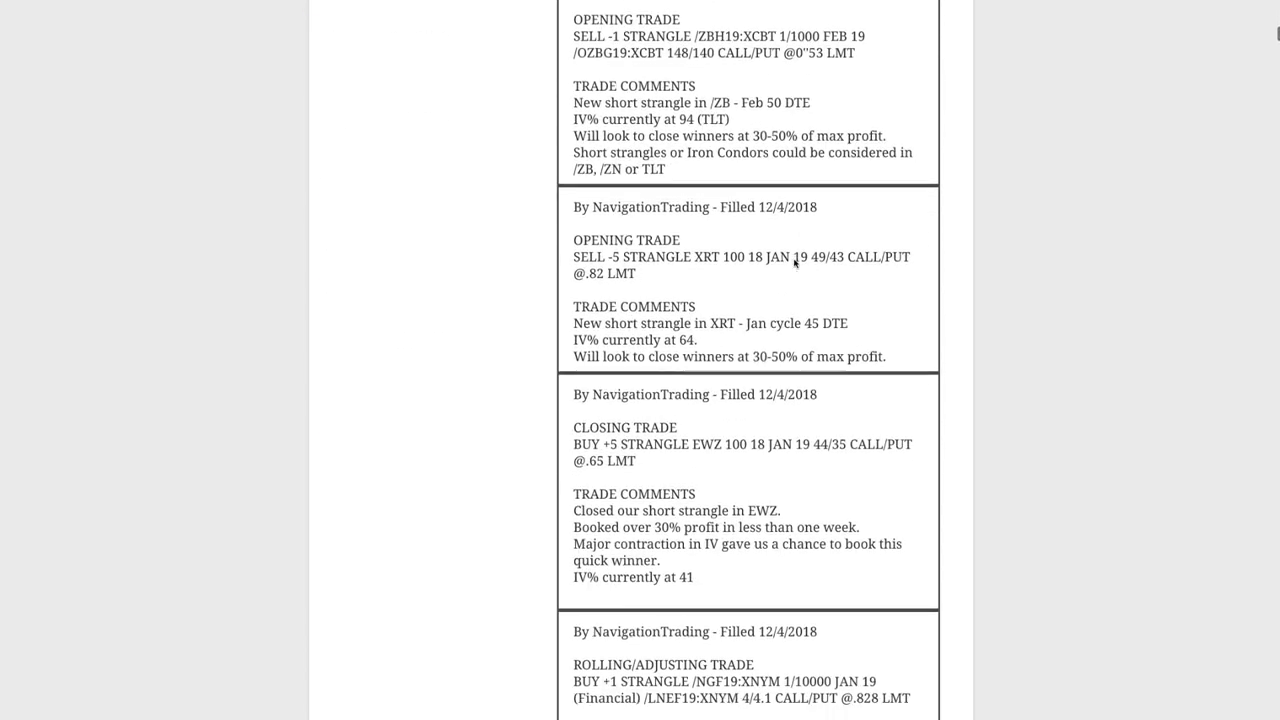
{"action": "scroll", "scroll_direction": "down", "scroll_amount": 3}
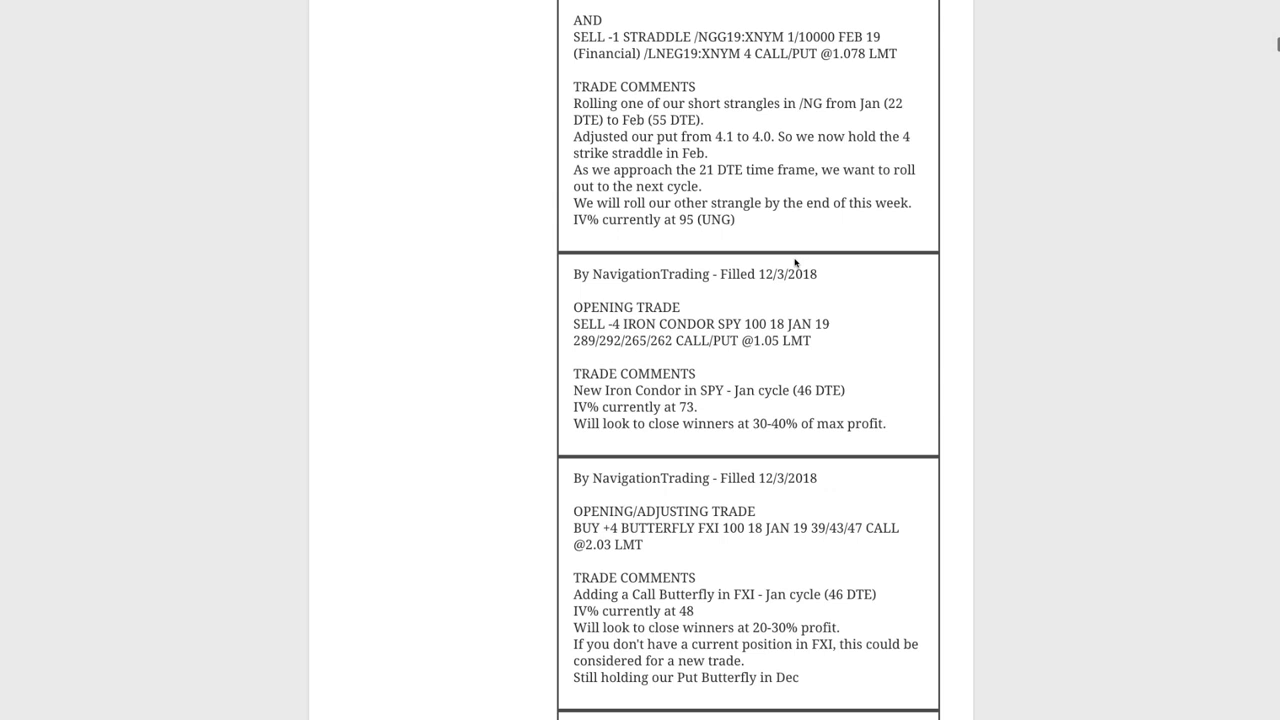
{"action": "scroll", "scroll_direction": "down", "scroll_amount": 3}
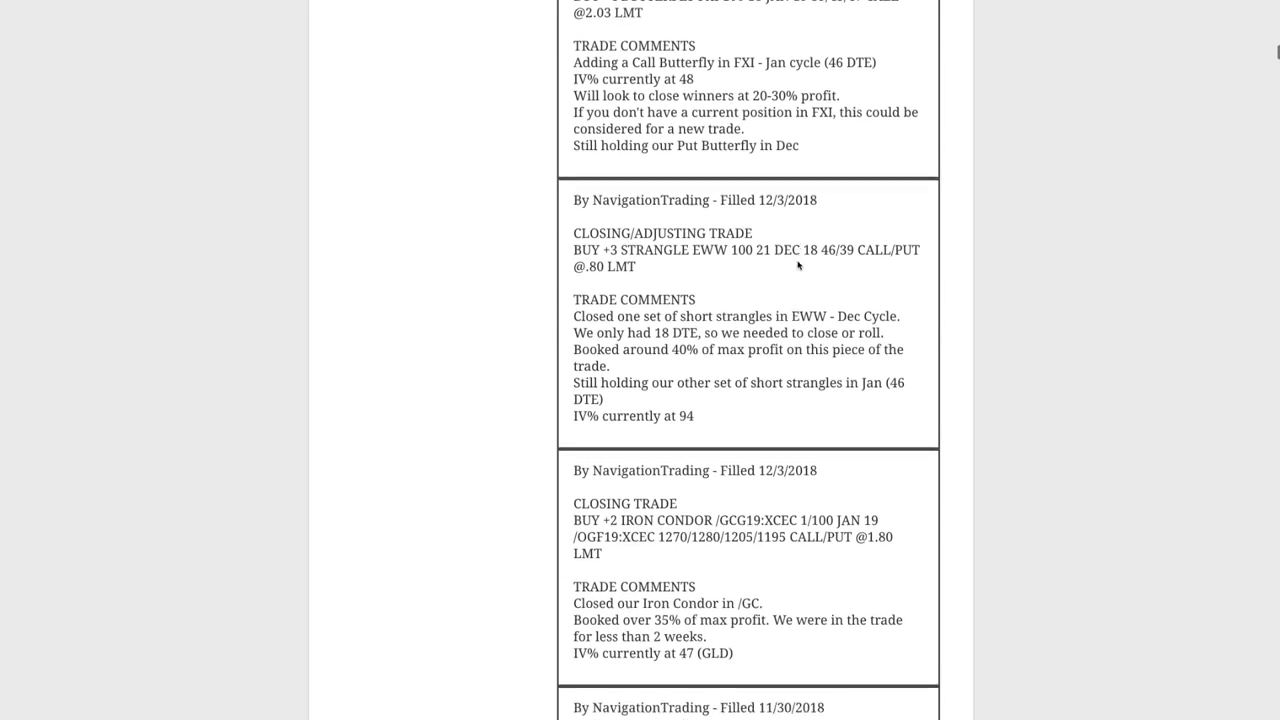
{"action": "scroll", "scroll_direction": "down", "scroll_amount": 3}
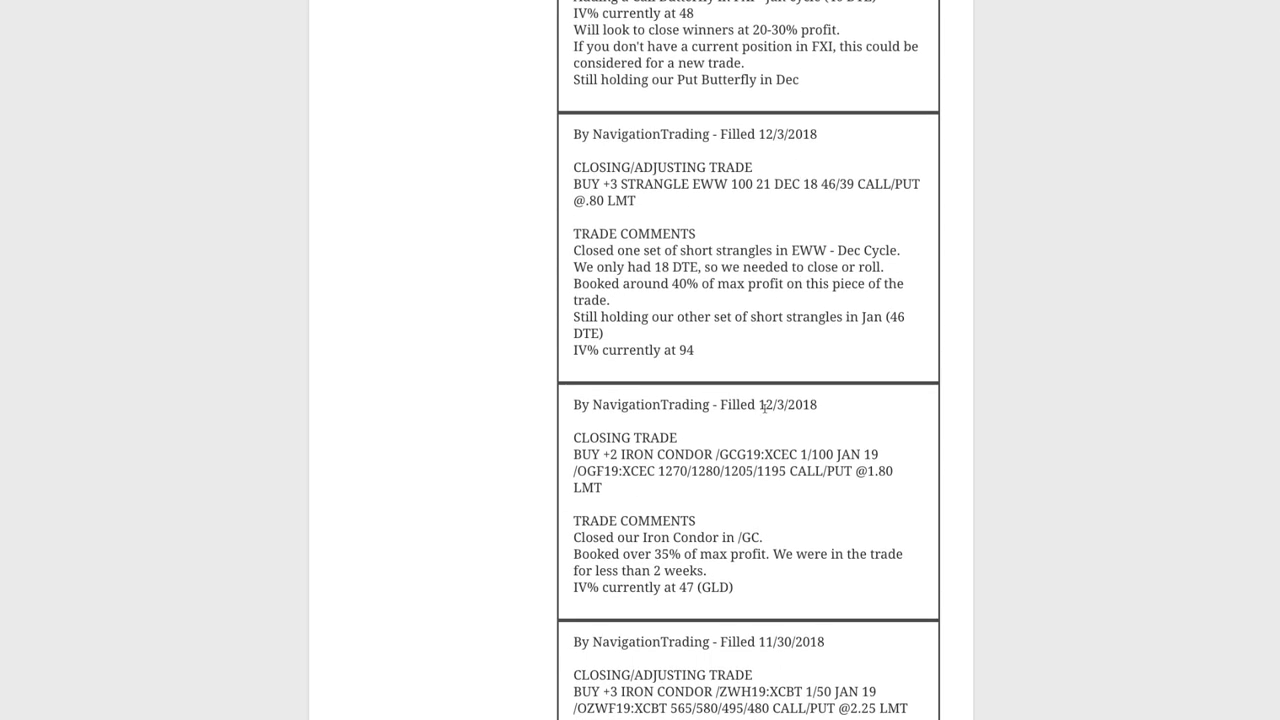
{"action": "double_click", "coordinate": [783, 404]}
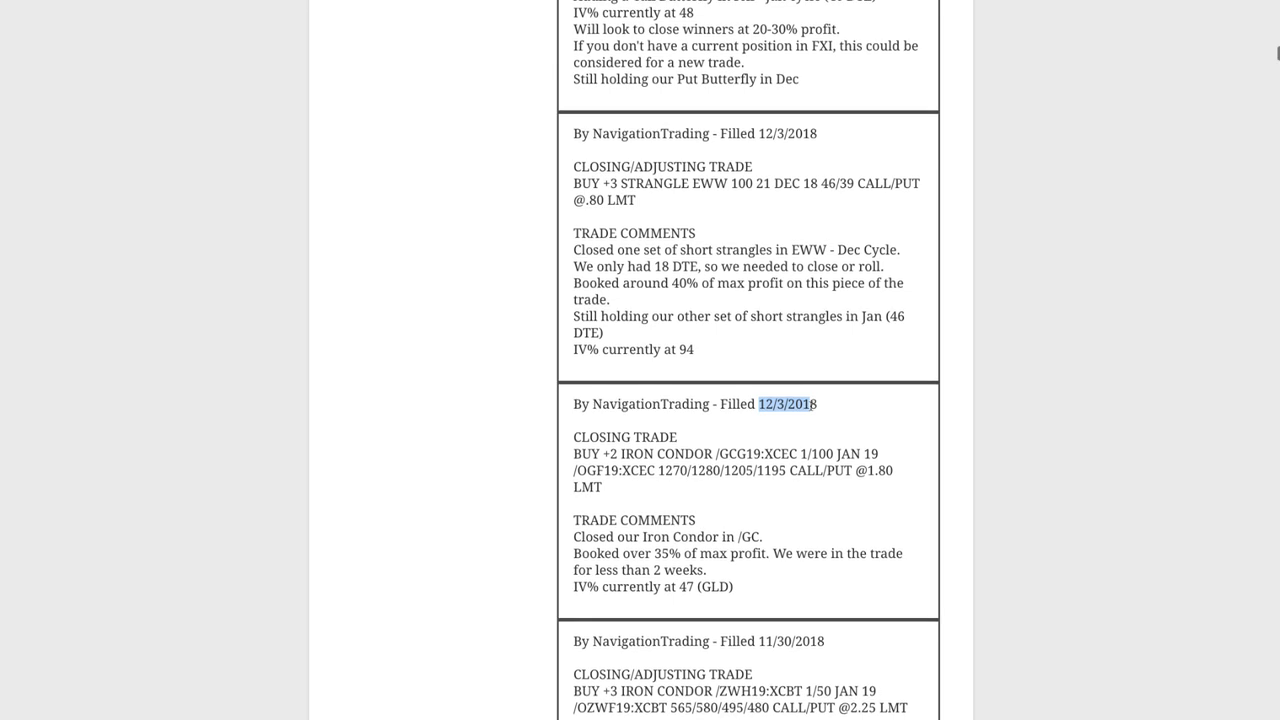
{"action": "mouse_move", "coordinate": [812, 441]}
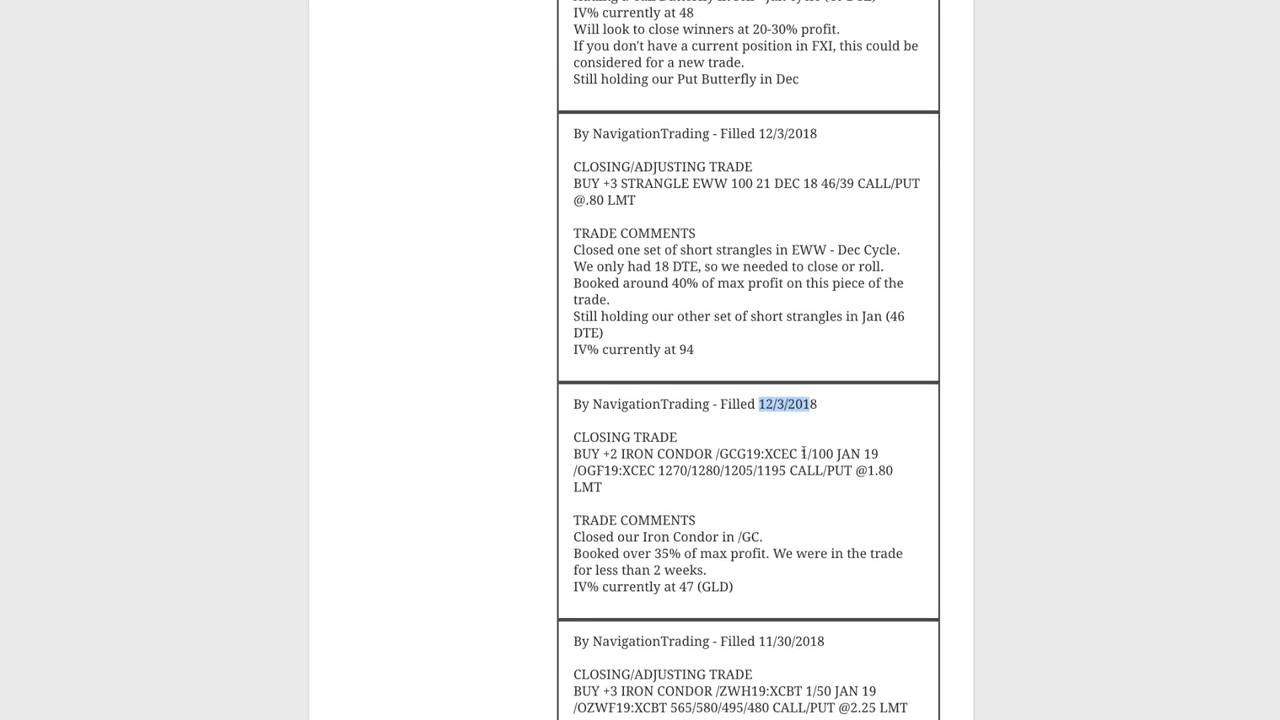
Scroll further and mark the FXI ticker in the butterfly alert.
{"action": "scroll", "scroll_direction": "down", "scroll_amount": 3}
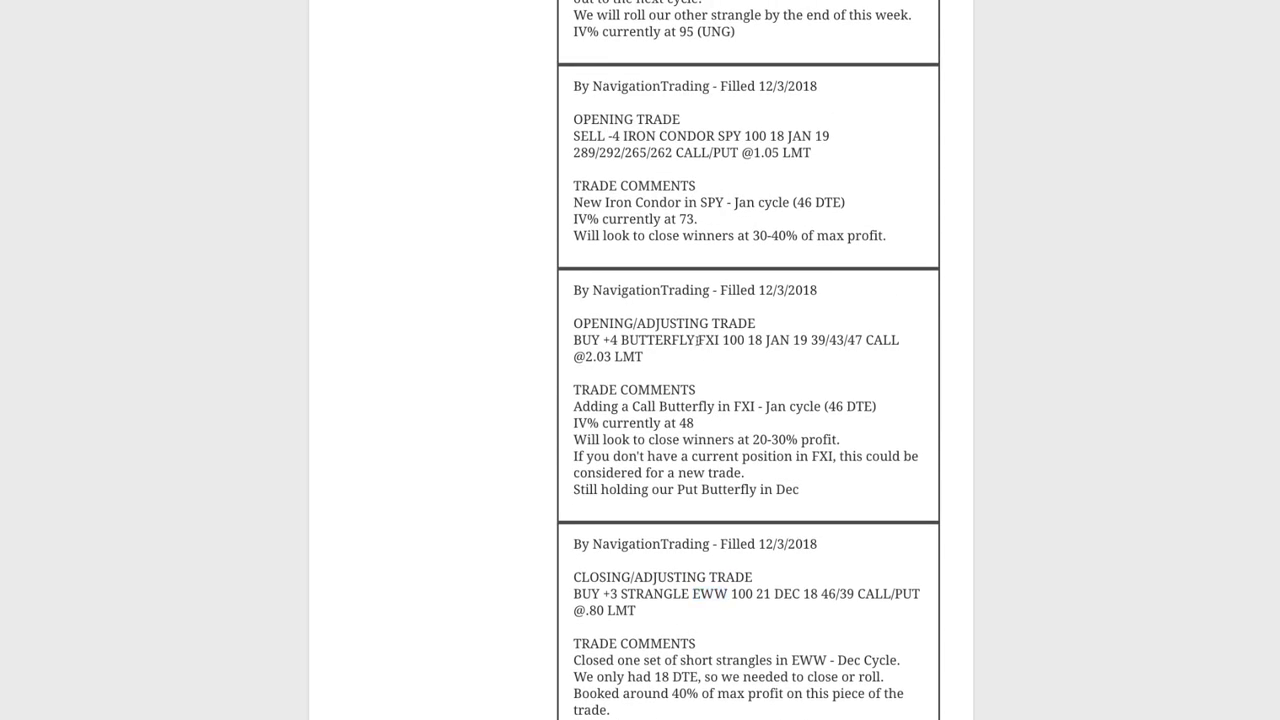
{"action": "double_click", "coordinate": [708, 343]}
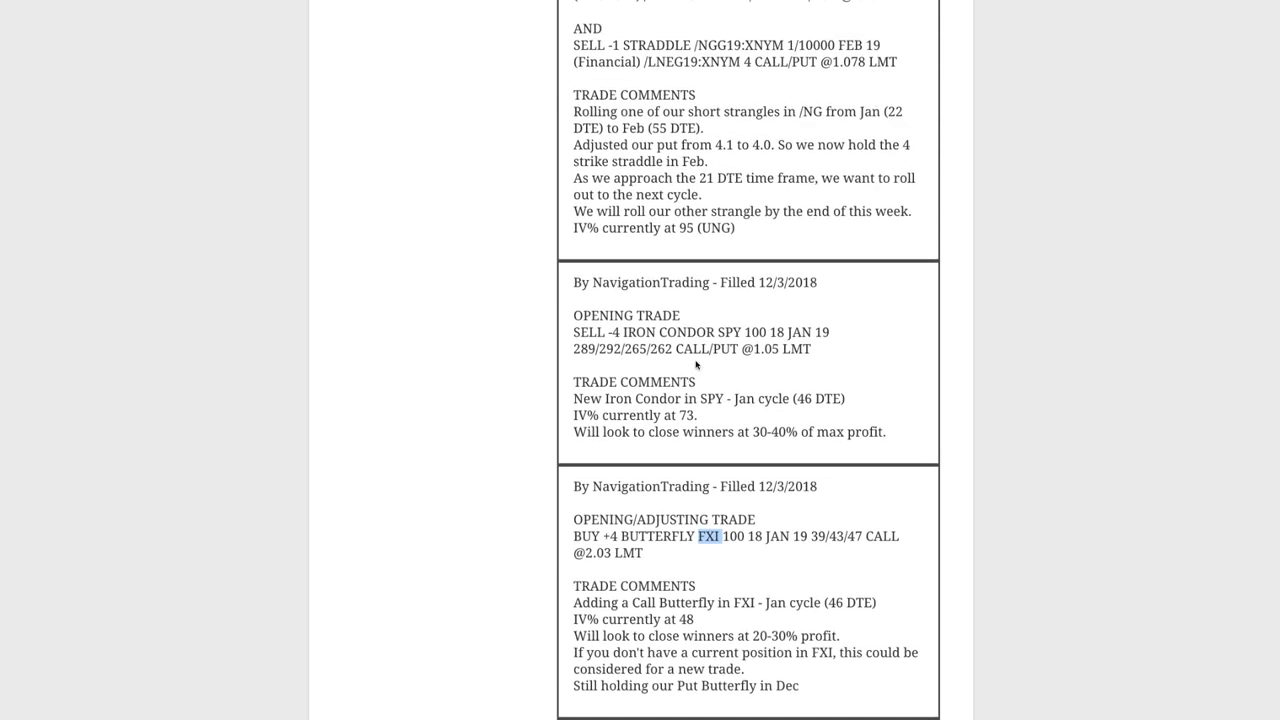
{"action": "double_click", "coordinate": [729, 332]}
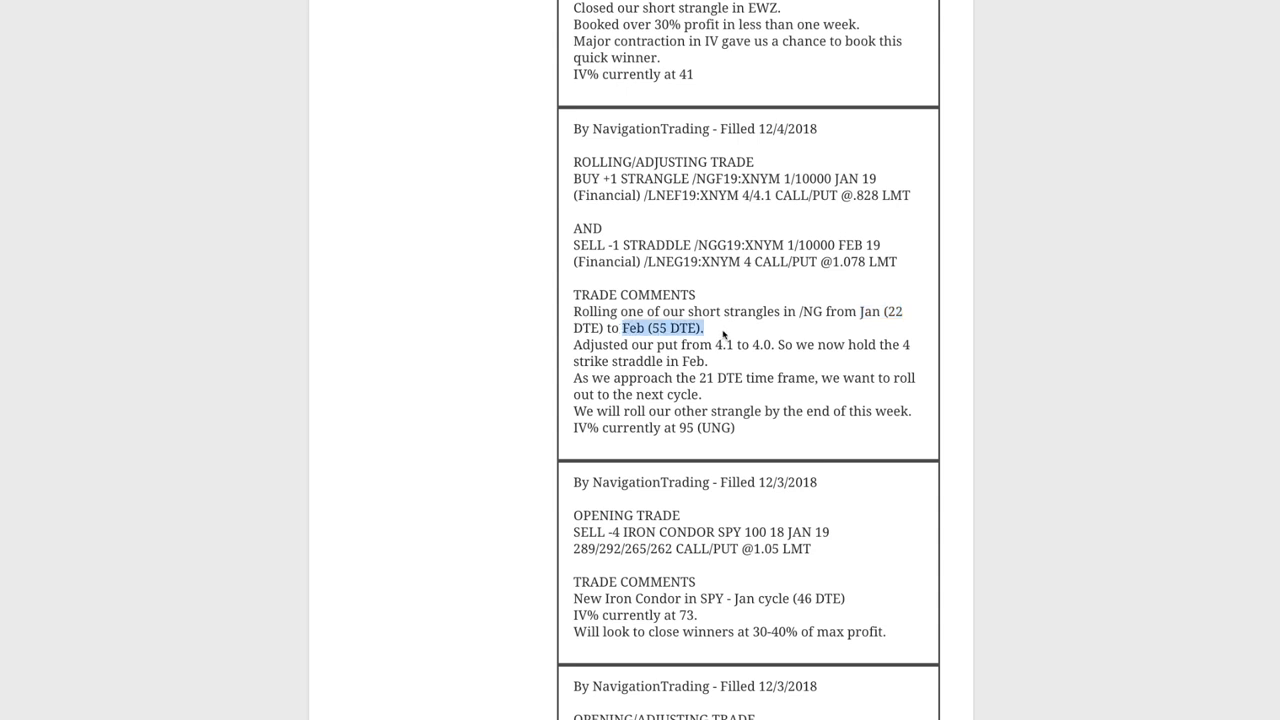
{"action": "mouse_move", "coordinate": [905, 314]}
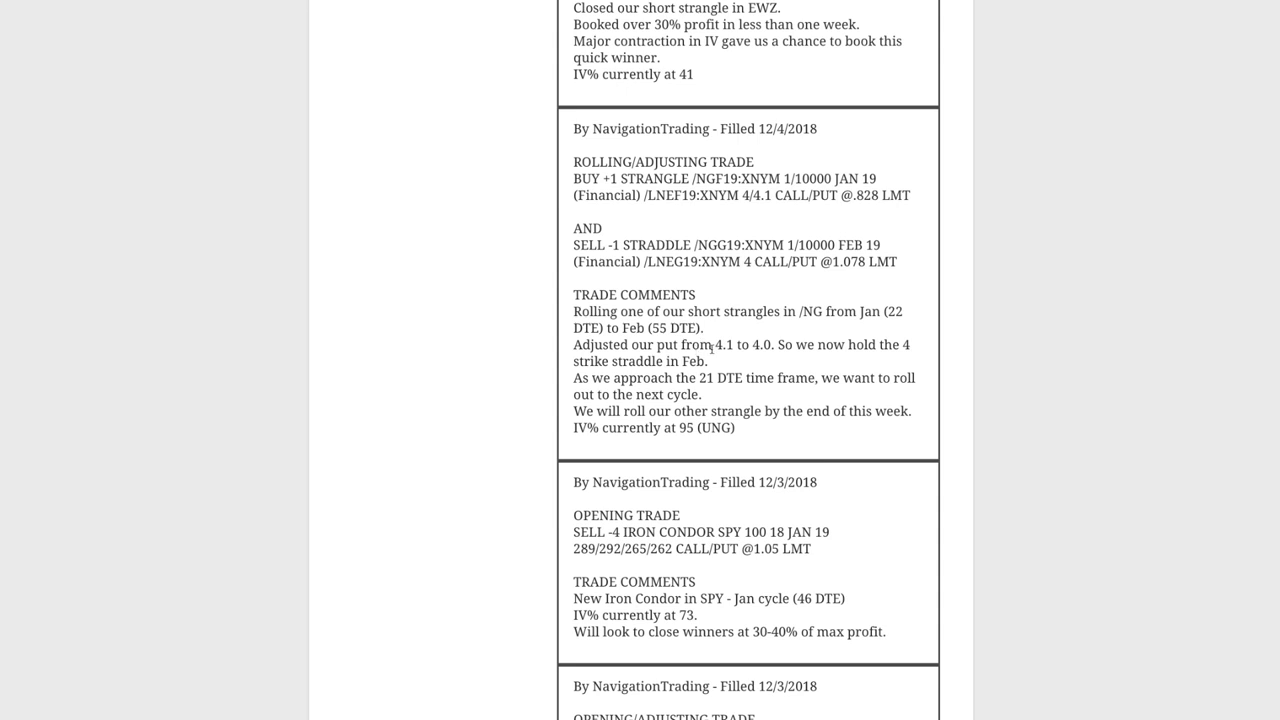
{"action": "mouse_move", "coordinate": [716, 348]}
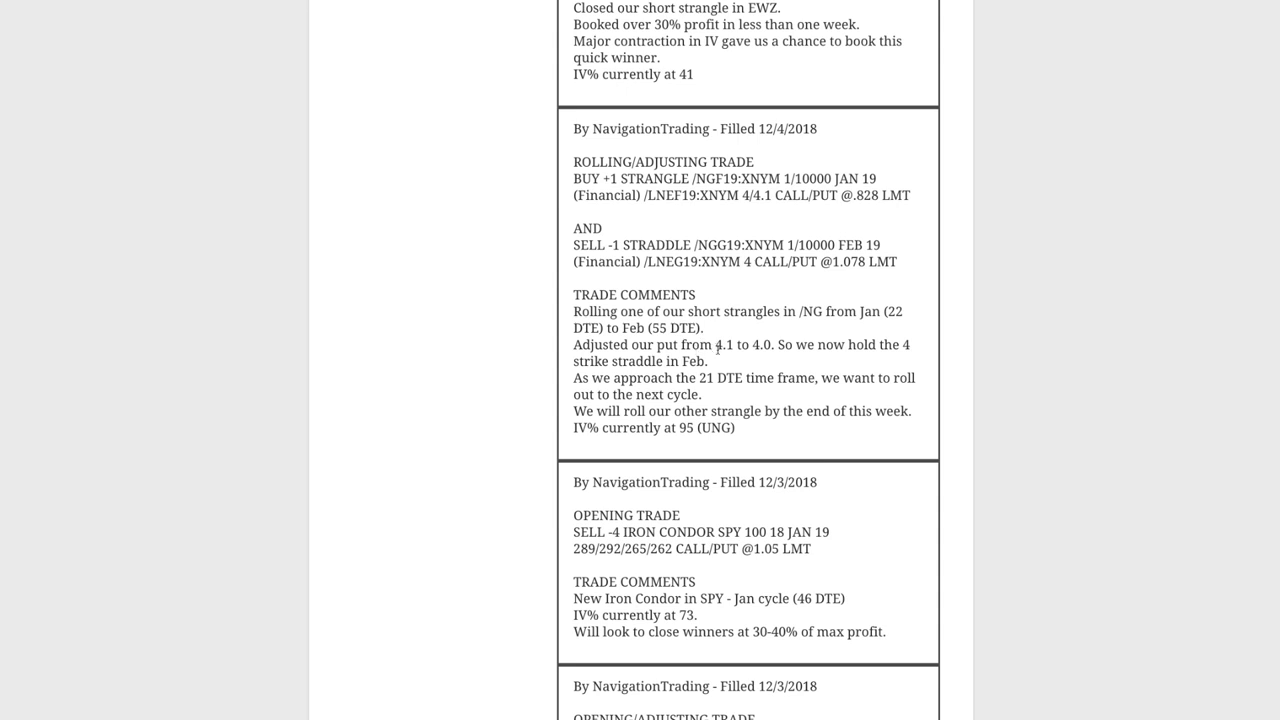
{"action": "double_click", "coordinate": [724, 345]}
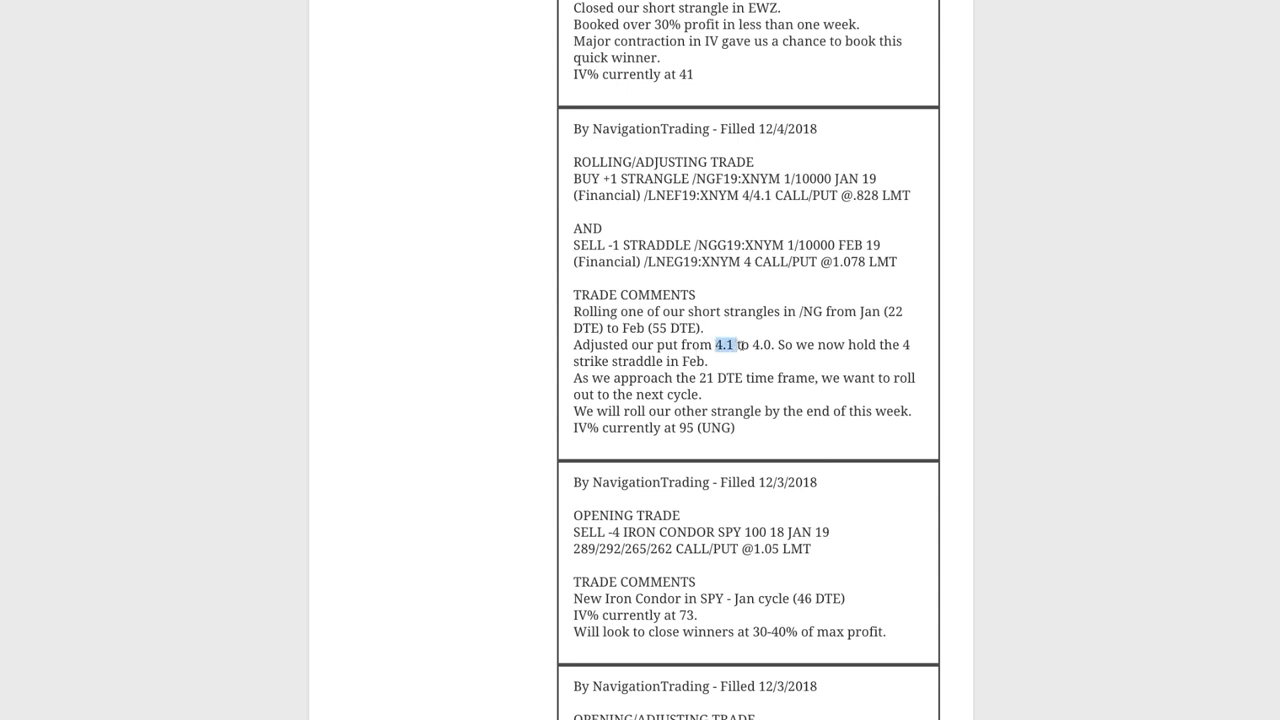
{"action": "double_click", "coordinate": [761, 344]}
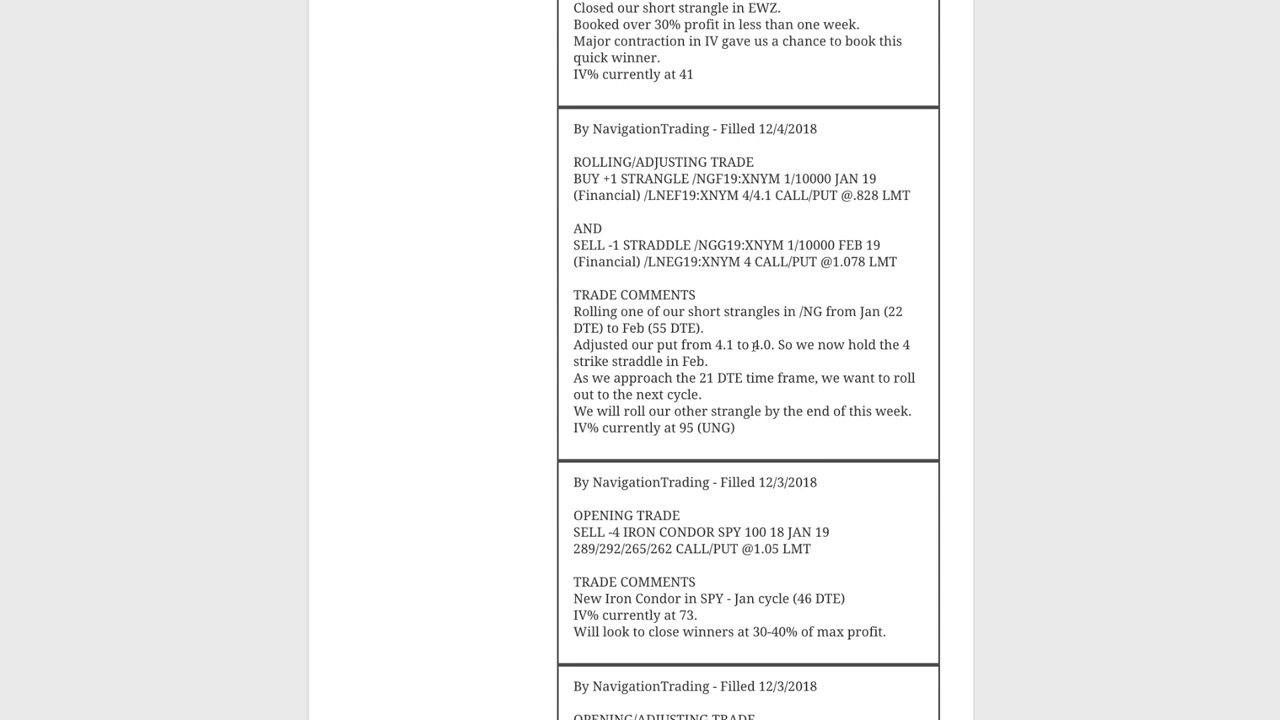
{"action": "double_click", "coordinate": [756, 345]}
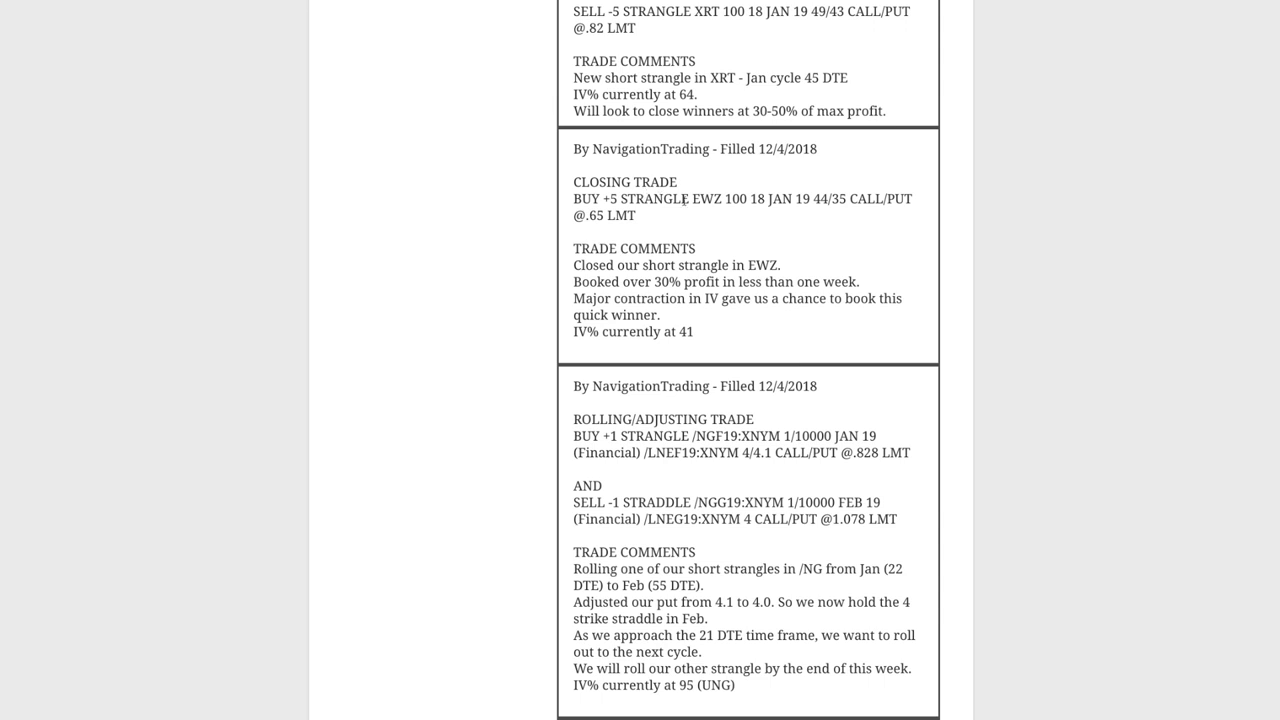
{"action": "mouse_move", "coordinate": [750, 265]}
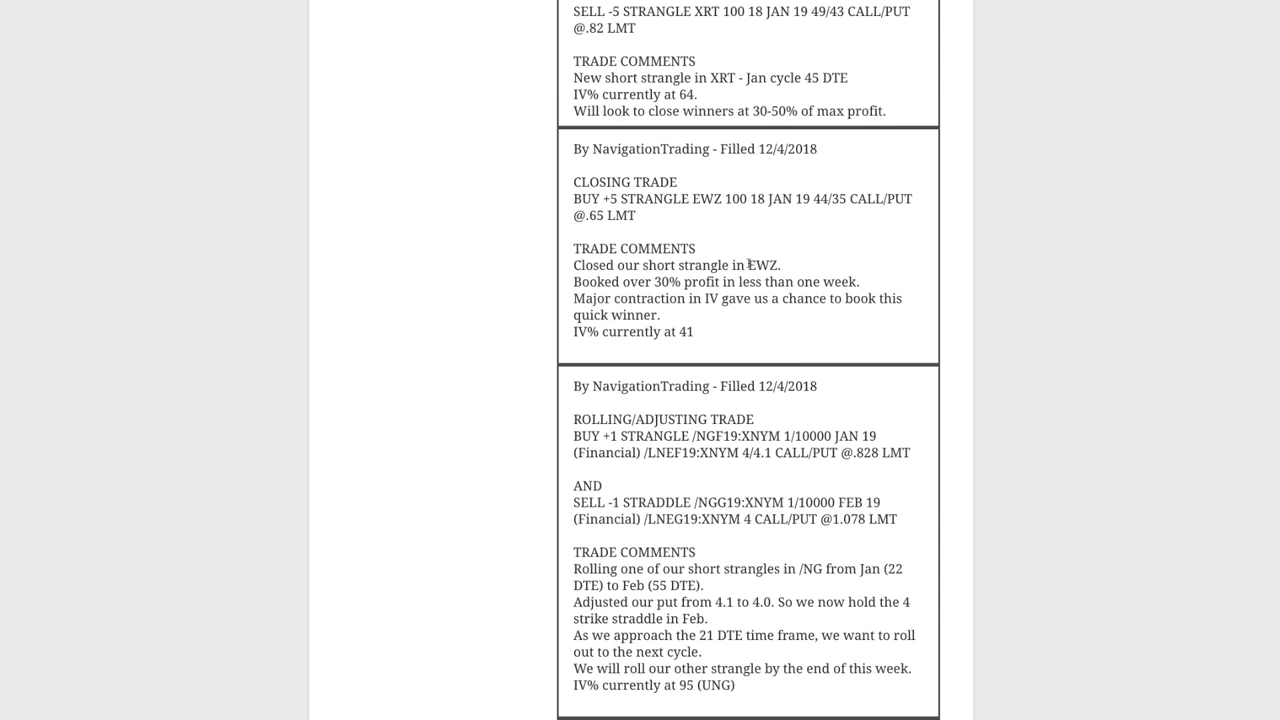
Highlight the 30% profit booked on EWZ, then mark the XRT opening strangle alert.
{"action": "double_click", "coordinate": [688, 281]}
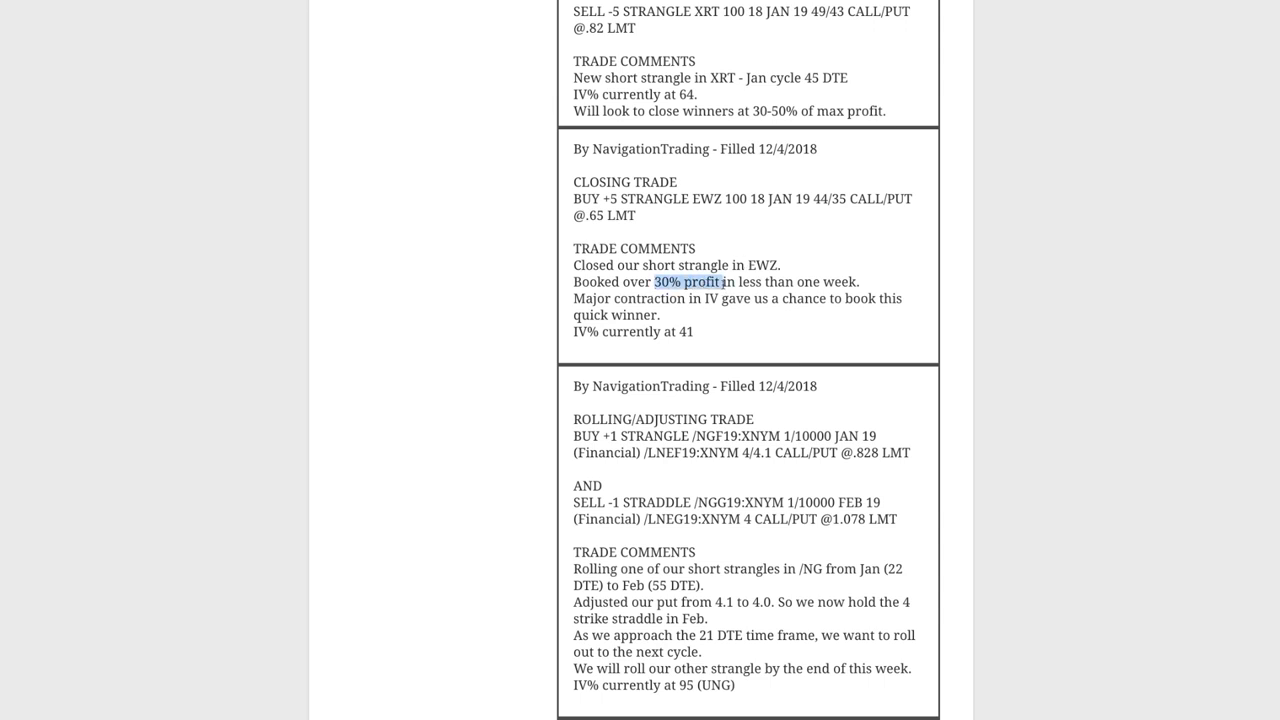
{"action": "left_click_drag", "start_coordinate": [725, 281], "coordinate": [858, 281]}
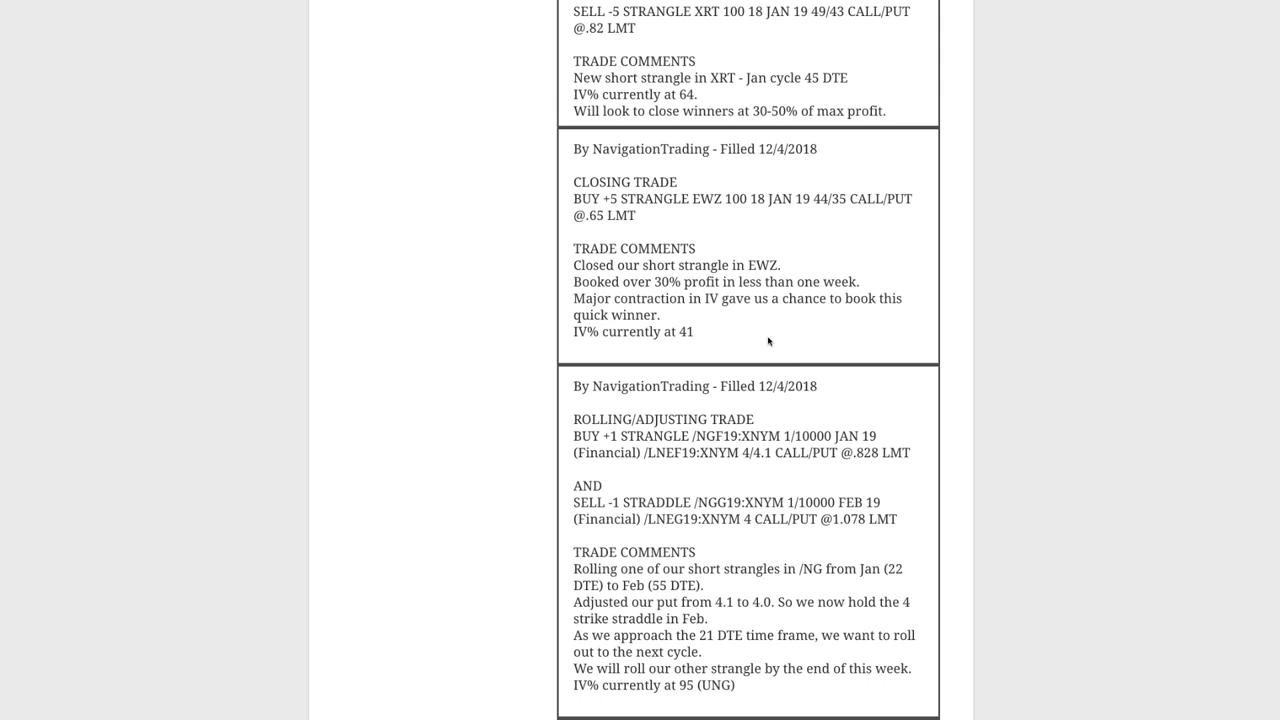
{"action": "scroll", "scroll_direction": "down", "scroll_amount": 3}
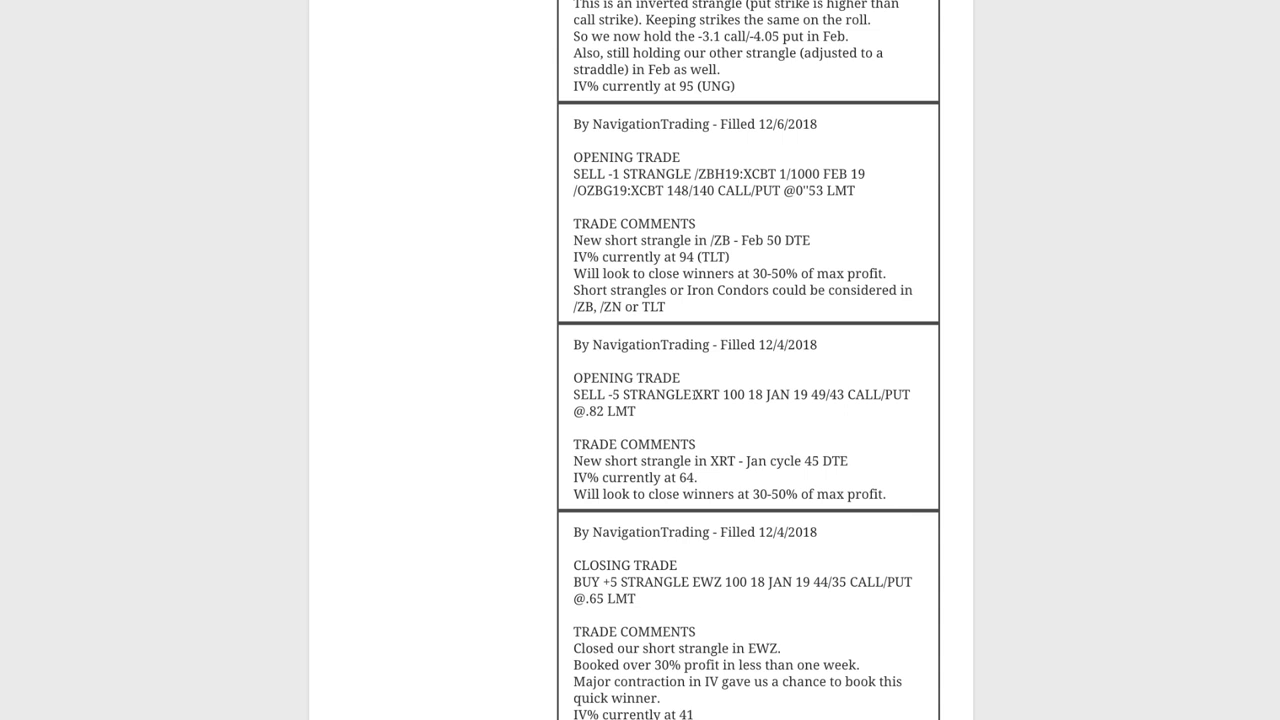
{"action": "double_click", "coordinate": [706, 394]}
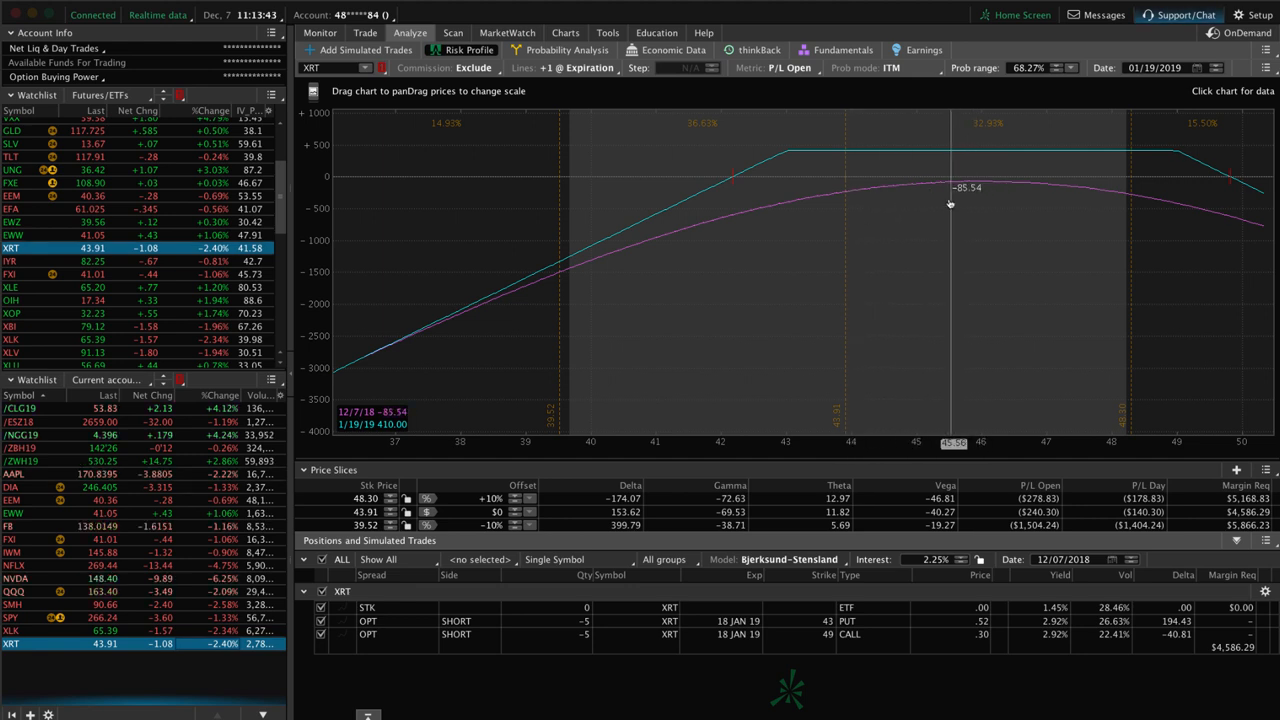
{"action": "left_click_drag", "start_coordinate": [950, 190], "coordinate": [847, 192]}
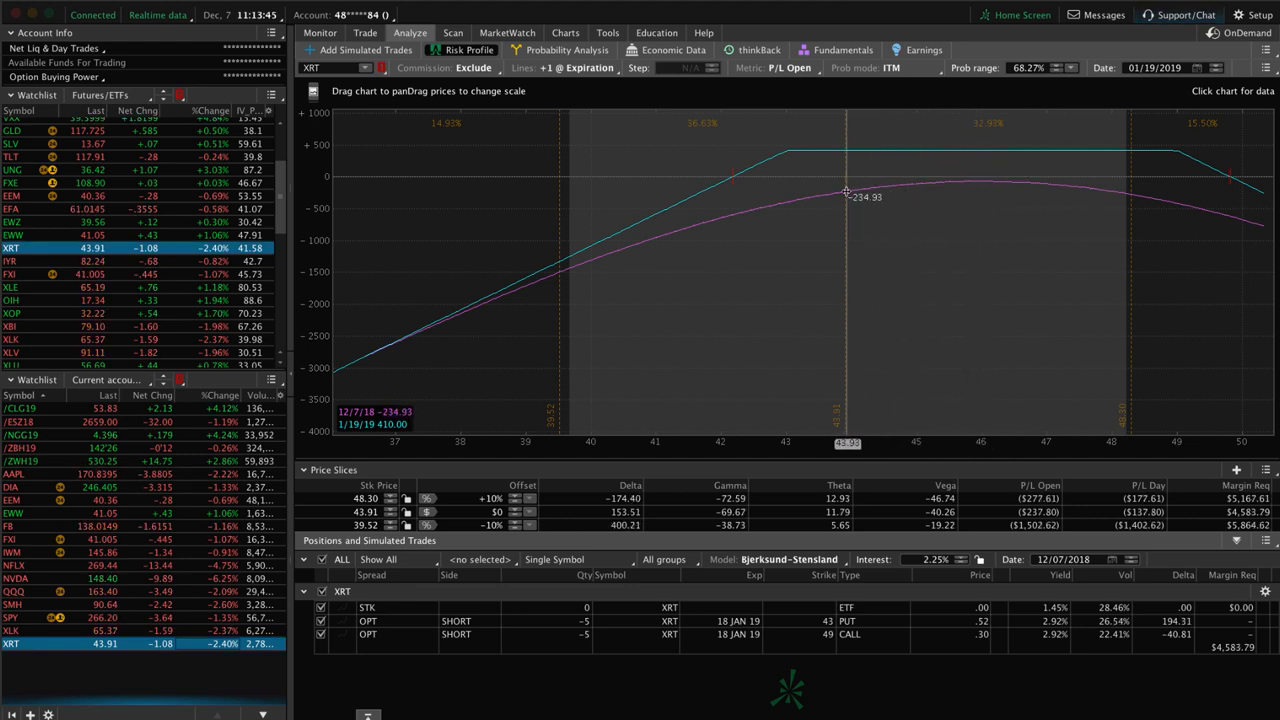
{"action": "mouse_move", "coordinate": [843, 187]}
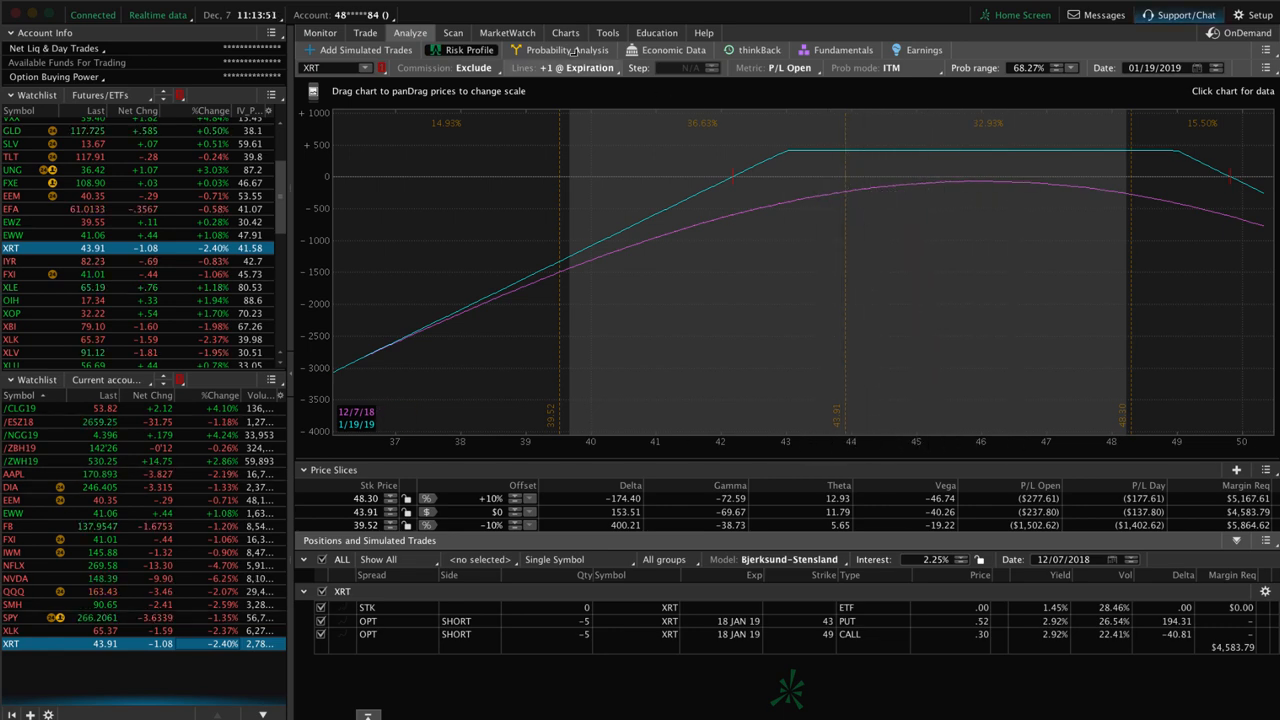
{"action": "left_click", "coordinate": [565, 32]}
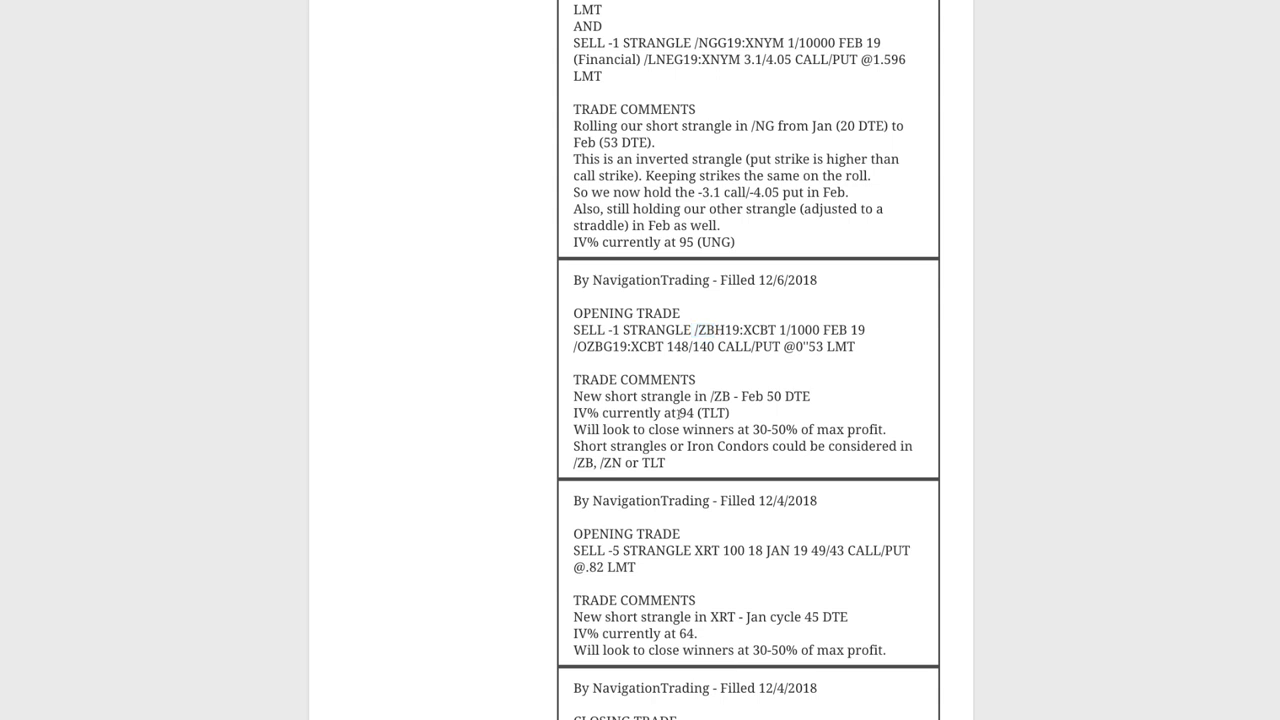
{"action": "double_click", "coordinate": [700, 413]}
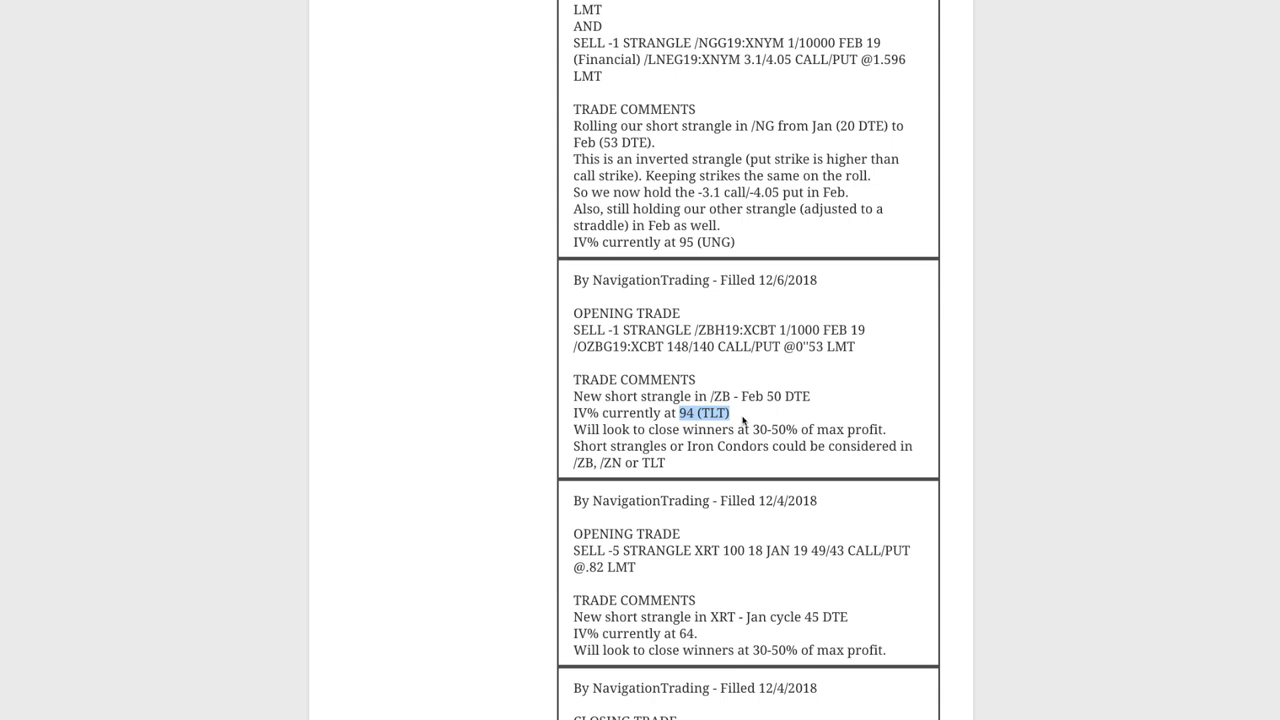
{"action": "mouse_move", "coordinate": [584, 450]}
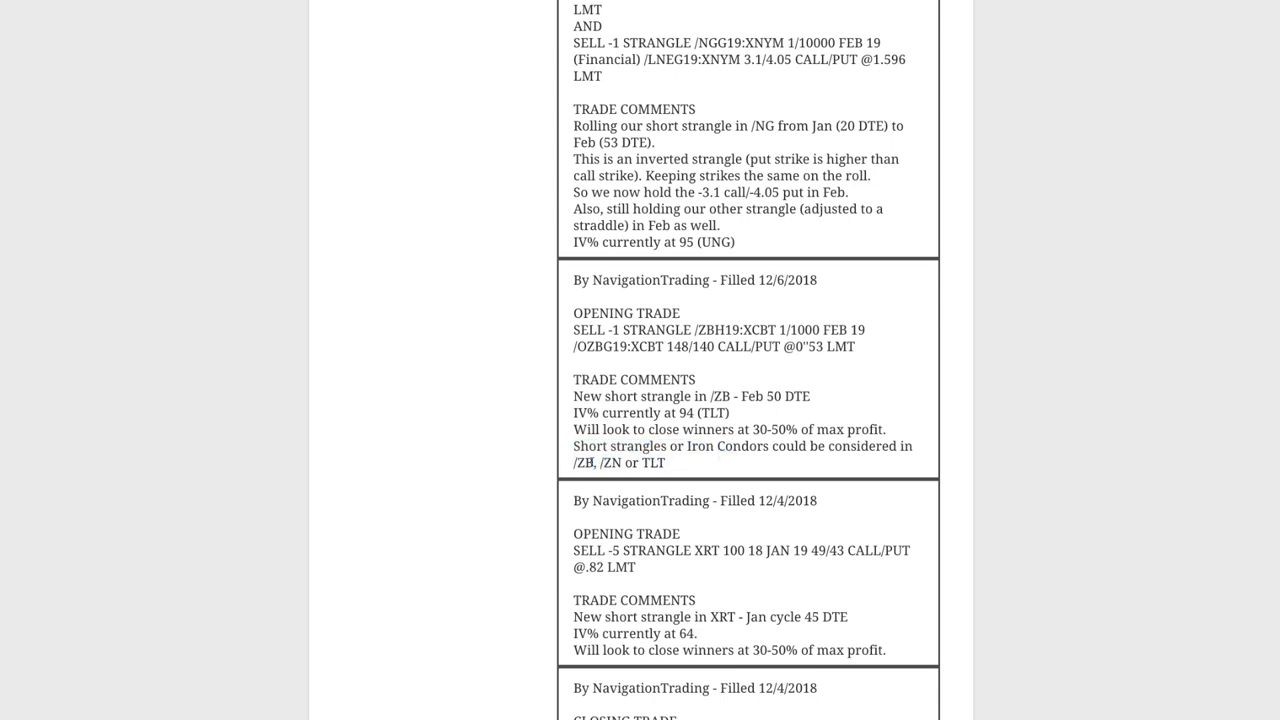
{"action": "double_click", "coordinate": [586, 462]}
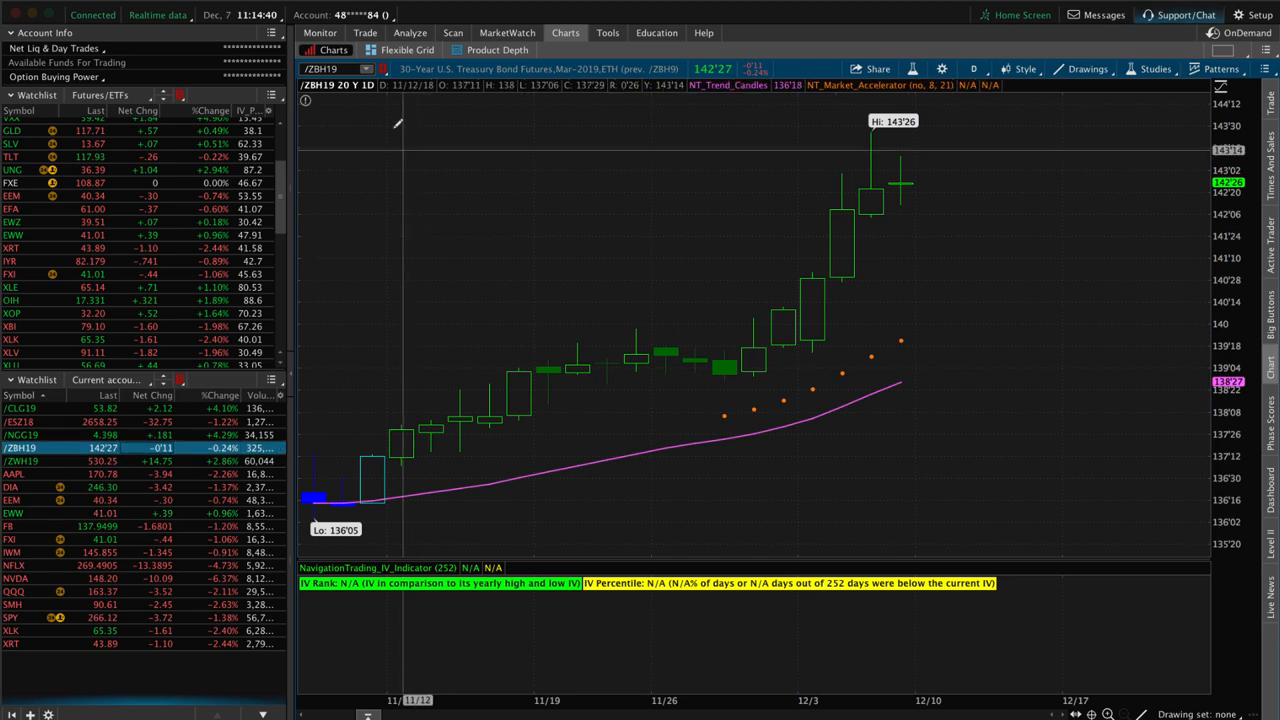
Show the /ZBH19 March 2019 Treasury Bond futures chart on the daily timeframe.
{"action": "left_click", "coordinate": [410, 33]}
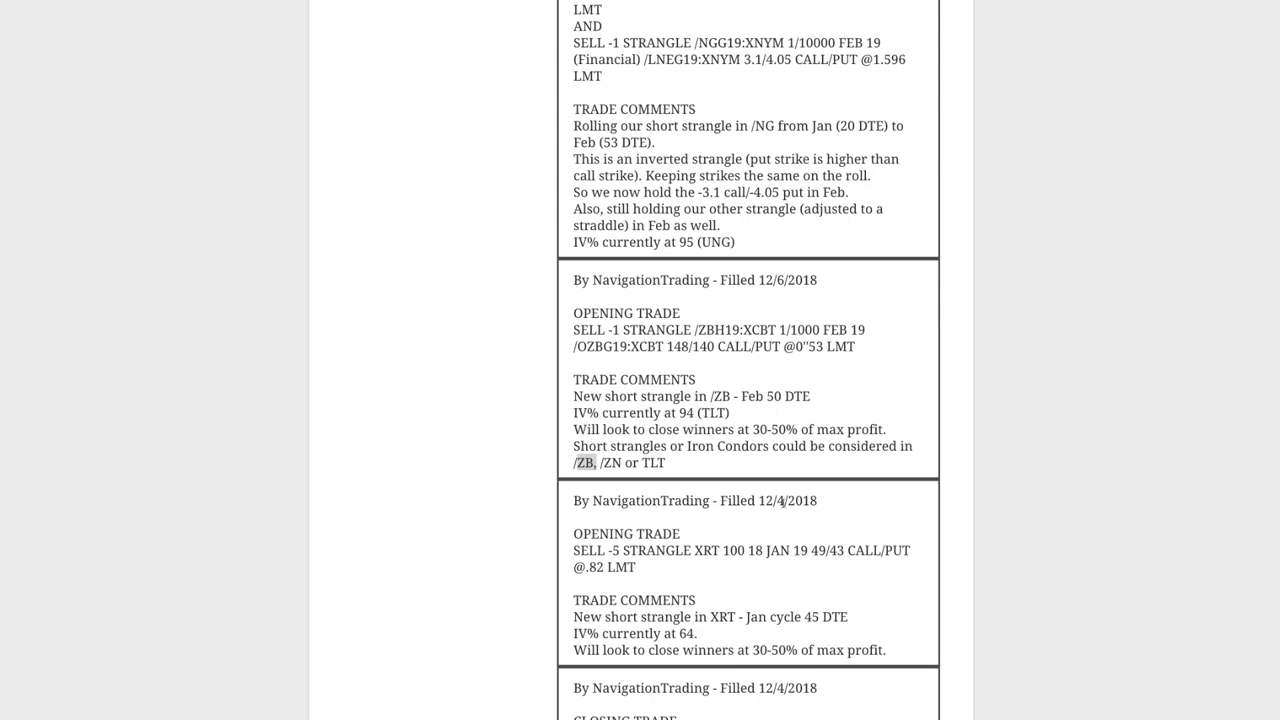
{"action": "mouse_move", "coordinate": [772, 487]}
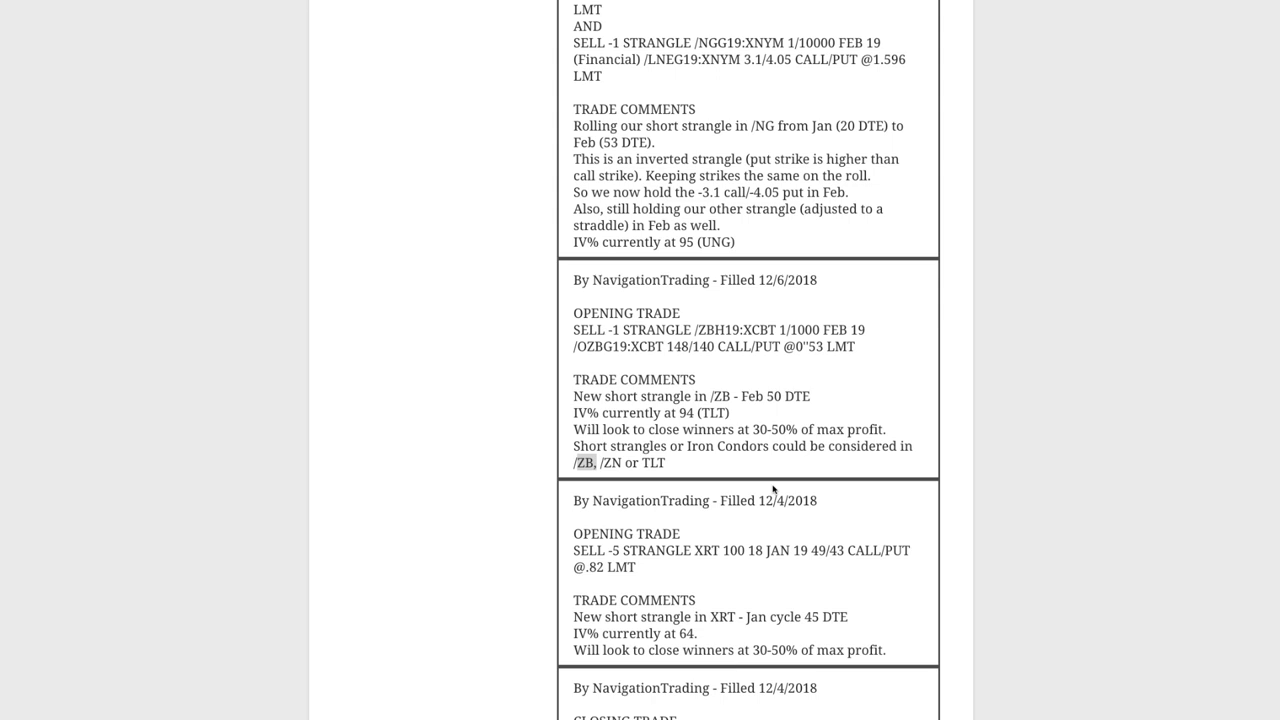
{"action": "mouse_move", "coordinate": [780, 483]}
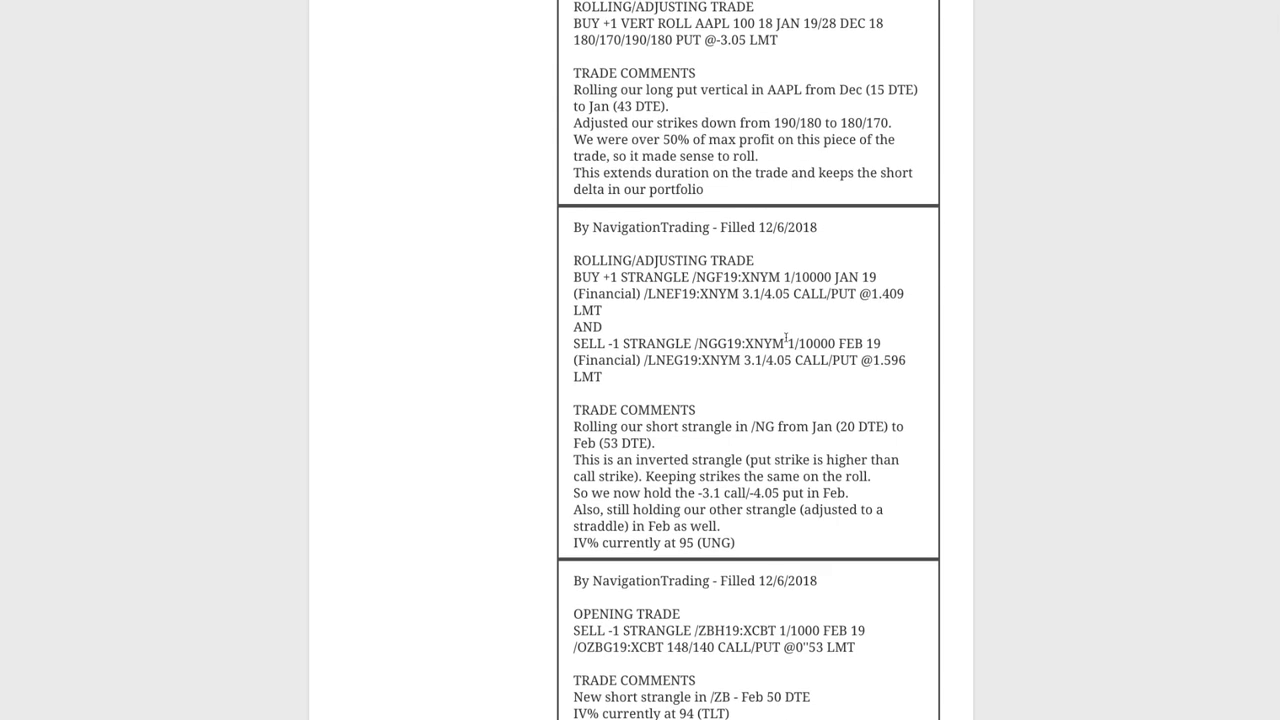
{"action": "mouse_move", "coordinate": [716, 328]}
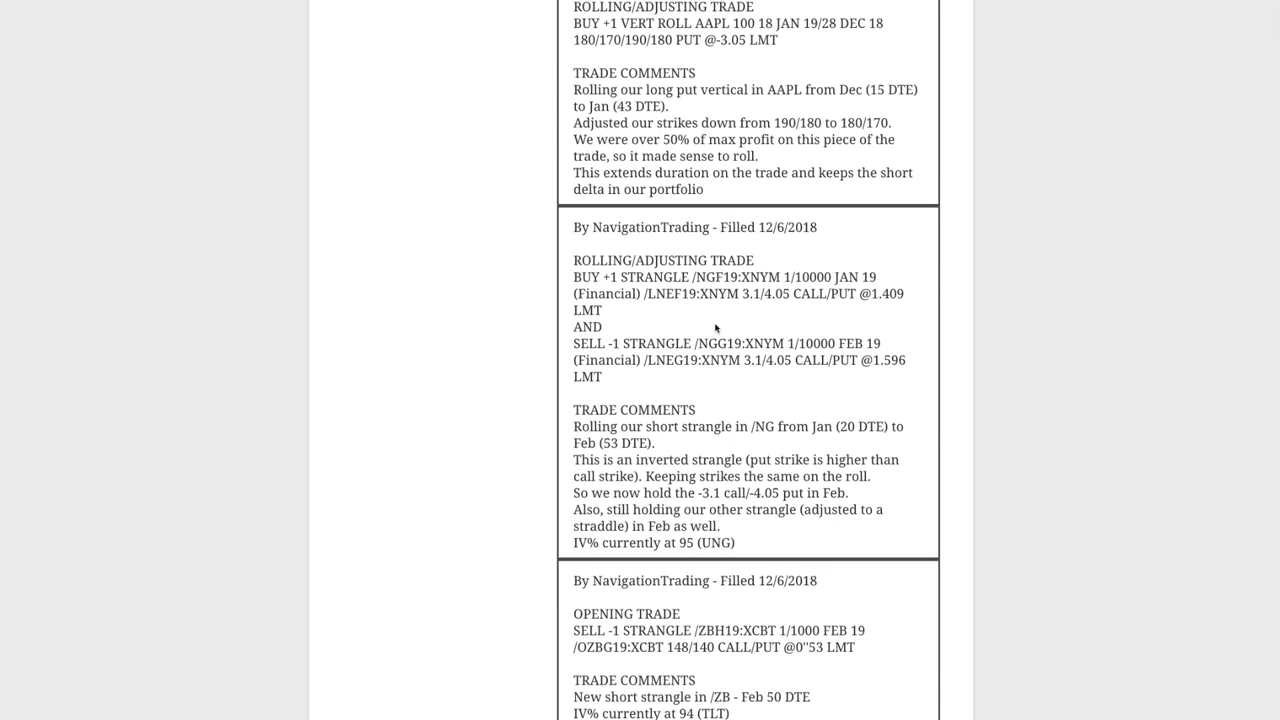
Highlight the Jan-to-Feb roll dates and the new -3.1 call/-4.05 put strikes in the /NG alert.
{"action": "double_click", "coordinate": [703, 277]}
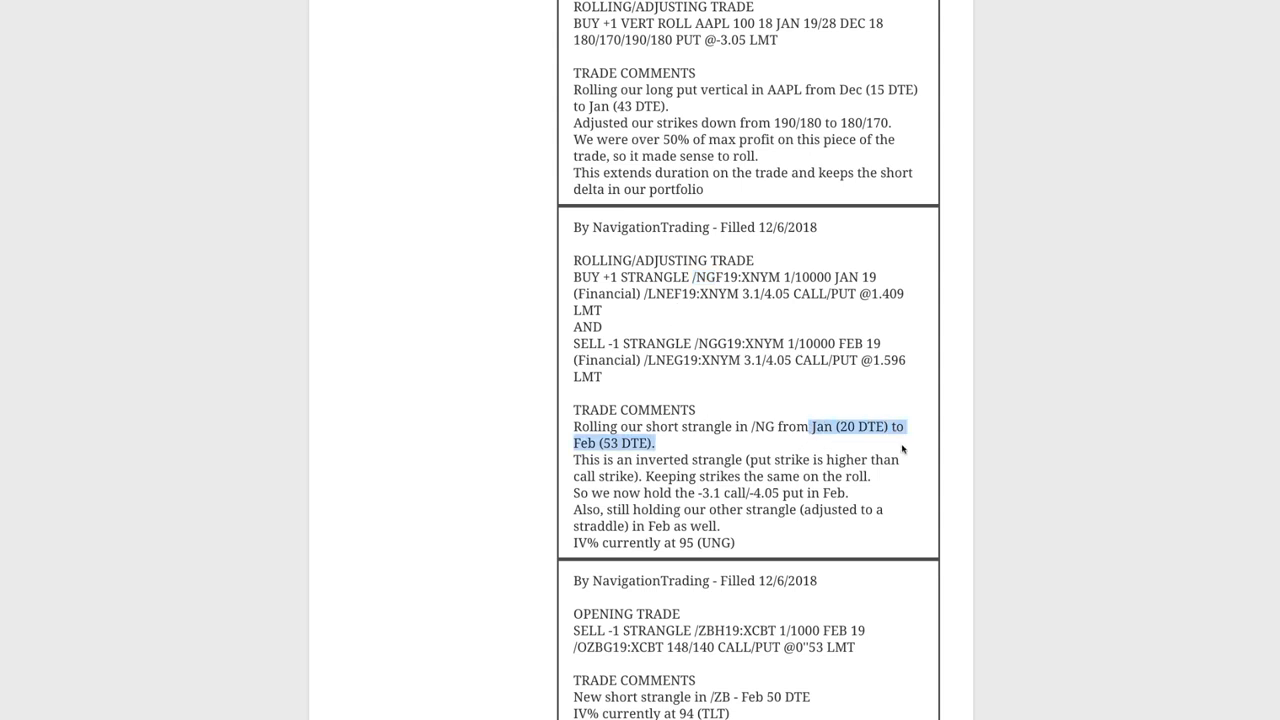
{"action": "mouse_move", "coordinate": [782, 448]}
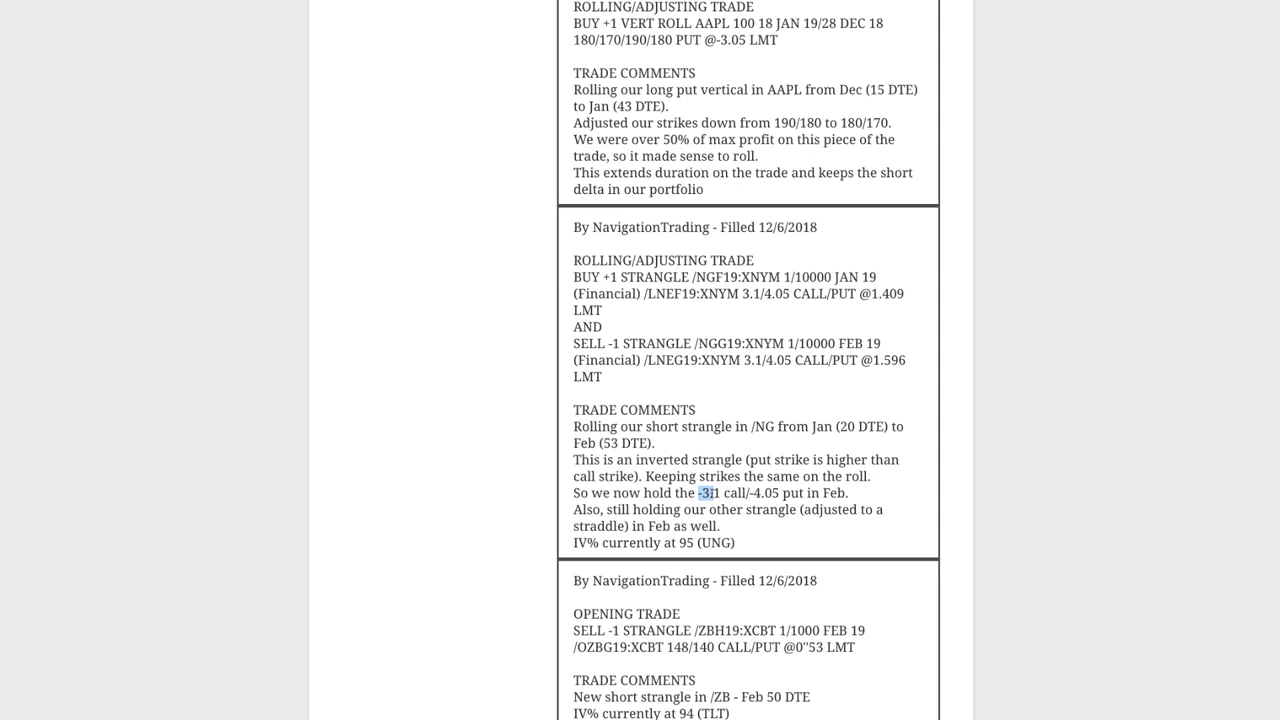
{"action": "left_click_drag", "start_coordinate": [700, 493], "coordinate": [778, 493]}
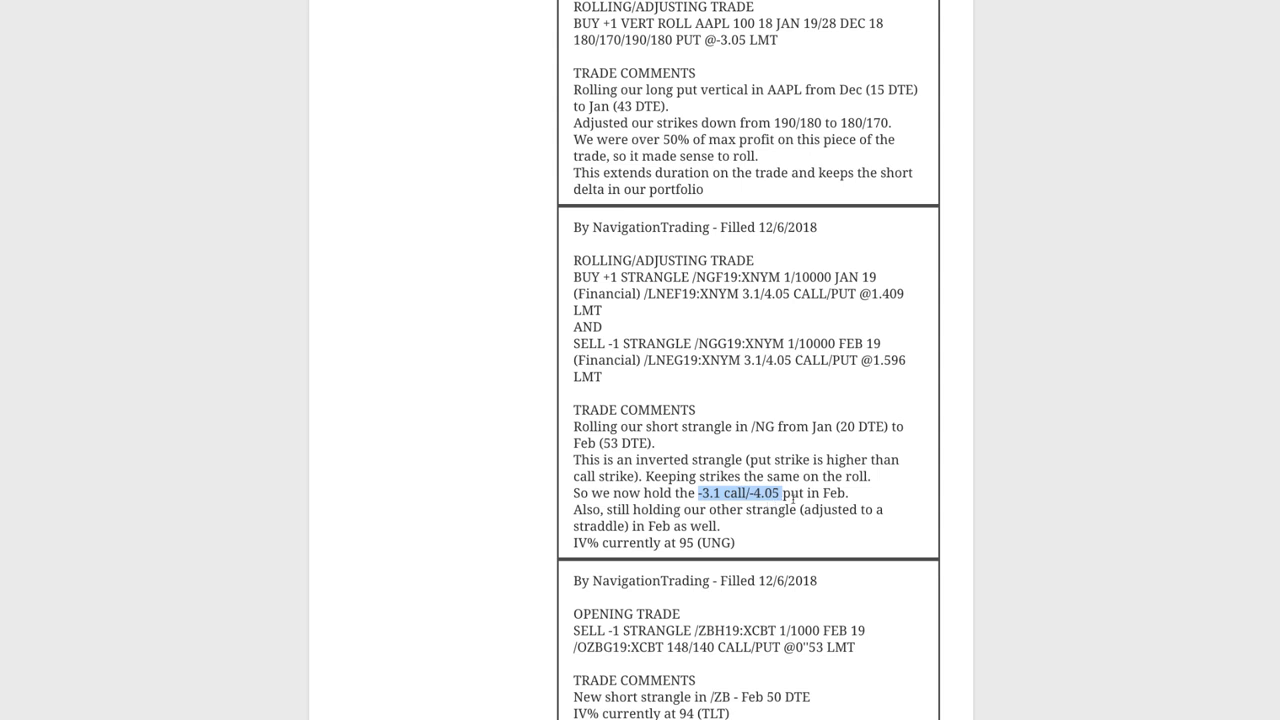
{"action": "double_click", "coordinate": [835, 492]}
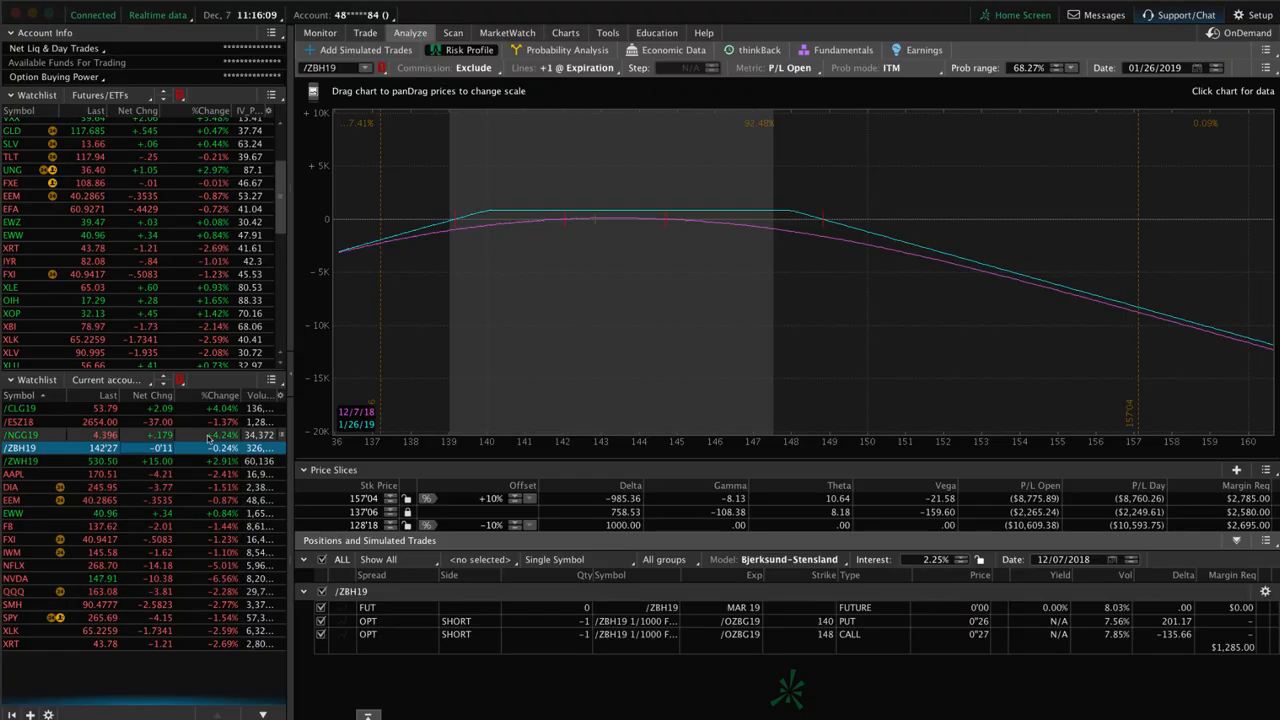
Load the /NGG19 February natural gas strangle positions from the watchlist.
{"action": "left_click", "coordinate": [22, 434]}
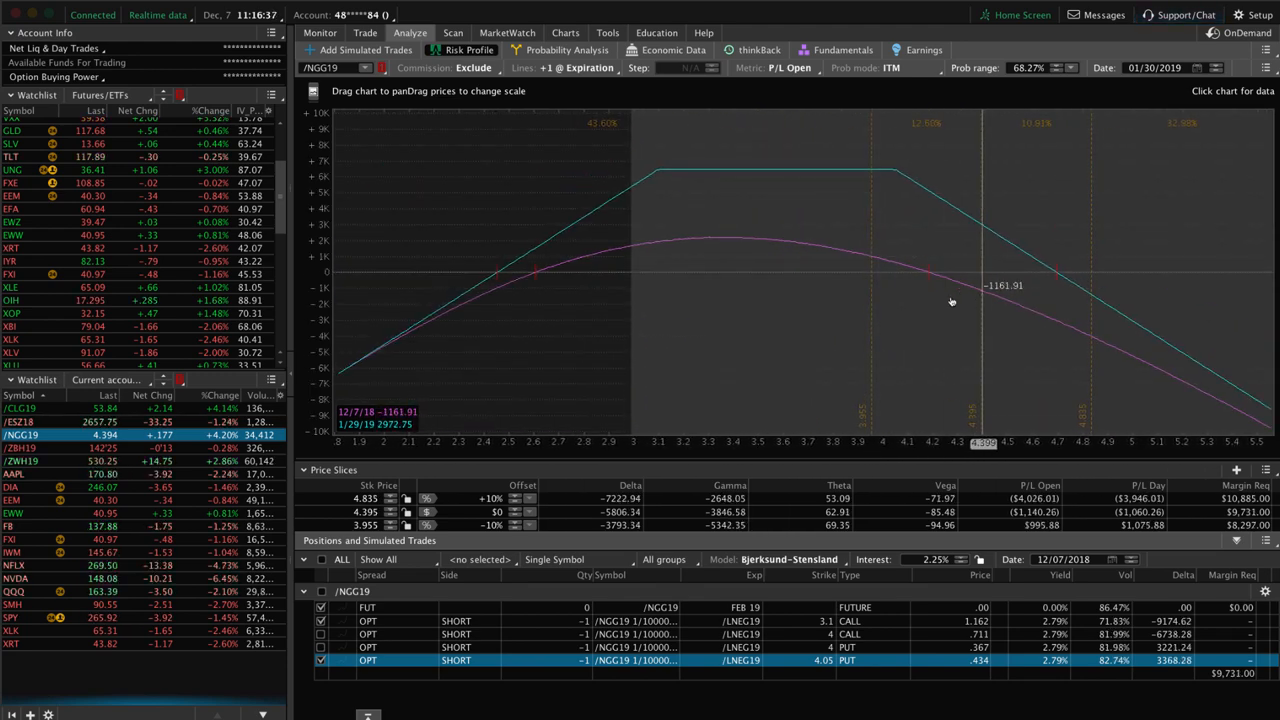
{"action": "mouse_move", "coordinate": [795, 305]}
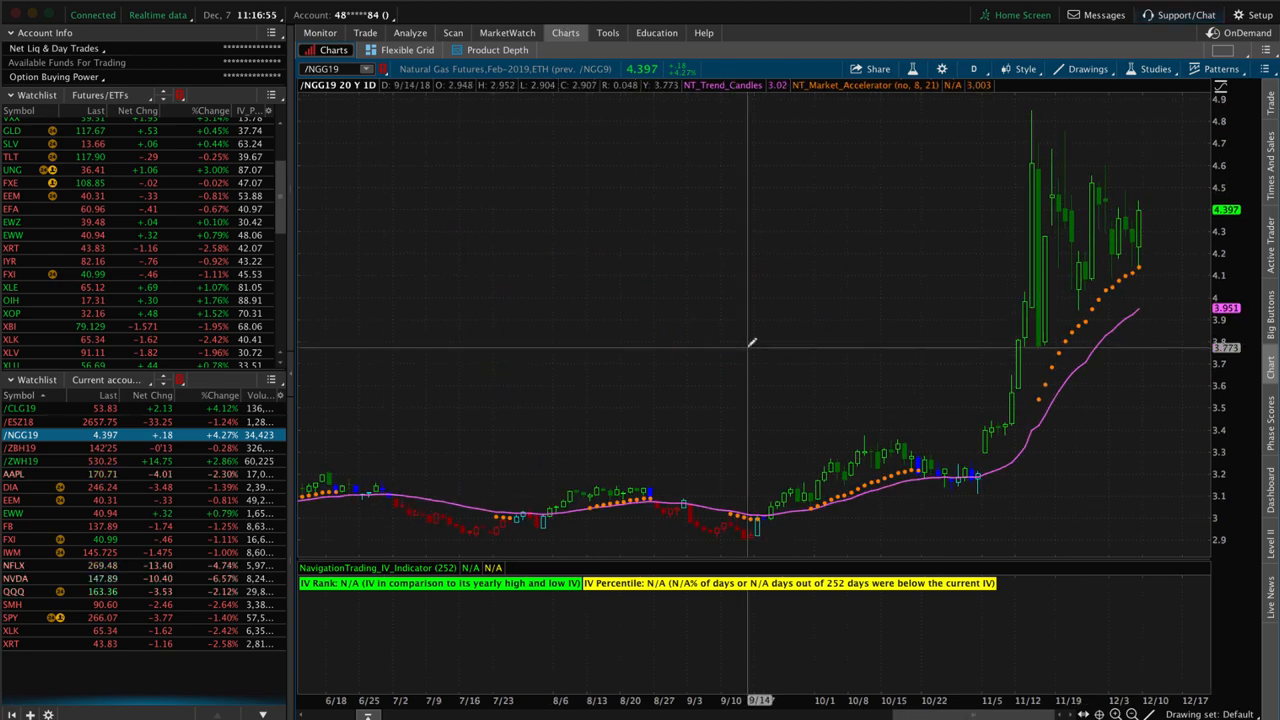
{"action": "mouse_move", "coordinate": [1040, 205]}
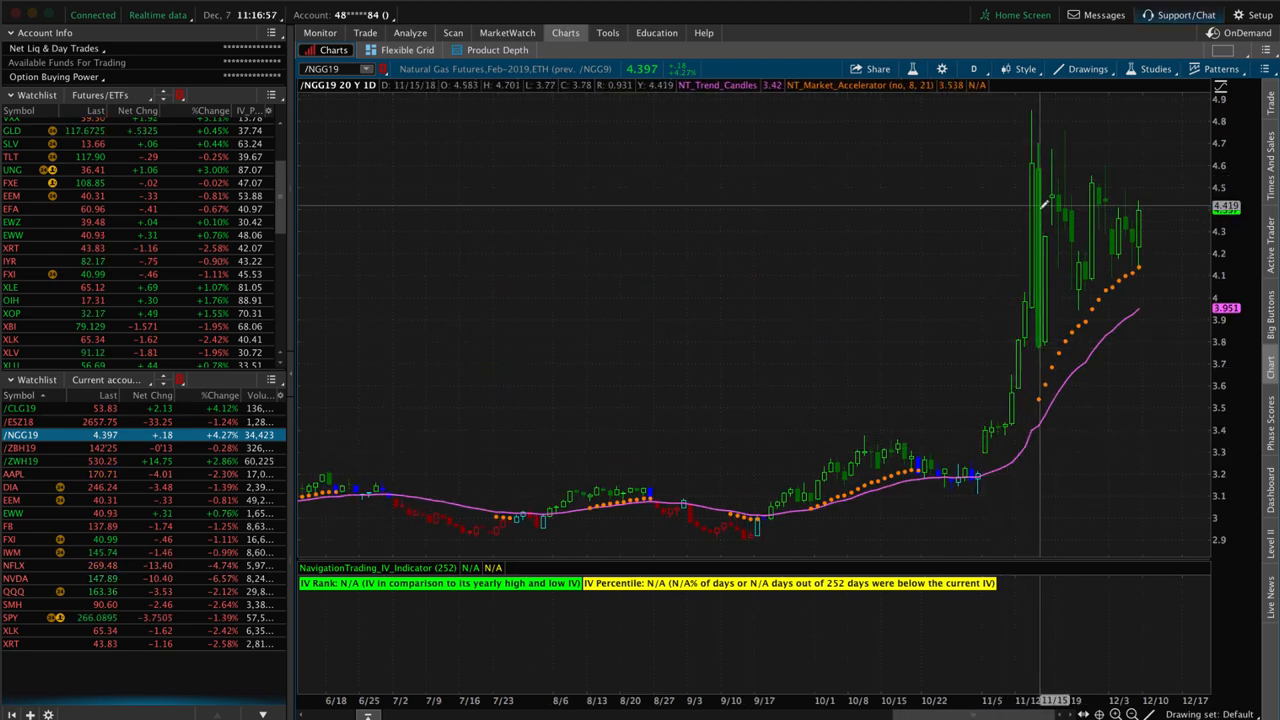
{"action": "mouse_move", "coordinate": [1158, 235]}
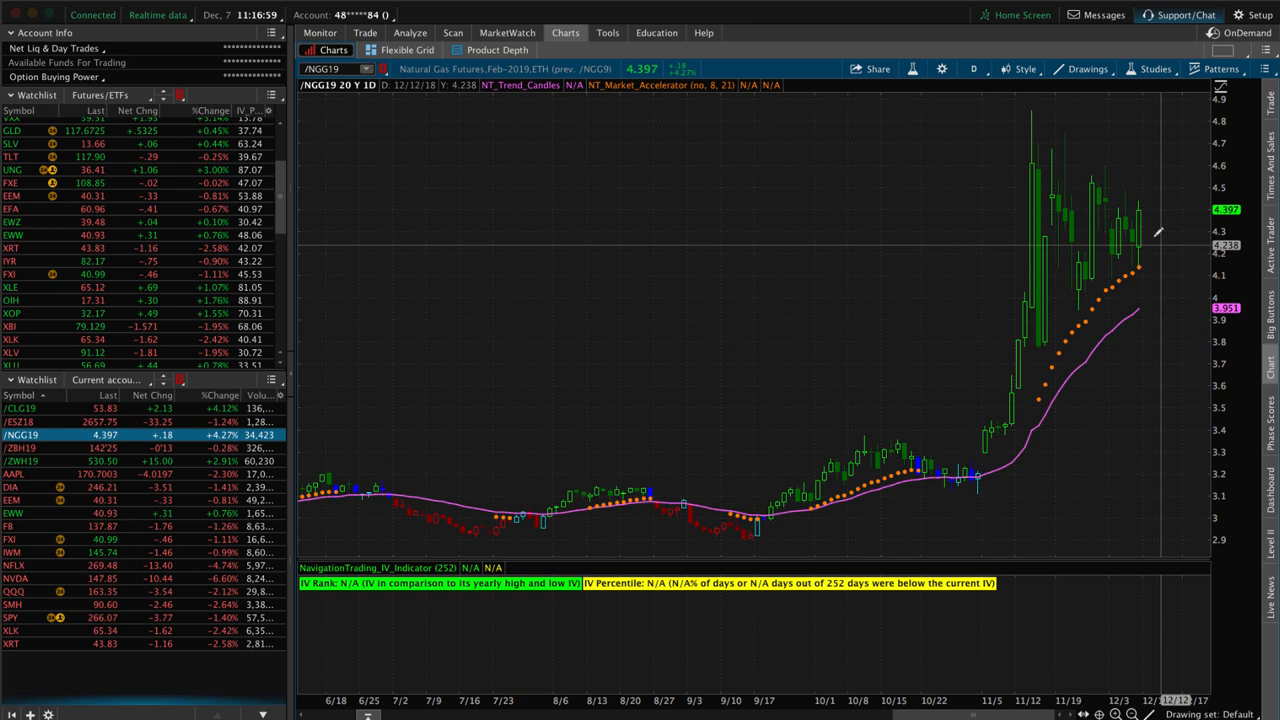
{"action": "mouse_move", "coordinate": [1035, 268]}
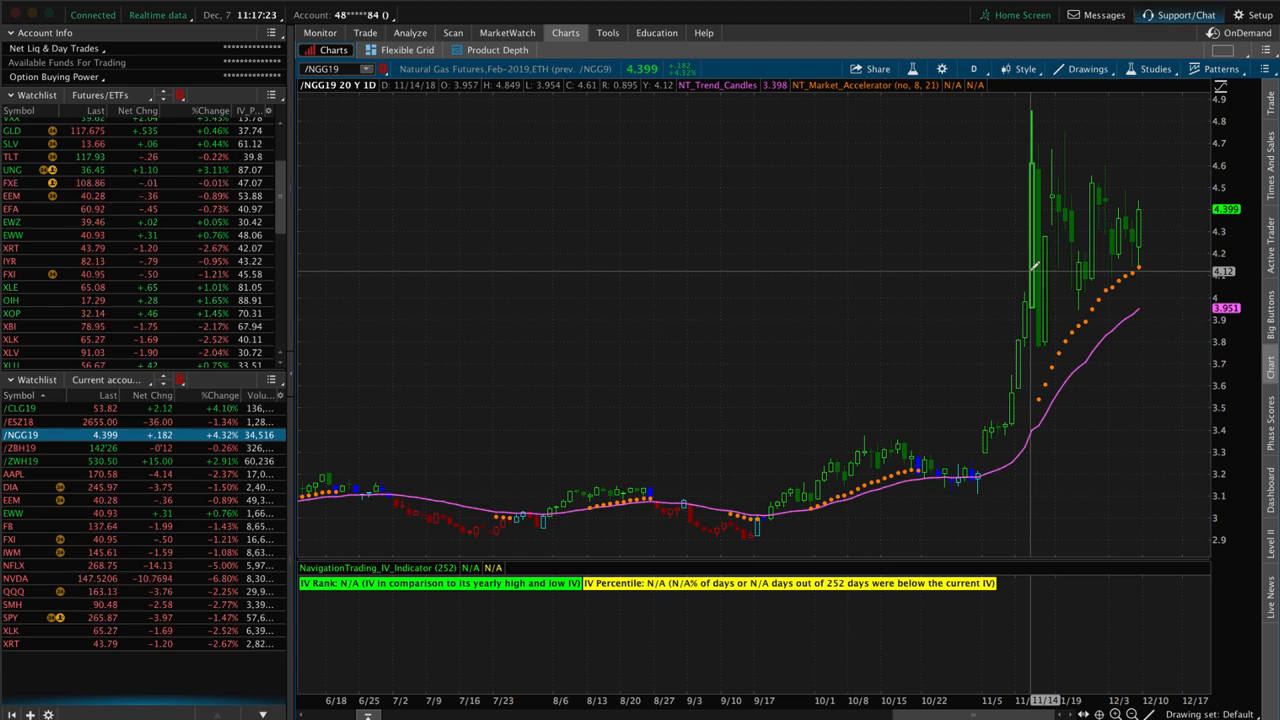
{"action": "mouse_move", "coordinate": [757, 216]}
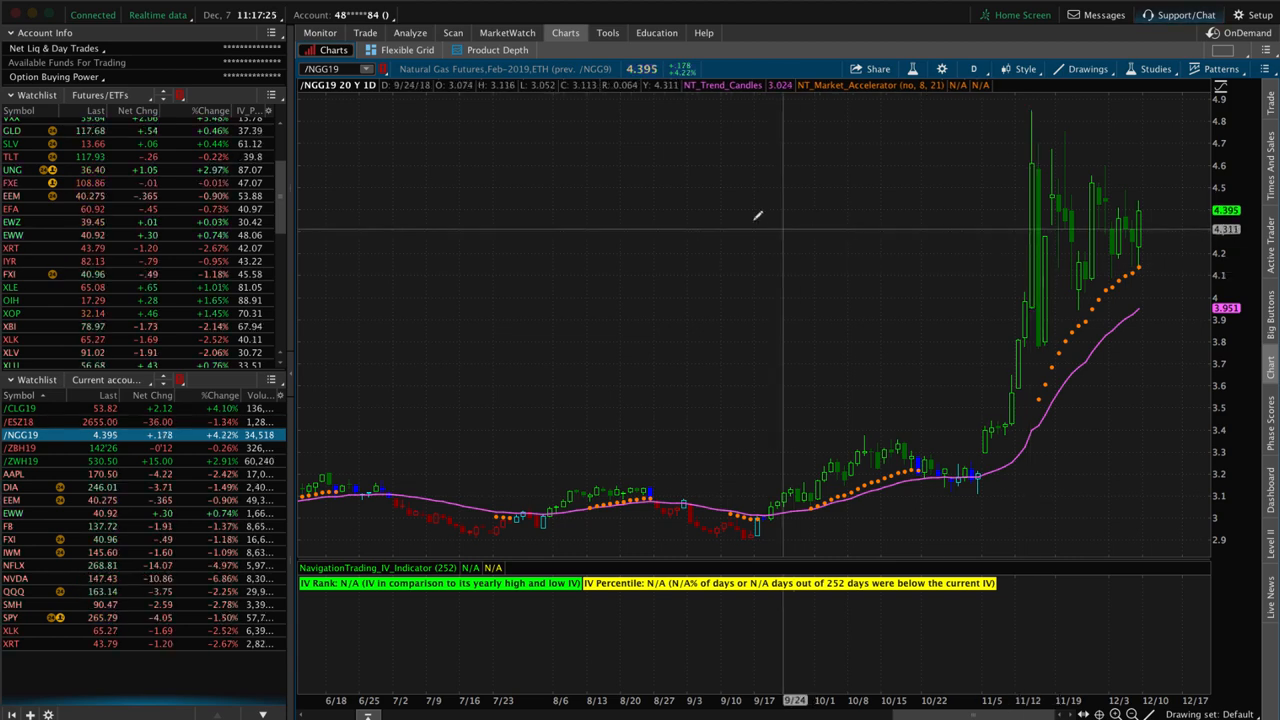
{"action": "left_click", "coordinate": [410, 32]}
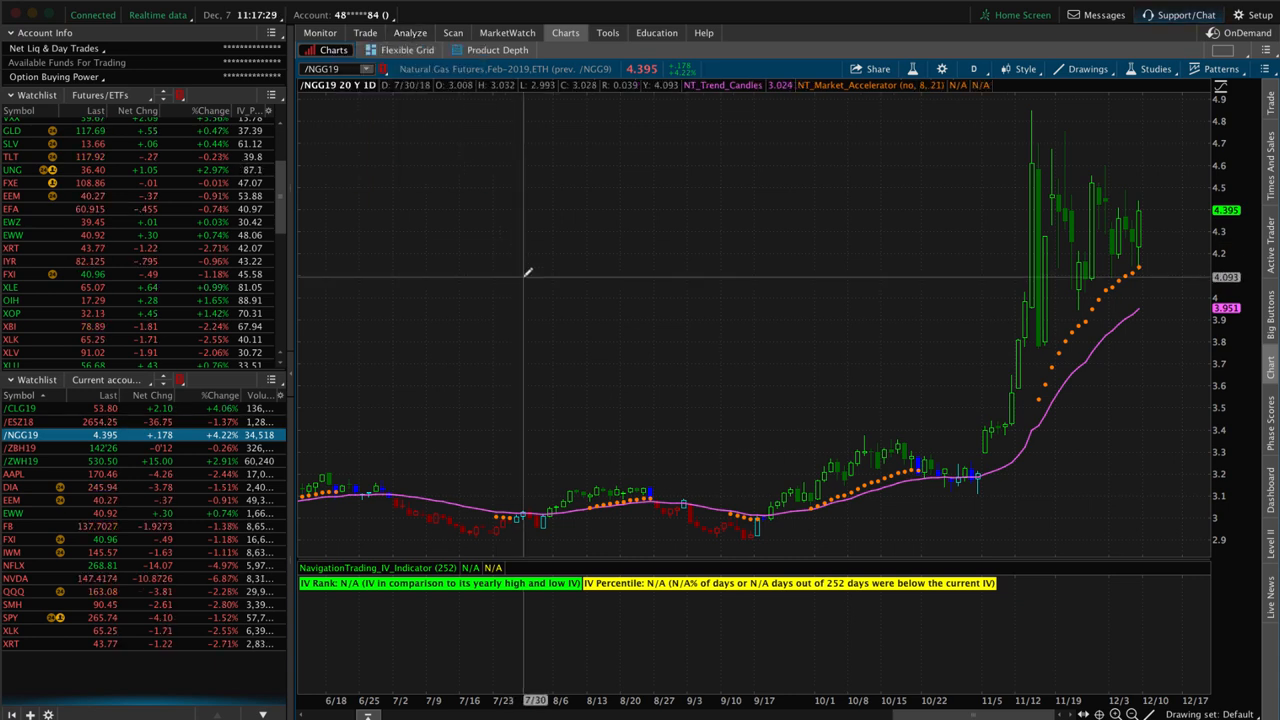
{"action": "mouse_move", "coordinate": [1045, 275]}
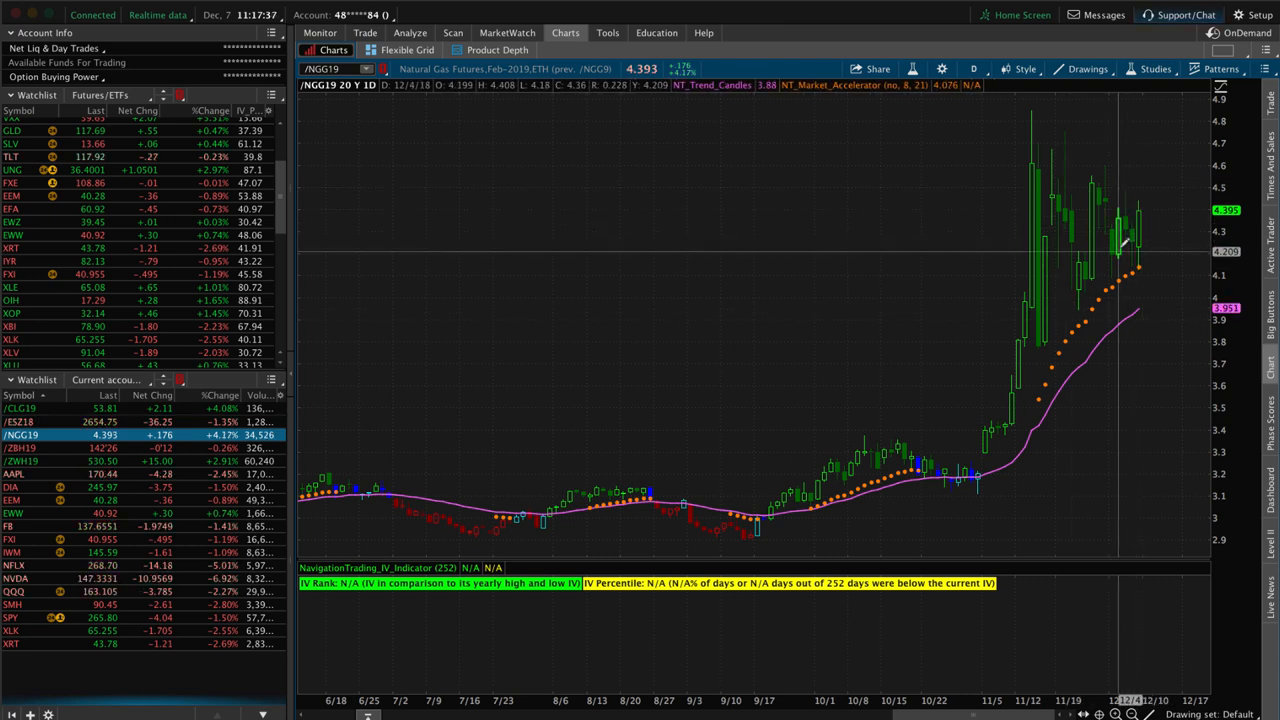
{"action": "mouse_move", "coordinate": [1118, 367]}
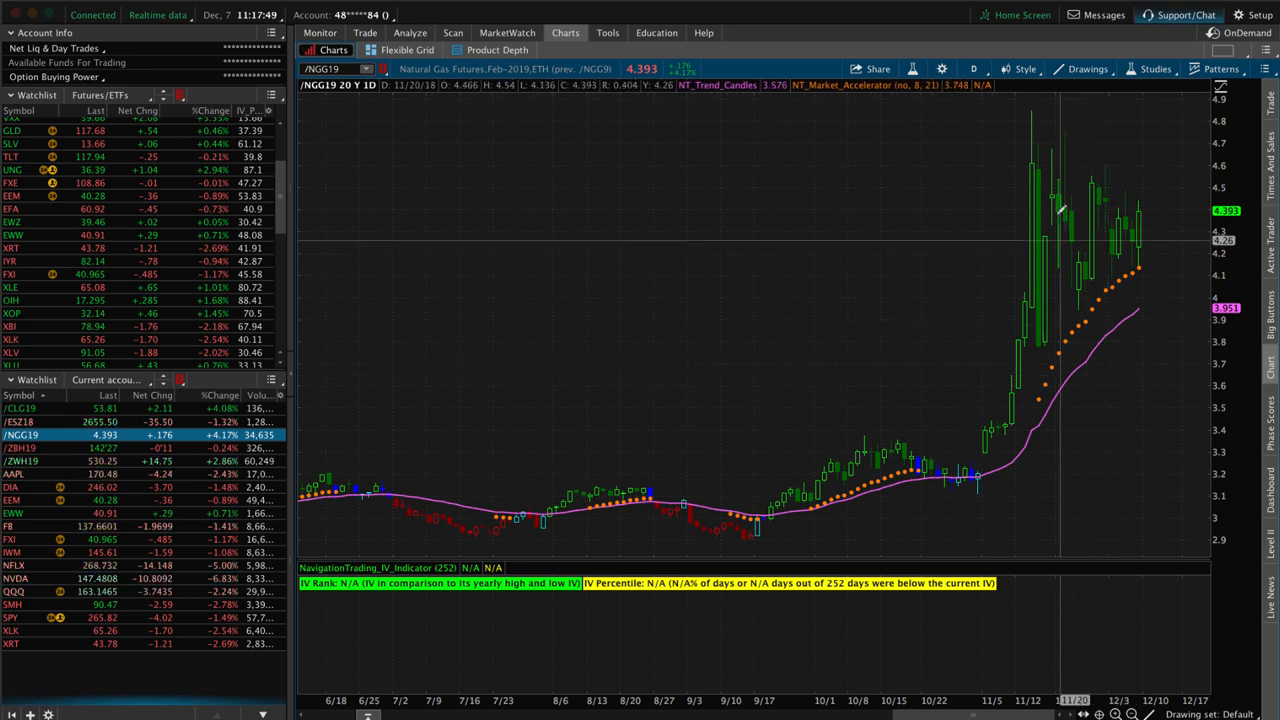
{"action": "mouse_move", "coordinate": [1070, 305]}
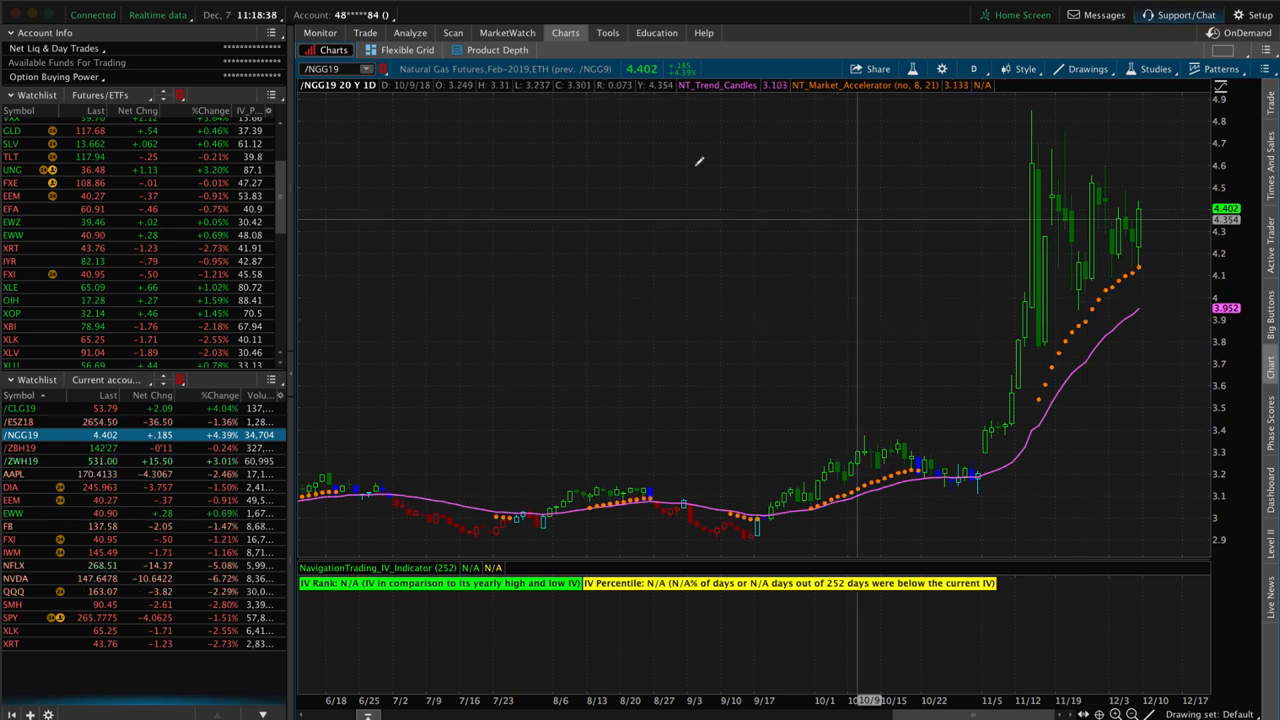
{"action": "mouse_move", "coordinate": [697, 160]}
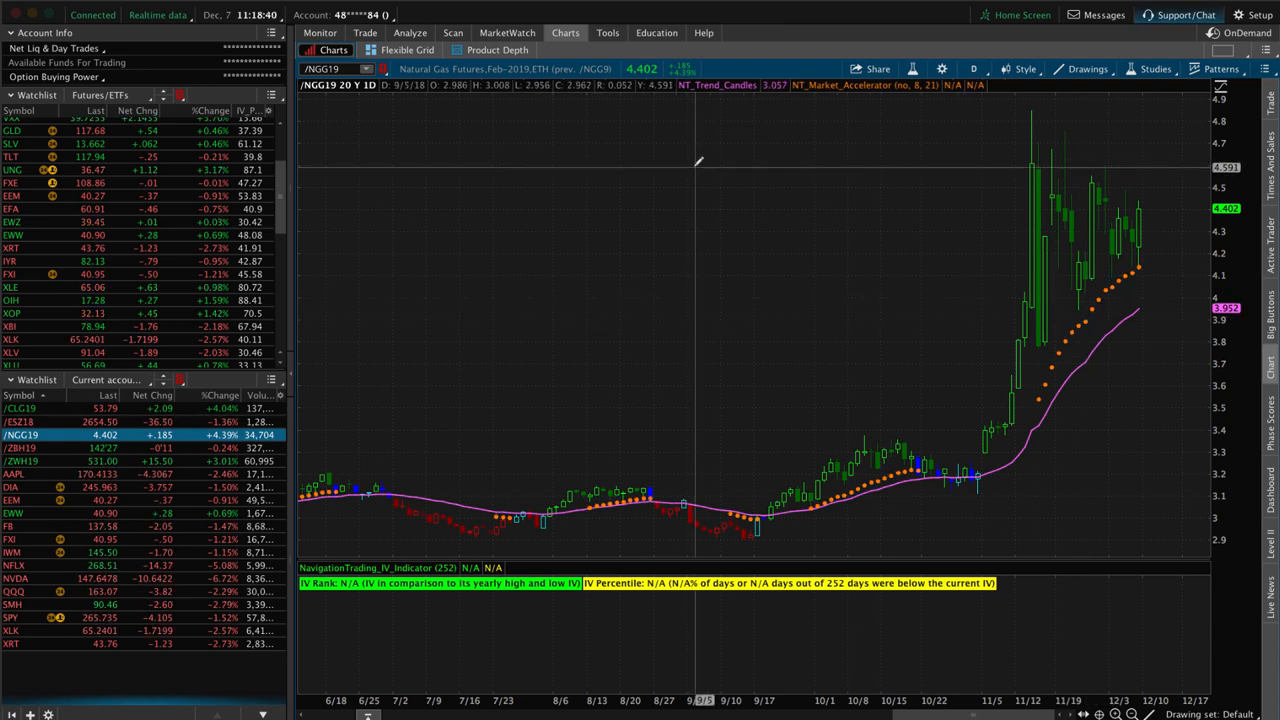
{"action": "mouse_move", "coordinate": [686, 157]}
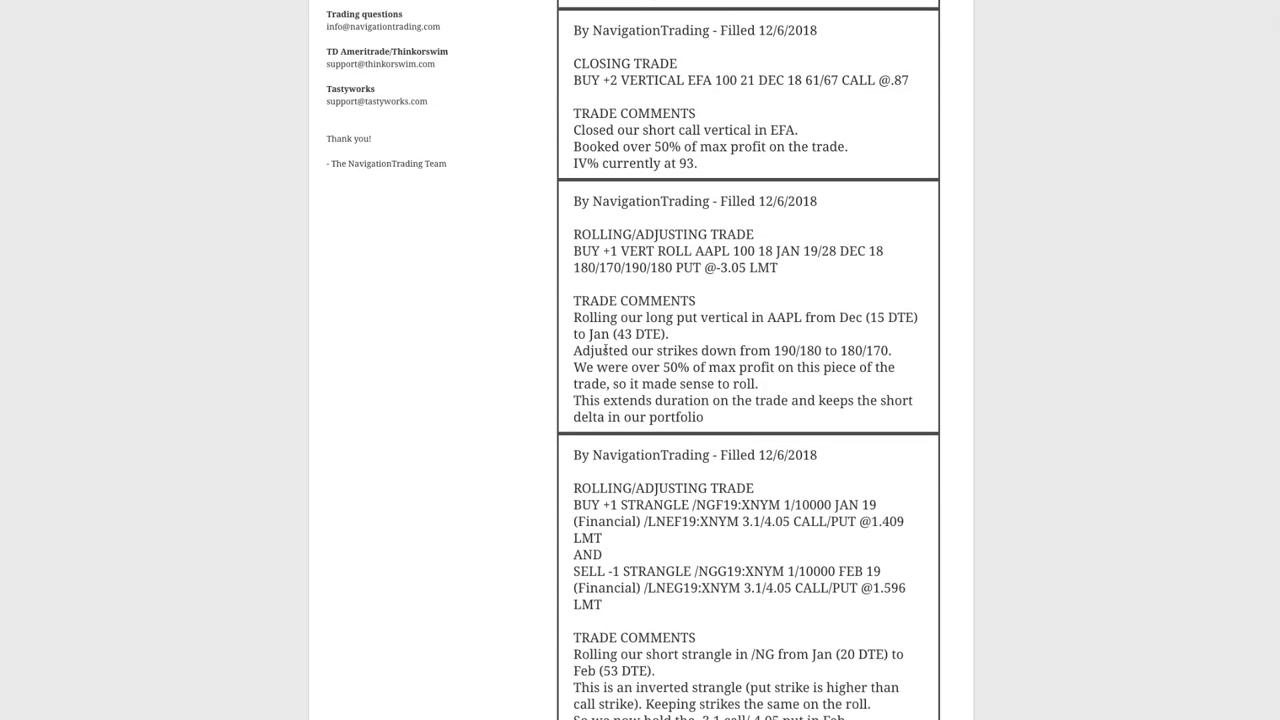
Select 'long put vertical in AAPL' in the 12/6 AAPL roll comments.
{"action": "double_click", "coordinate": [710, 251]}
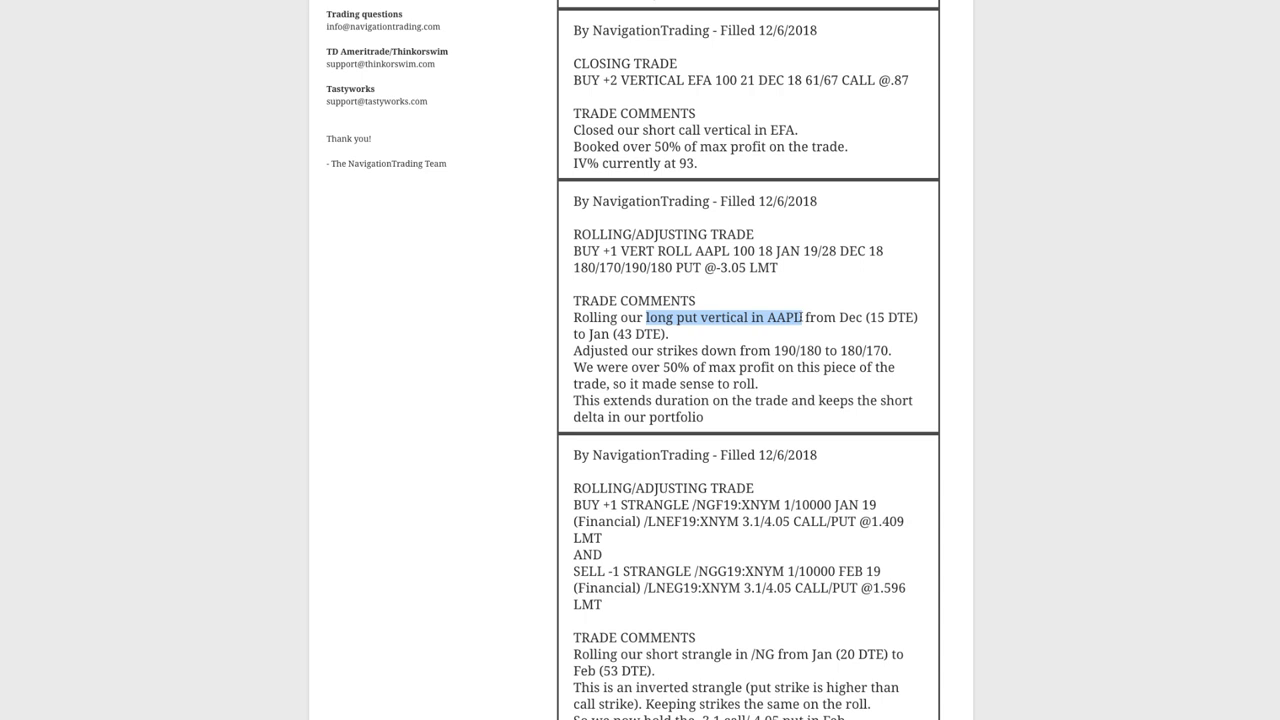
{"action": "mouse_move", "coordinate": [800, 317]}
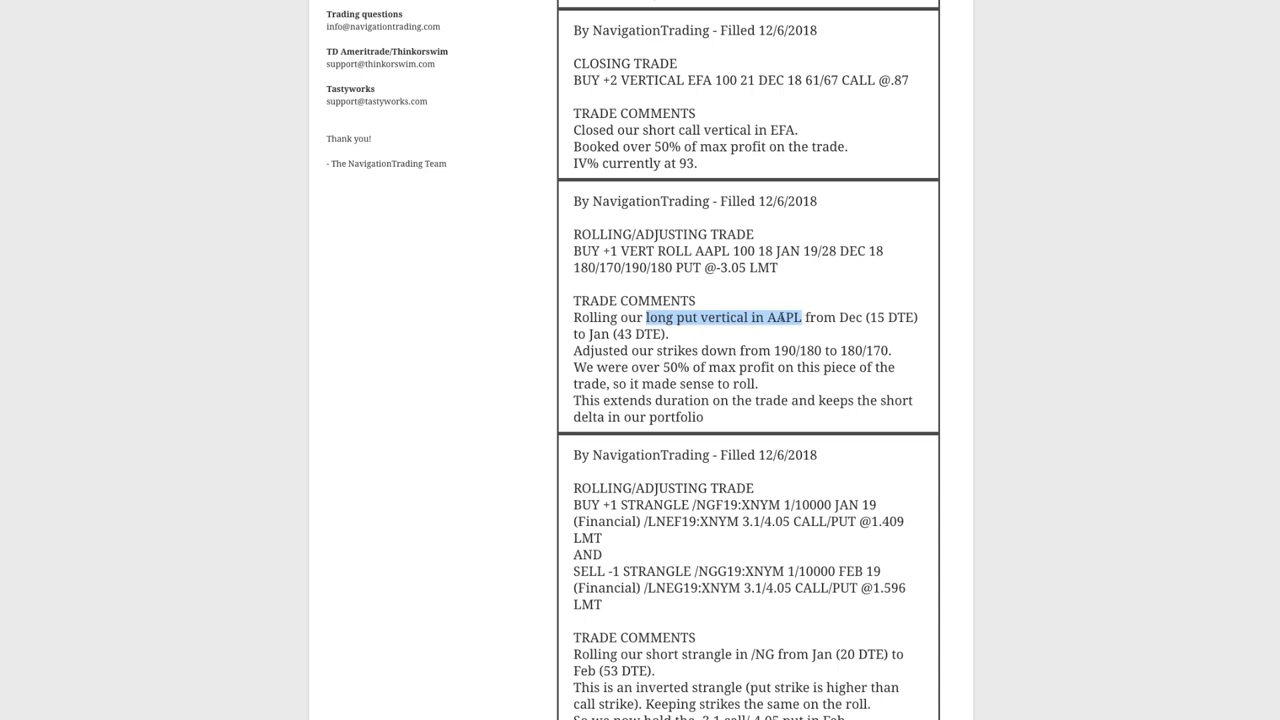
{"action": "mouse_move", "coordinate": [790, 318]}
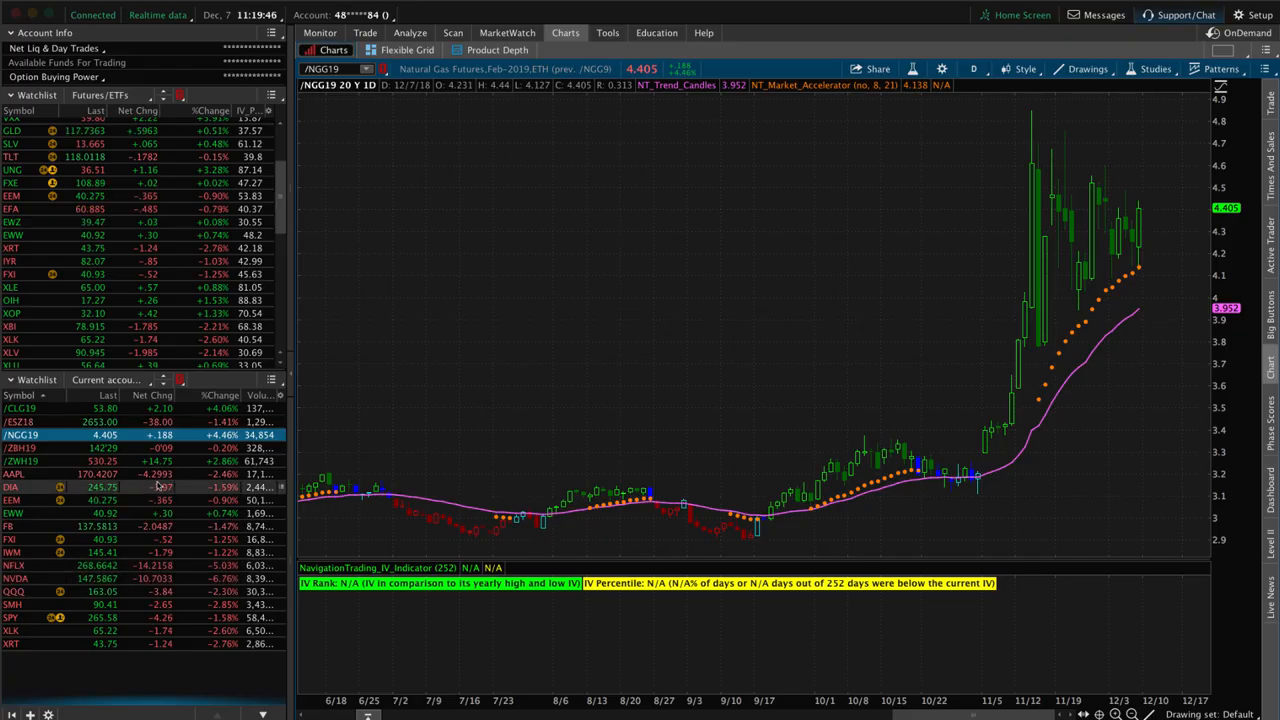
Switch to AAPL and show its long 180/170 January put vertical risk profile.
{"action": "left_click", "coordinate": [15, 473]}
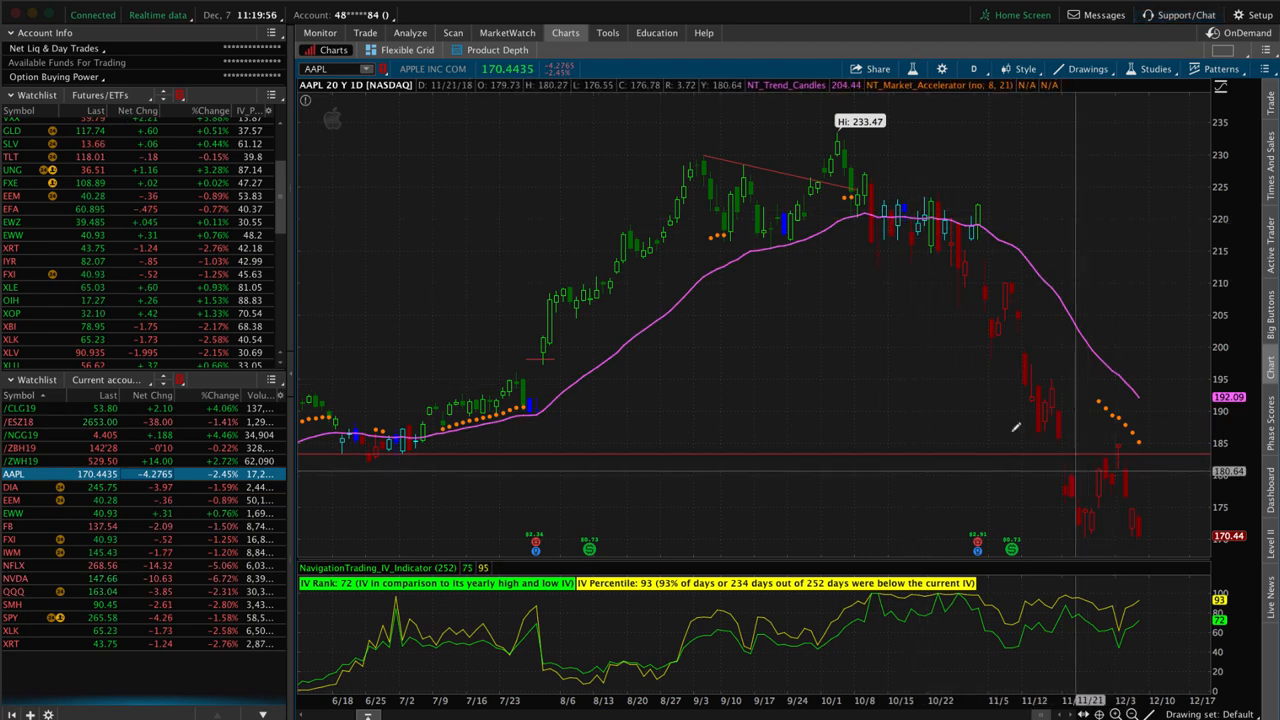
{"action": "left_click", "coordinate": [410, 33]}
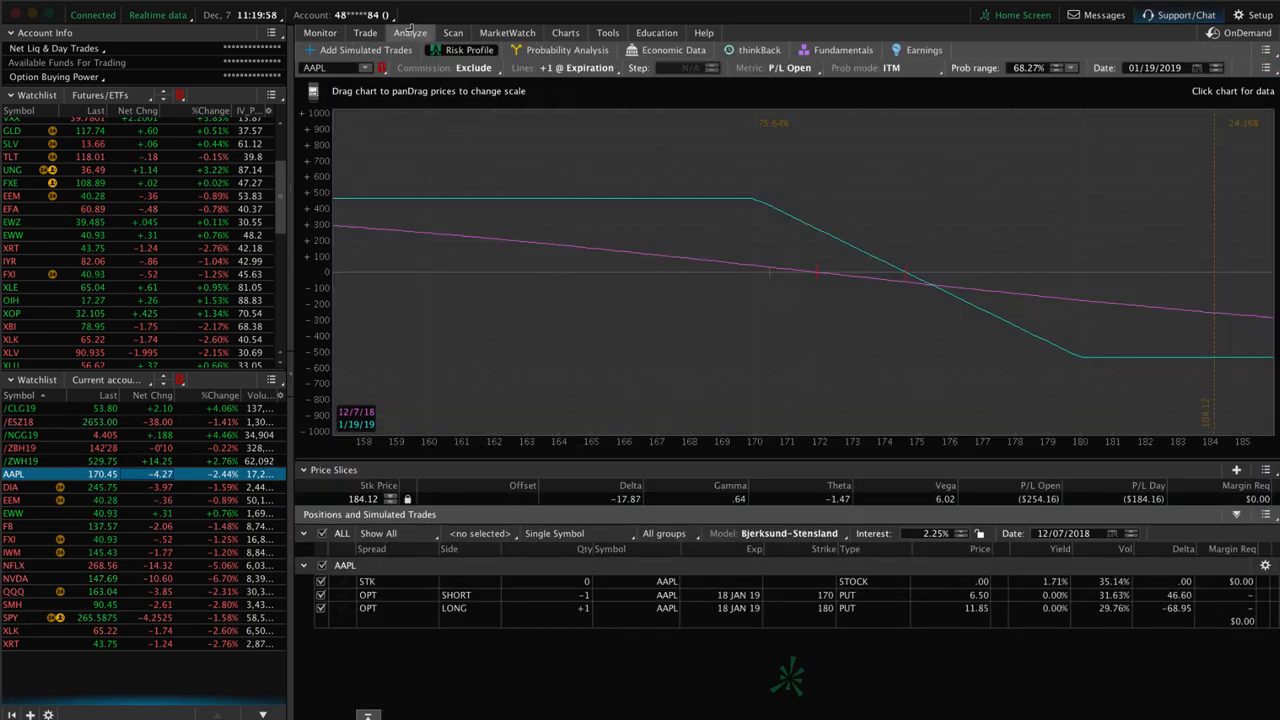
{"action": "mouse_move", "coordinate": [770, 285]}
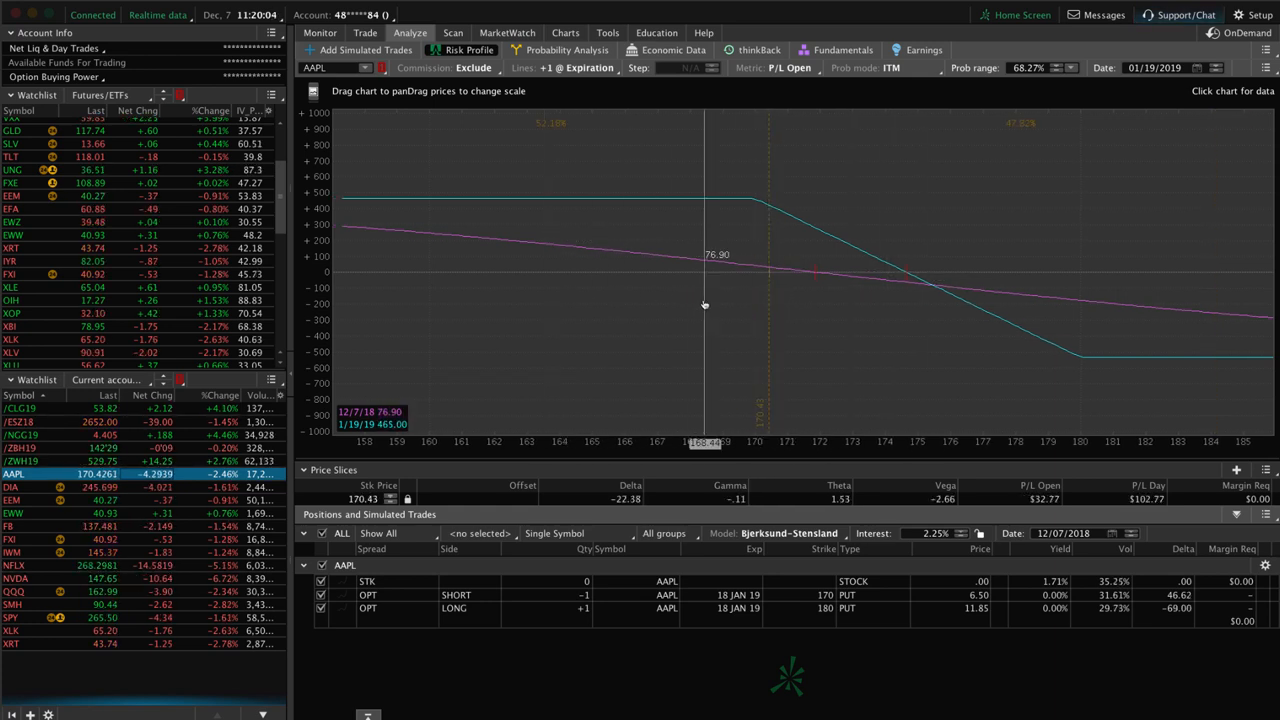
{"action": "mouse_move", "coordinate": [575, 305]}
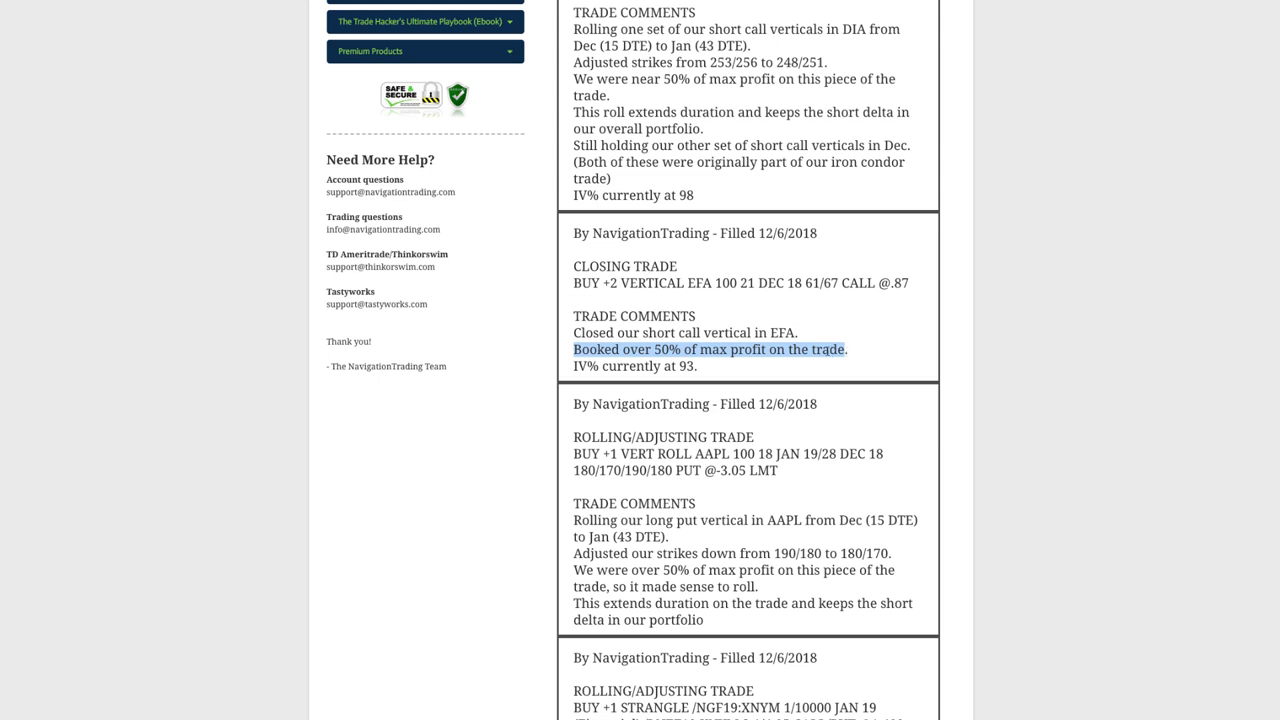
{"action": "mouse_move", "coordinate": [810, 356]}
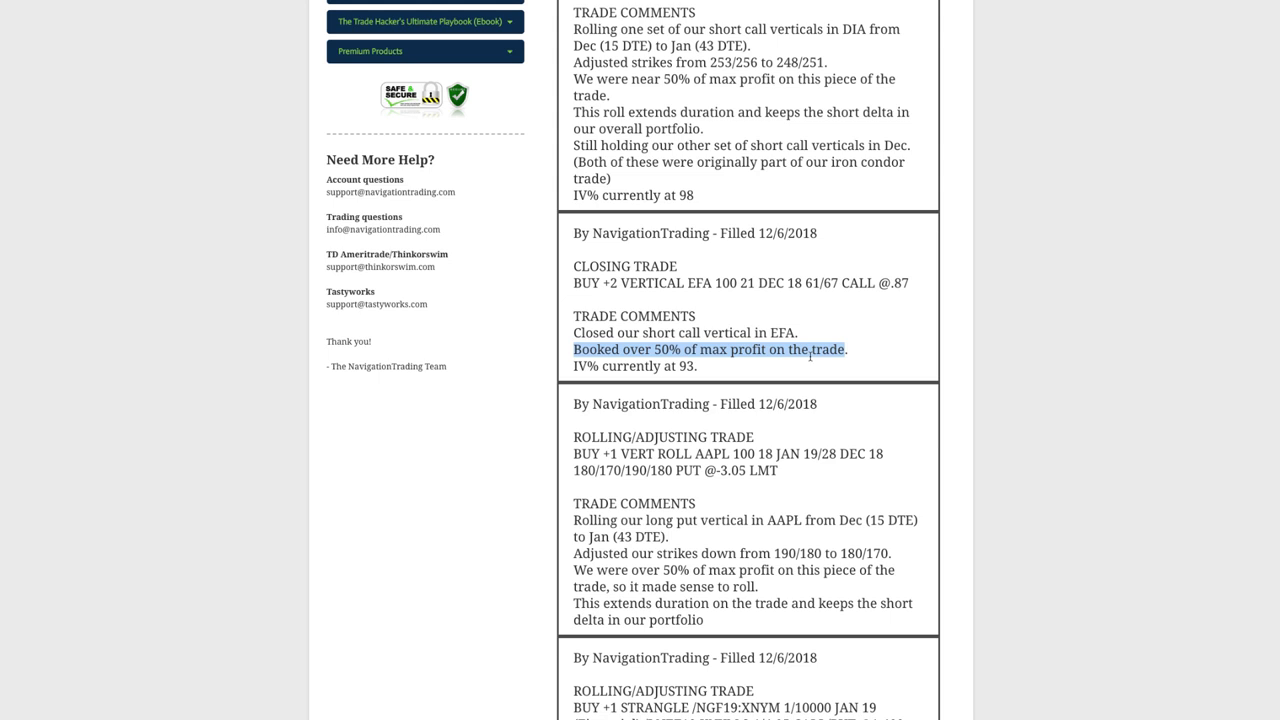
Highlight the 'in EFA' mention in the EFA closing trade comment.
{"action": "left_click_drag", "start_coordinate": [810, 360], "coordinate": [730, 332]}
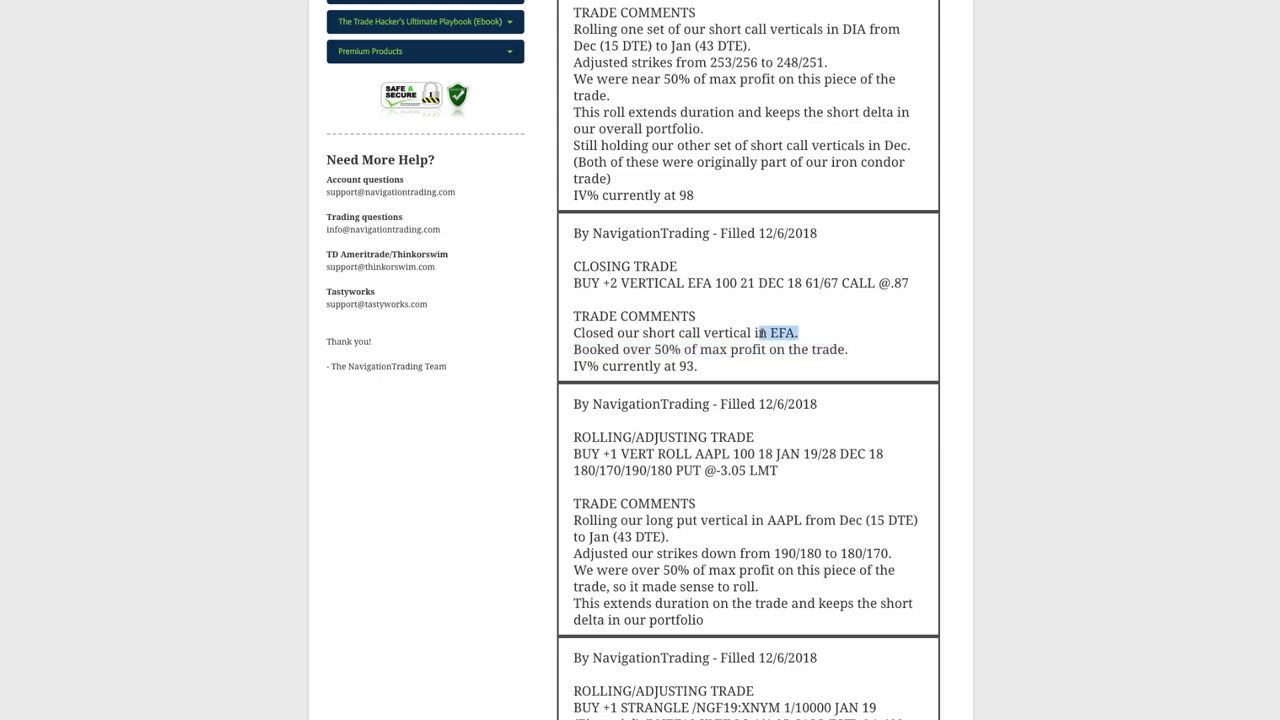
{"action": "mouse_move", "coordinate": [761, 333]}
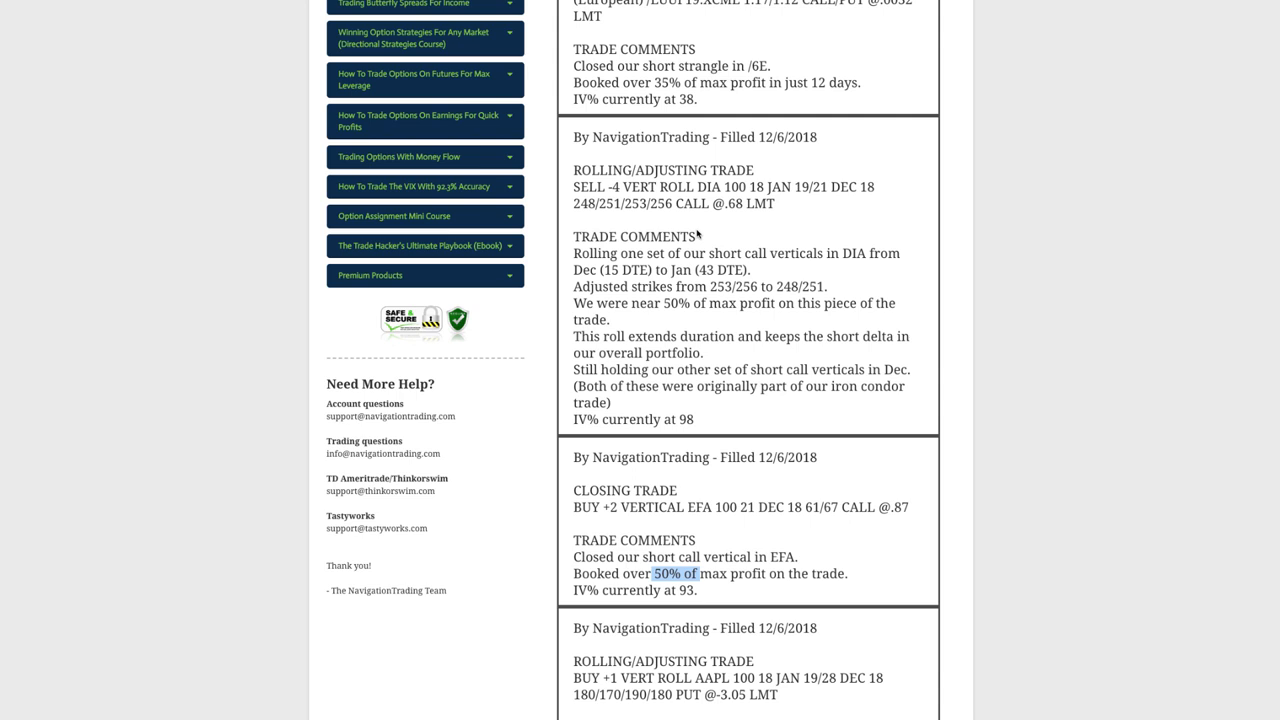
{"action": "mouse_move", "coordinate": [700, 237]}
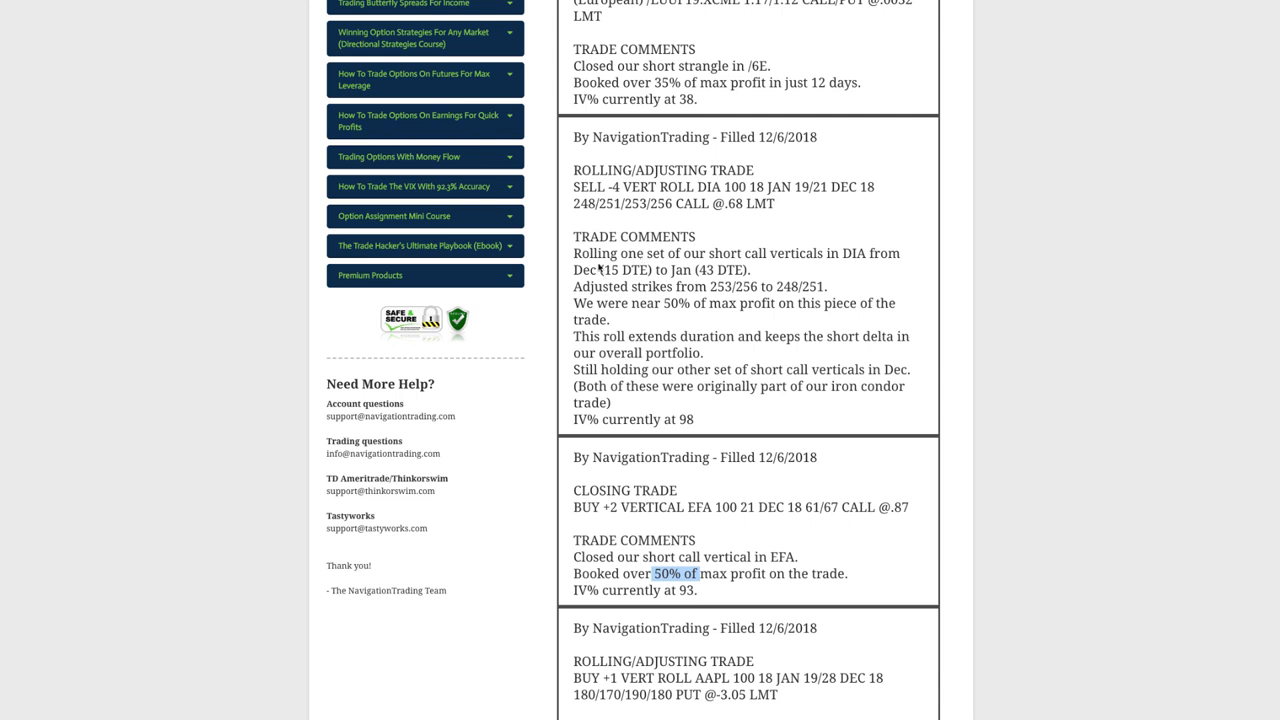
{"action": "mouse_move", "coordinate": [575, 271]}
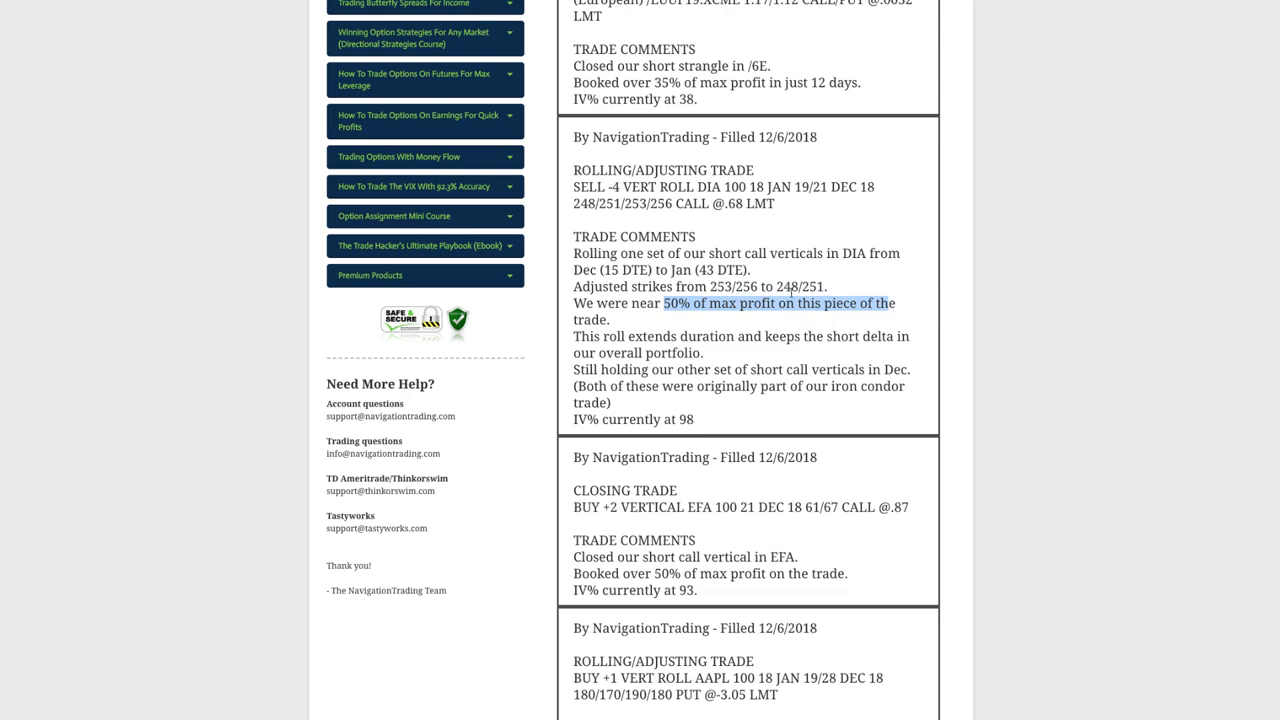
{"action": "mouse_move", "coordinate": [670, 622]}
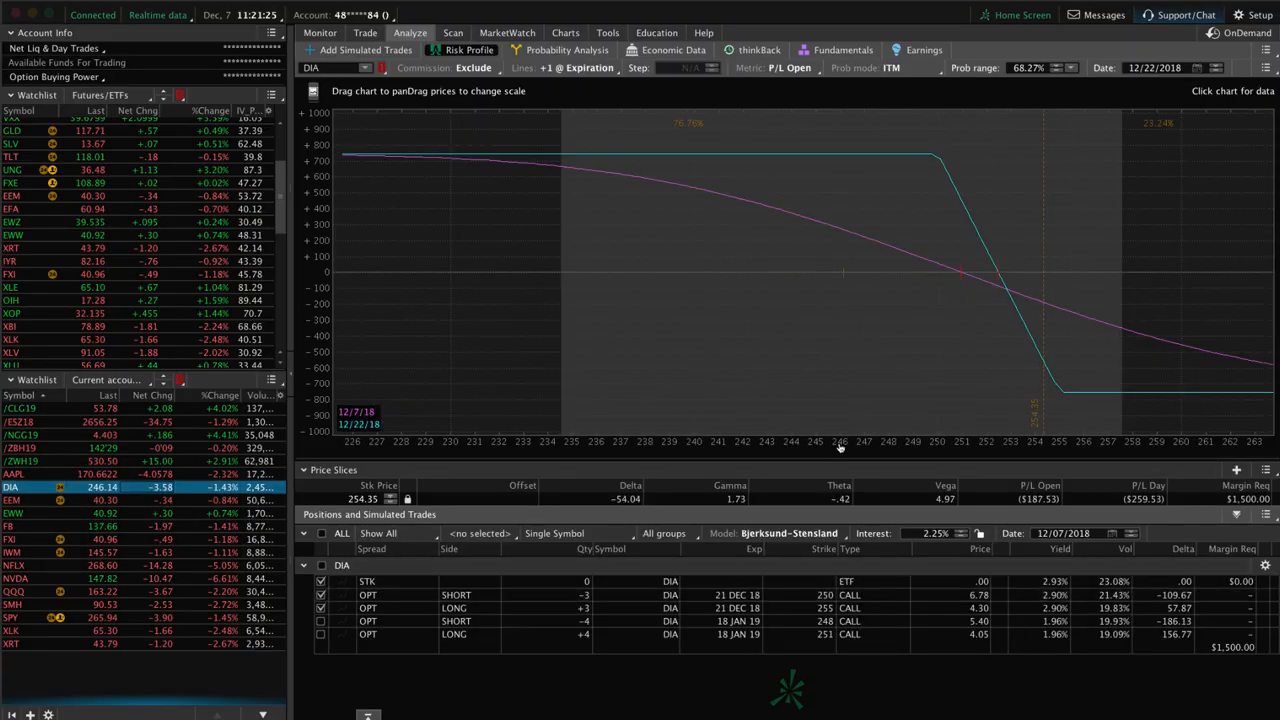
{"action": "mouse_move", "coordinate": [844, 289]}
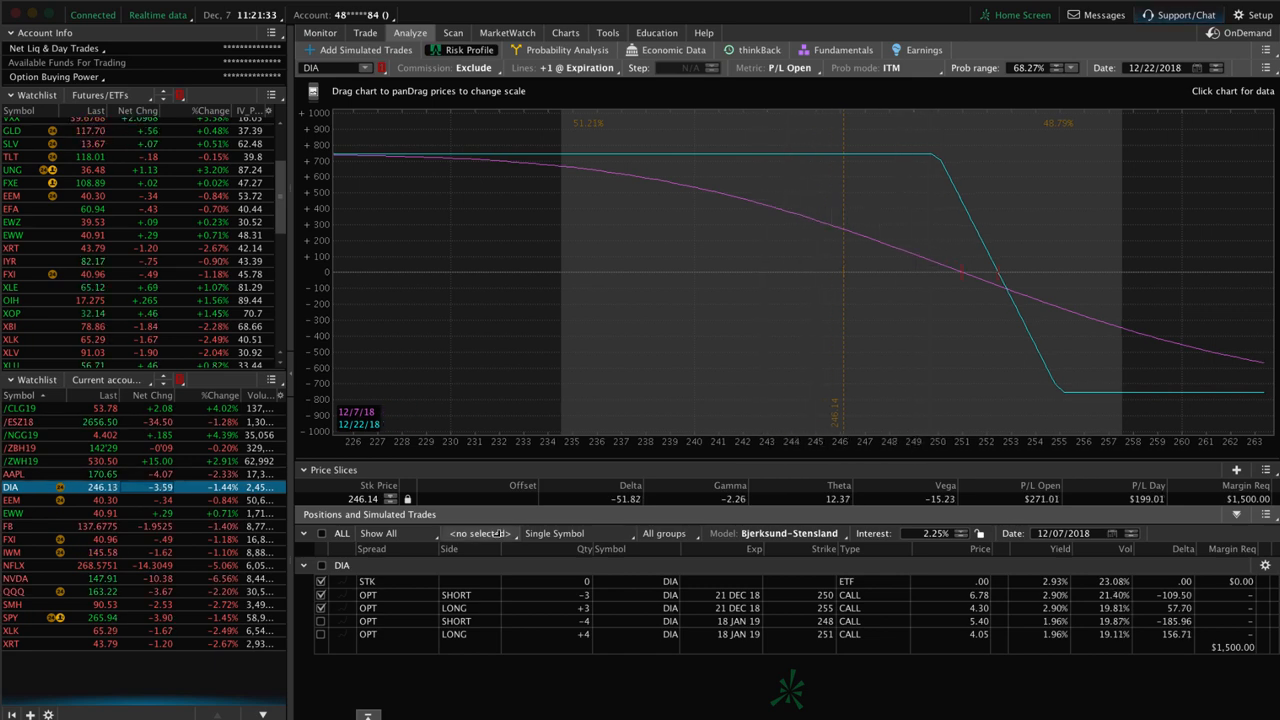
Limit the DIA risk profile to the 1/19/19 January call vertical legs and pan the graph.
{"action": "left_click", "coordinate": [321, 608]}
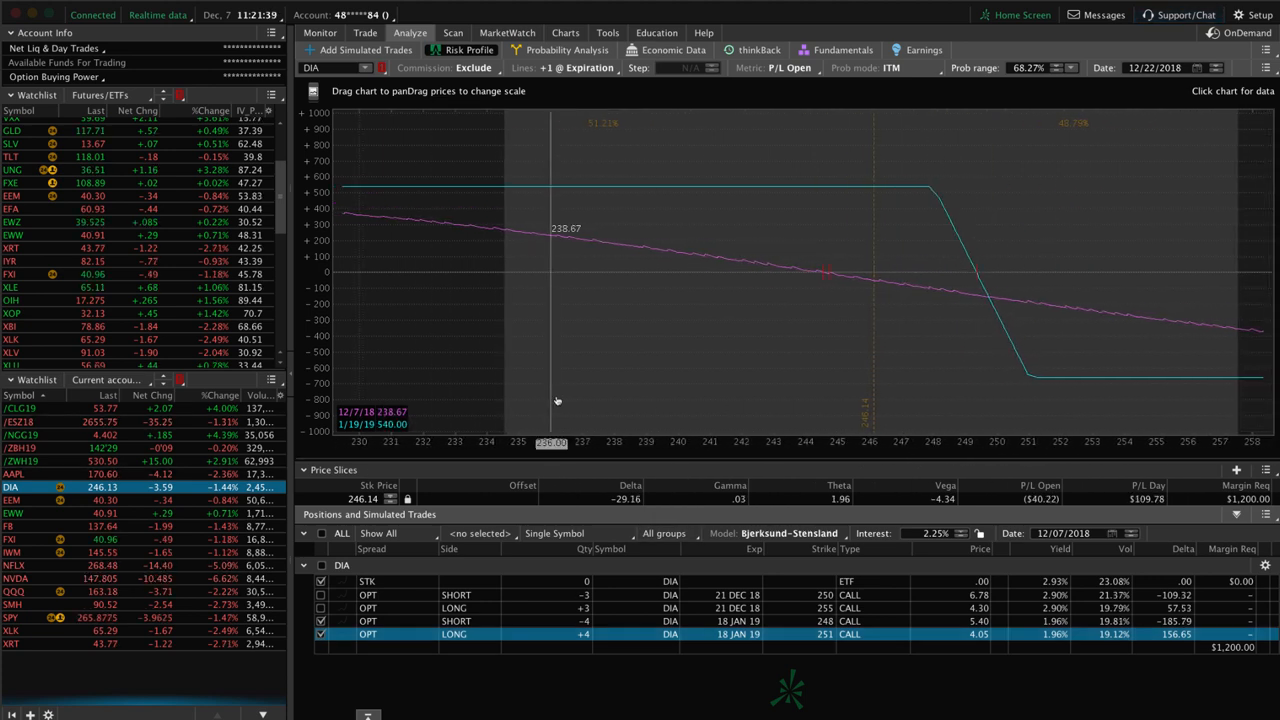
{"action": "left_click_drag", "start_coordinate": [557, 401], "coordinate": [762, 432]}
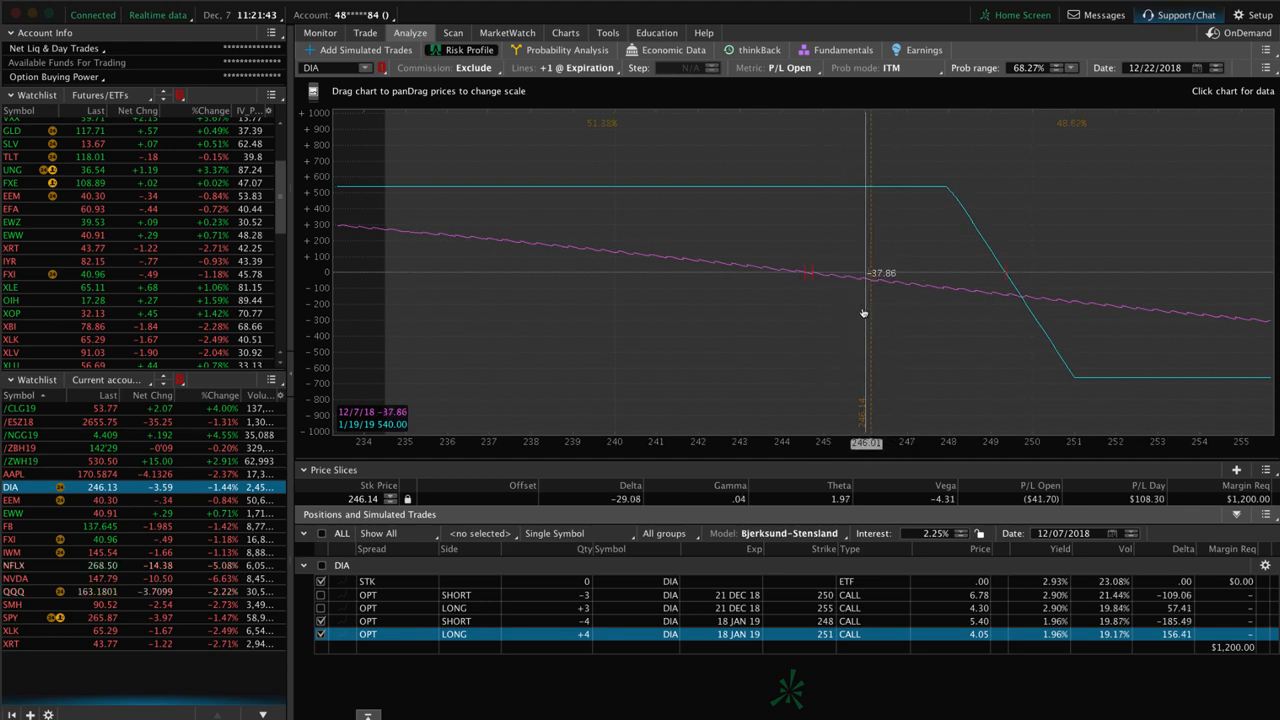
{"action": "left_click_drag", "start_coordinate": [863, 313], "coordinate": [729, 301]}
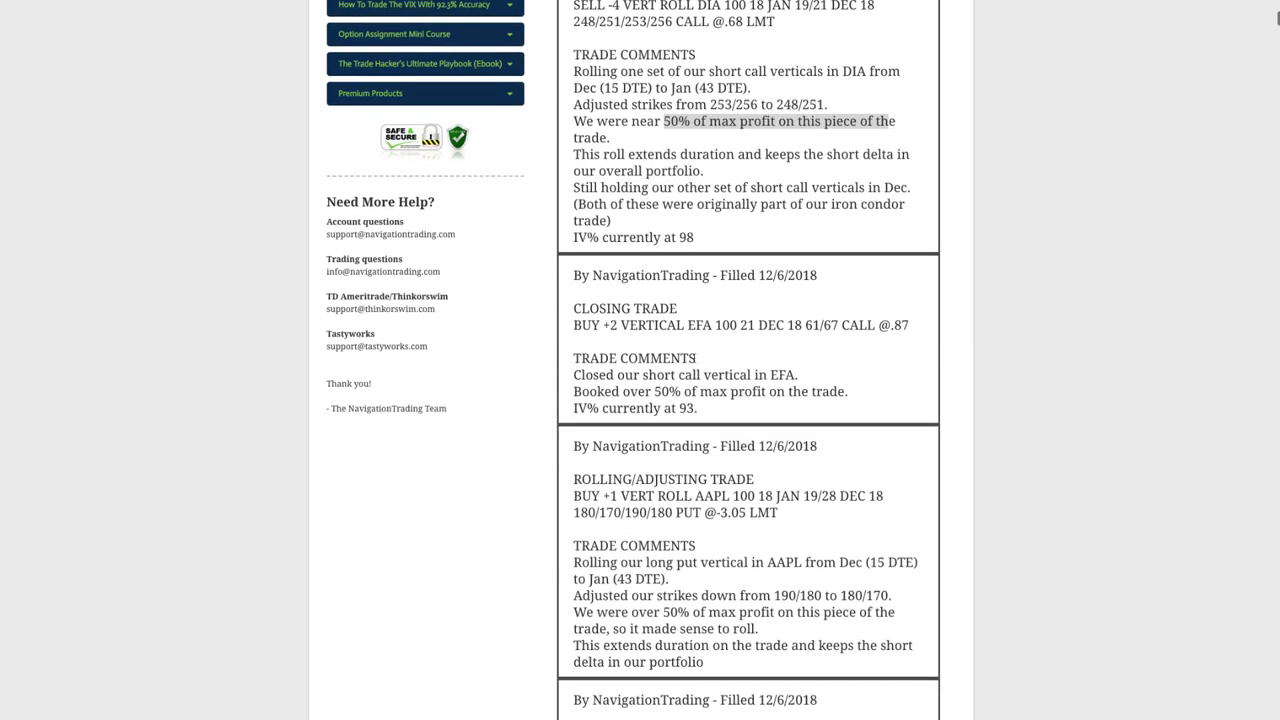
Scroll to the AAPL roll comment and highlight 'Dec (15 DTE)' and 'Jan (43 DTE)'.
{"action": "scroll", "scroll_direction": "down", "scroll_amount": 3}
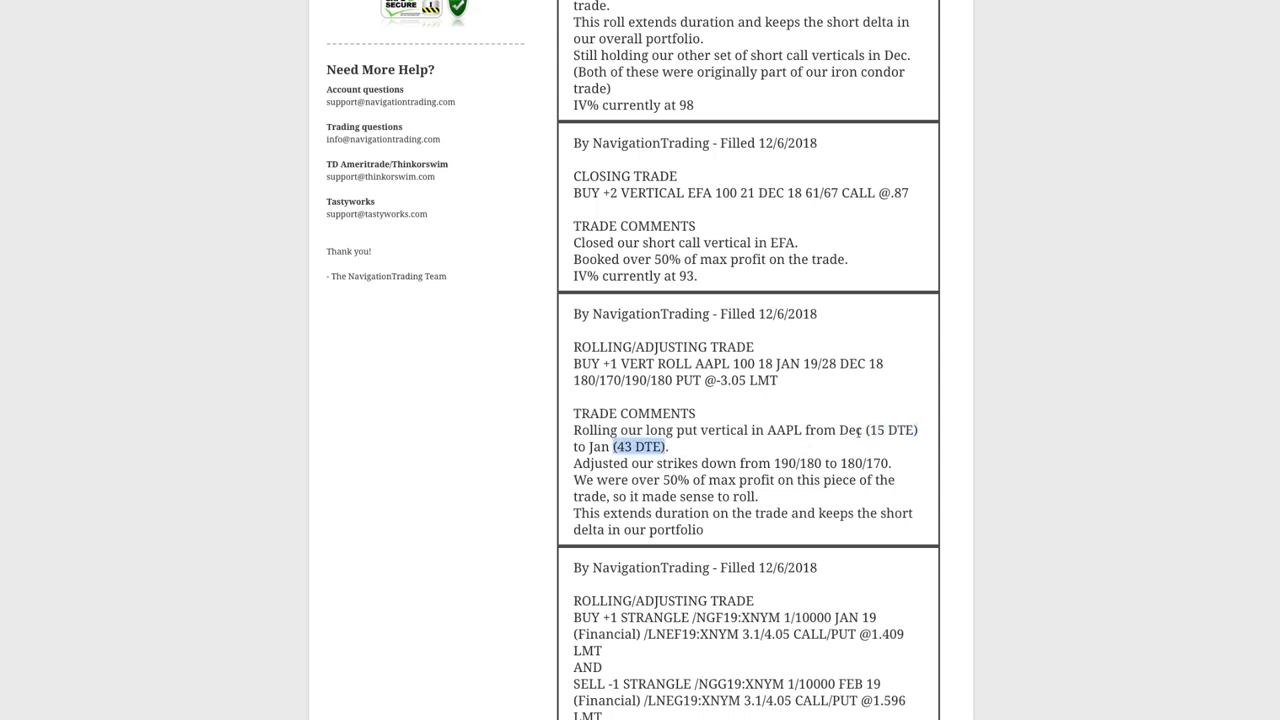
{"action": "mouse_move", "coordinate": [782, 413]}
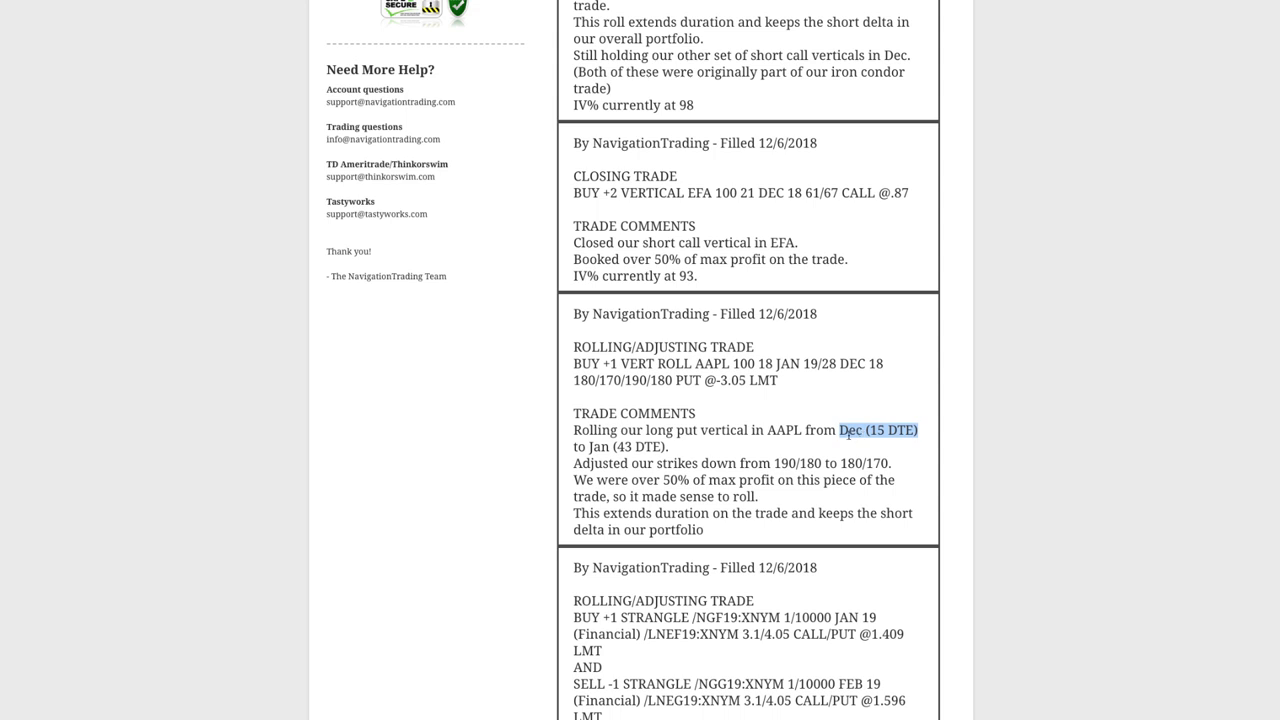
{"action": "left_click", "coordinate": [877, 430]}
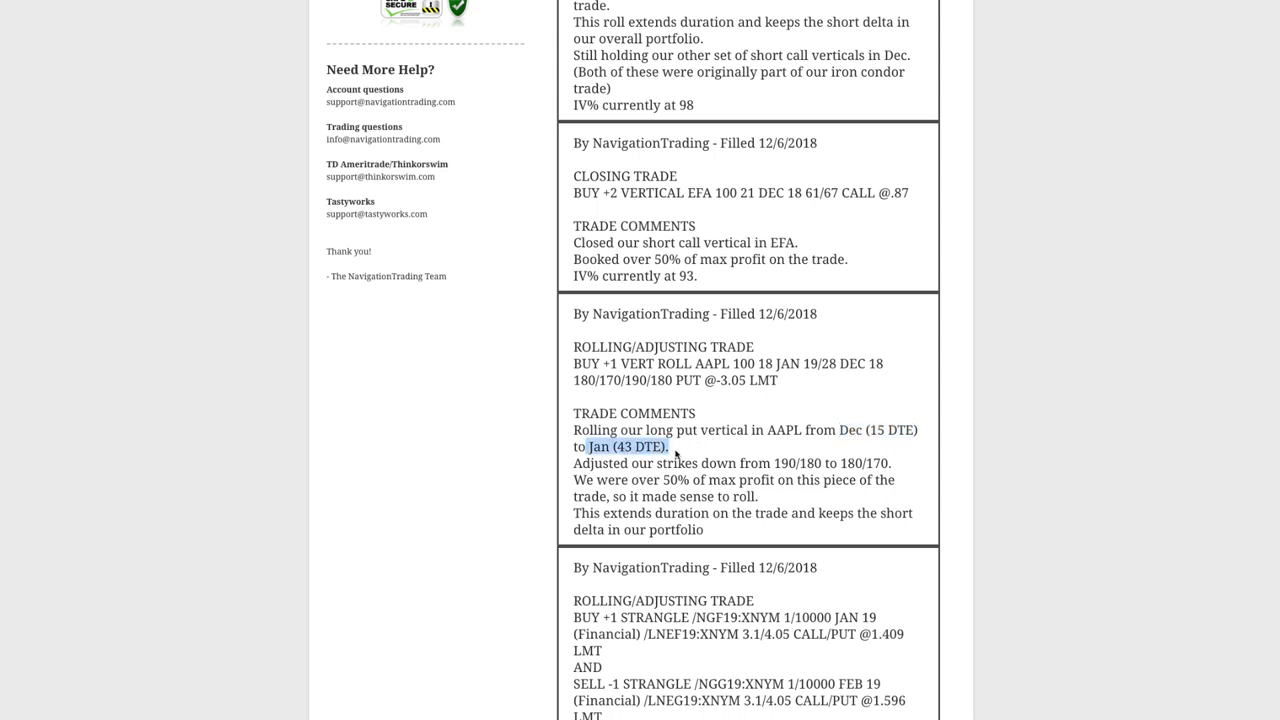
{"action": "mouse_move", "coordinate": [700, 458]}
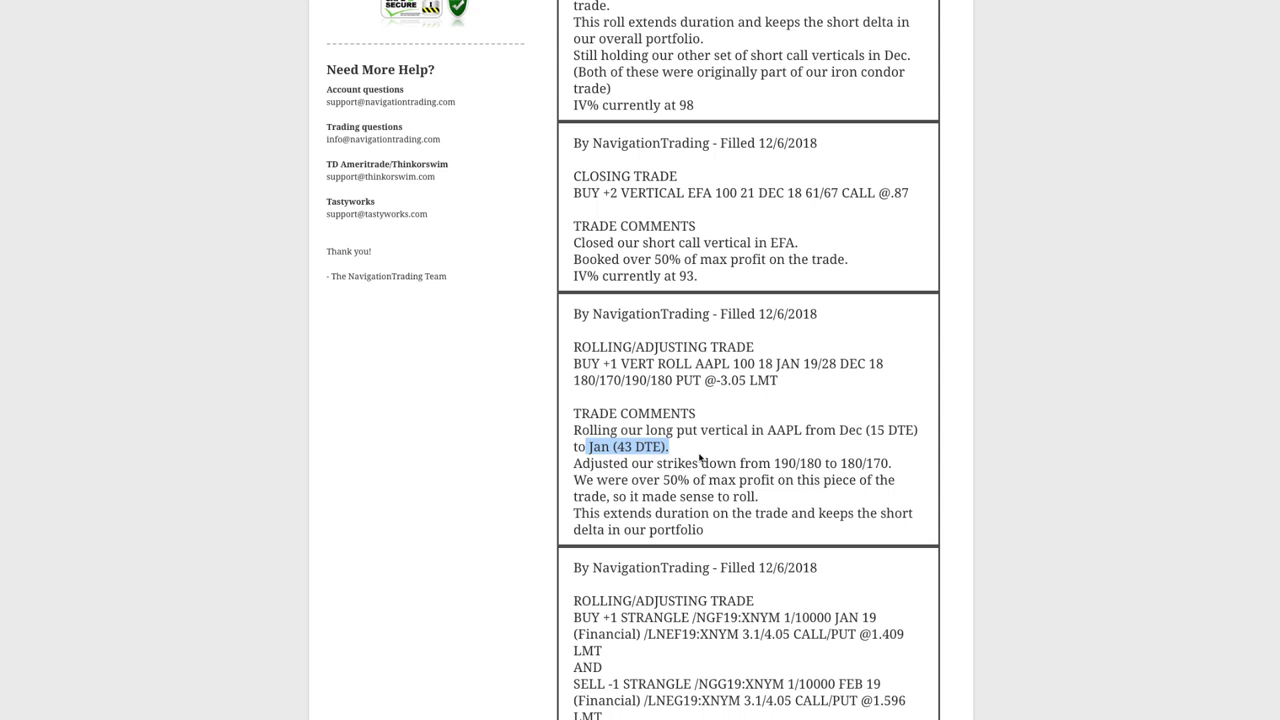
{"action": "mouse_move", "coordinate": [700, 465]}
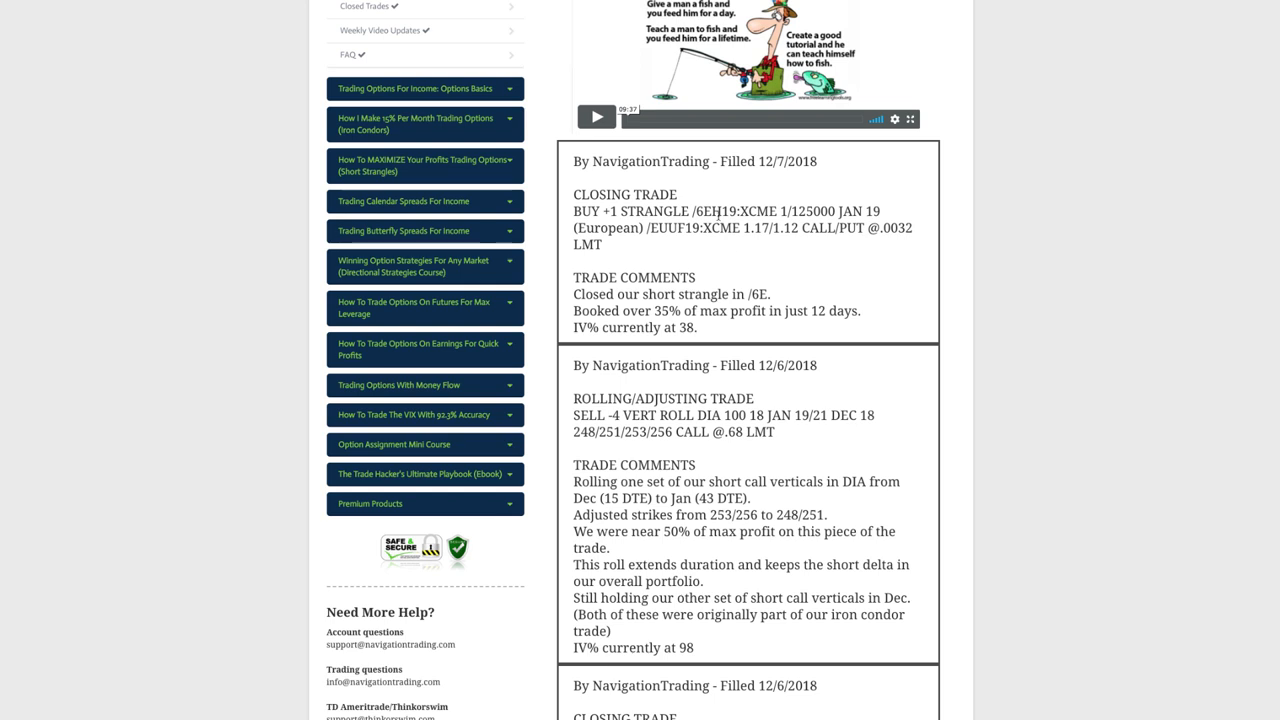
Highlight the /6E futures symbol in the closing strangle alert.
{"action": "double_click", "coordinate": [698, 211]}
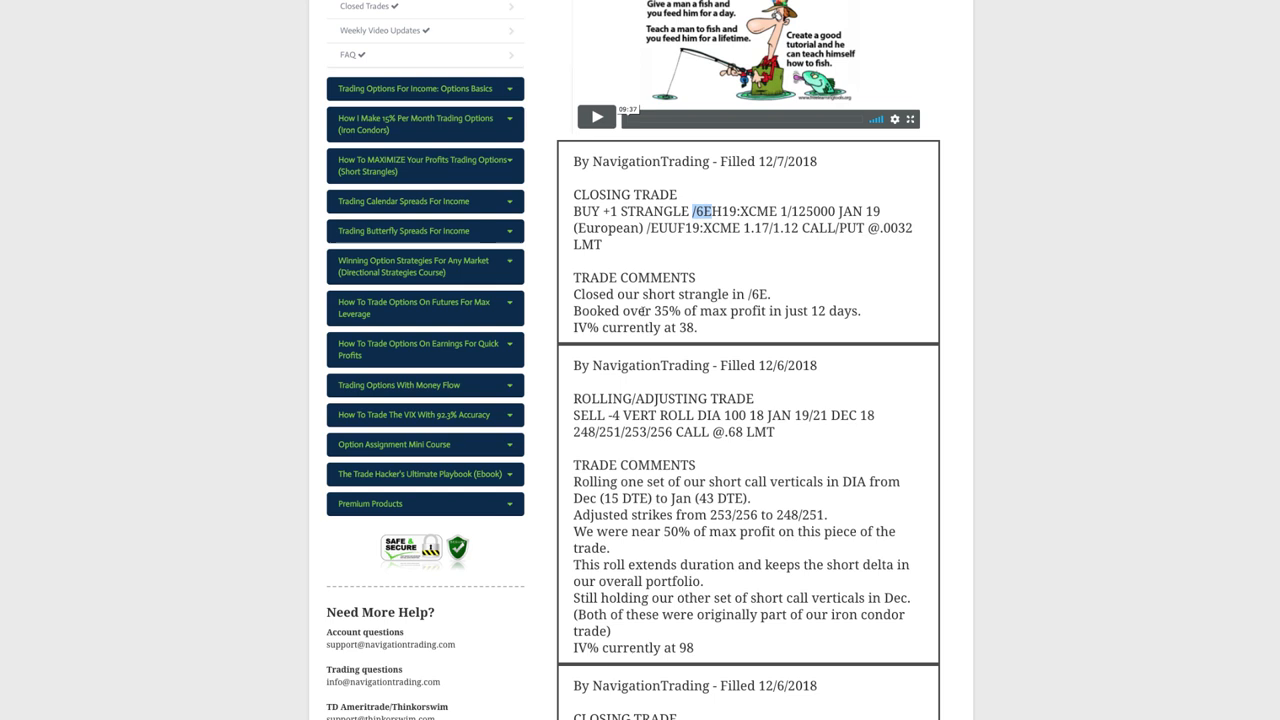
{"action": "left_click_drag", "start_coordinate": [573, 310], "coordinate": [731, 310]}
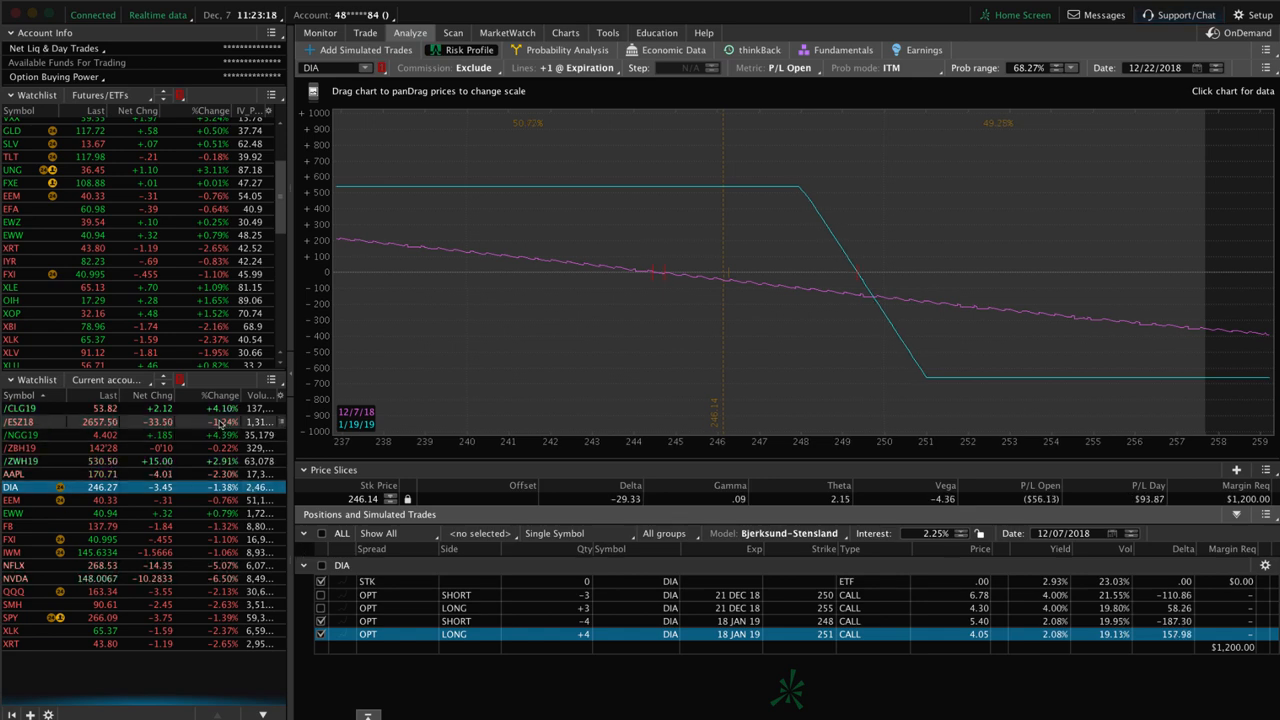
Load the /CLG19 crude oil position and add its remaining option legs to the profile.
{"action": "left_click", "coordinate": [22, 408]}
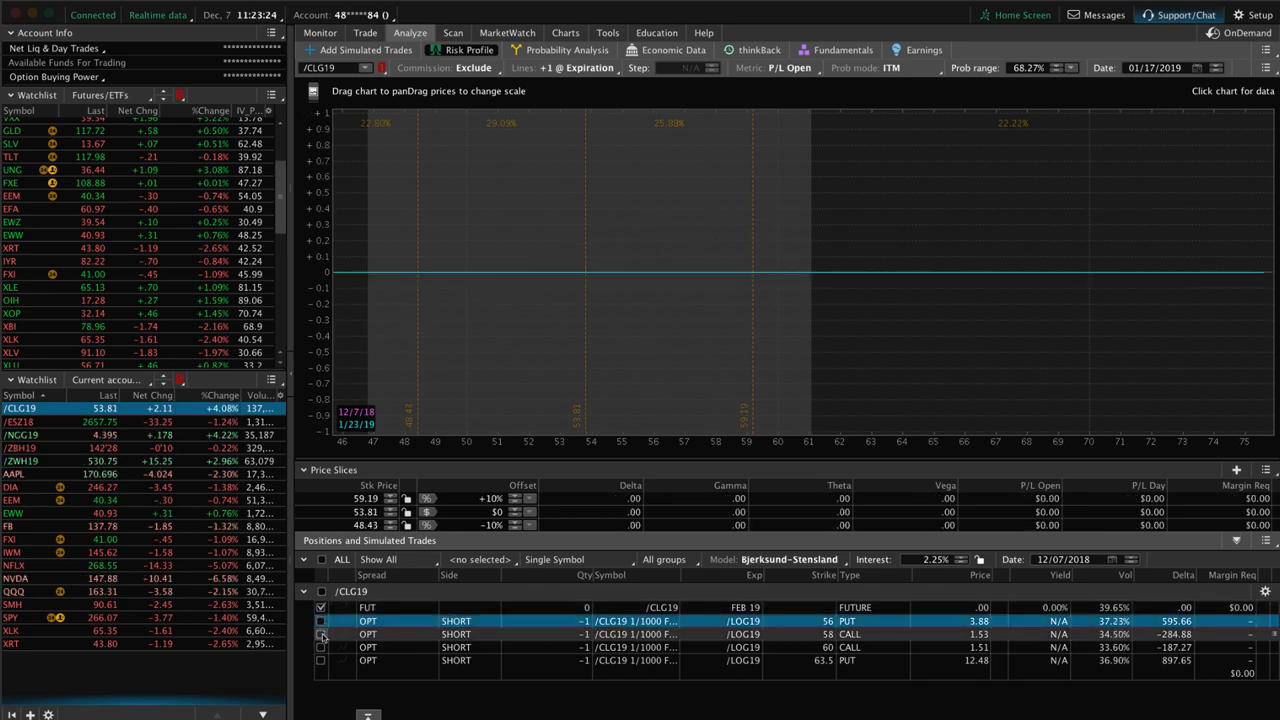
{"action": "left_click", "coordinate": [321, 660]}
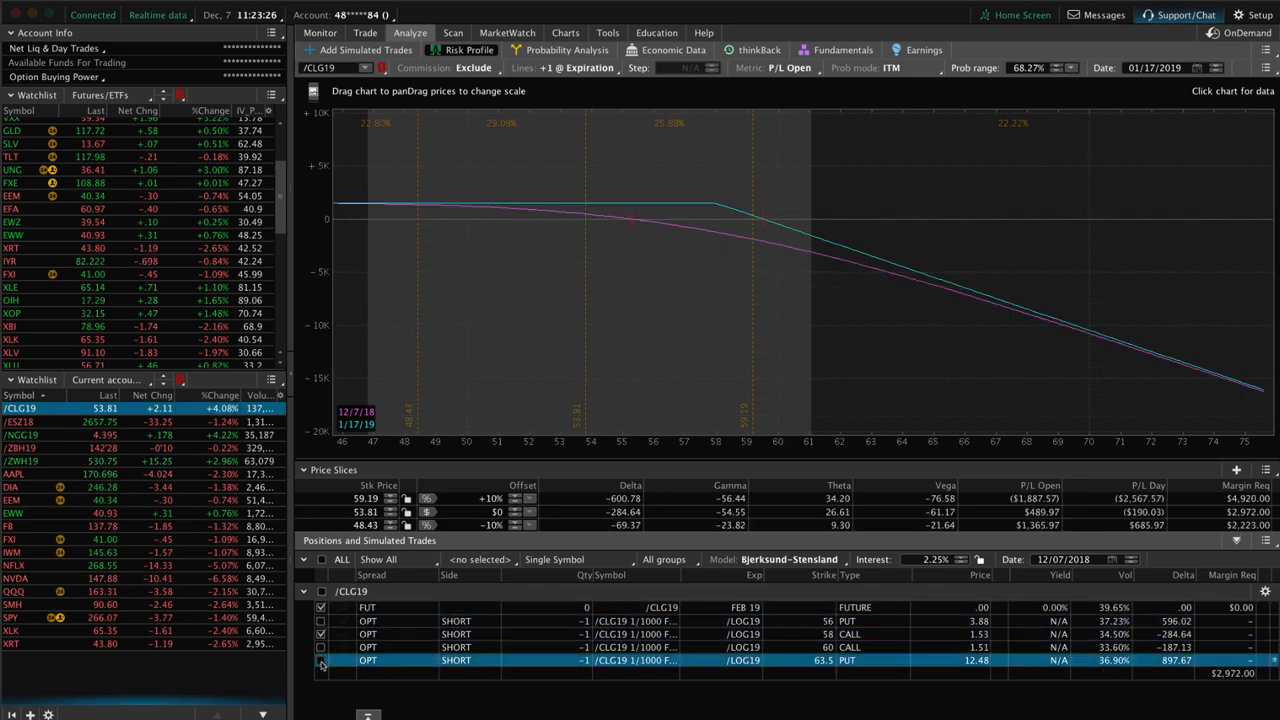
{"action": "left_click", "coordinate": [321, 660]}
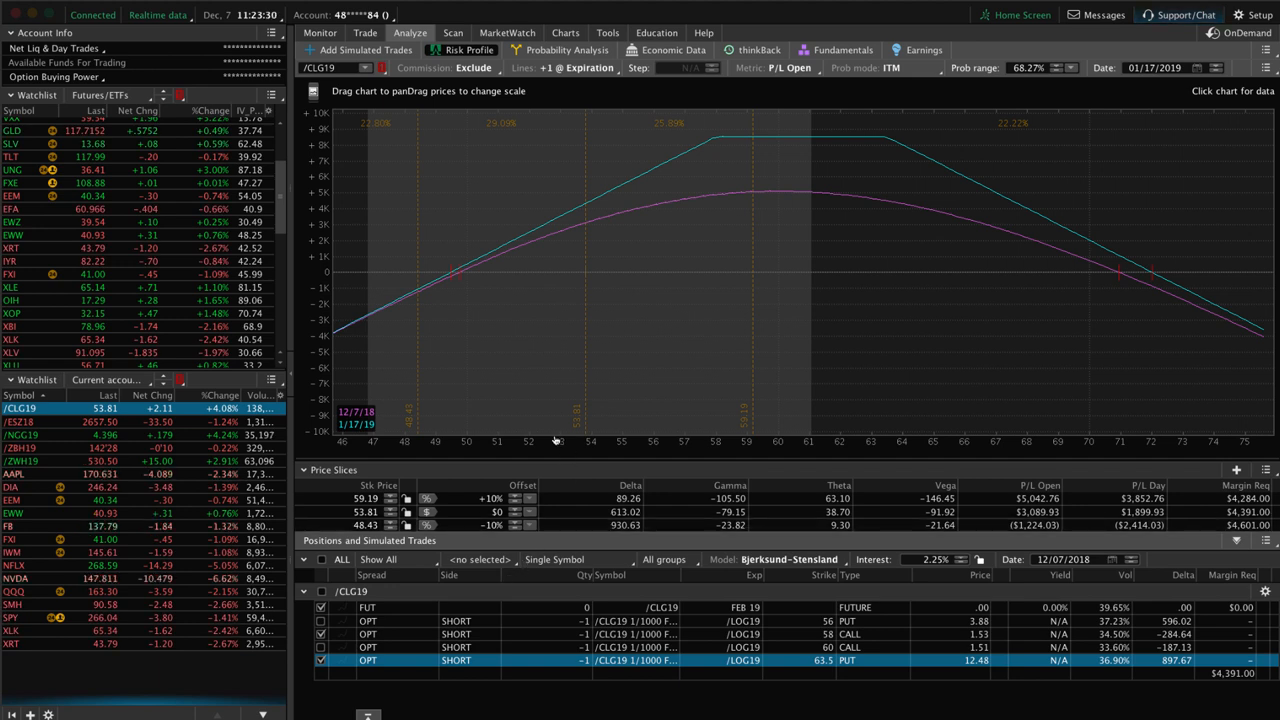
{"action": "mouse_move", "coordinate": [460, 357]}
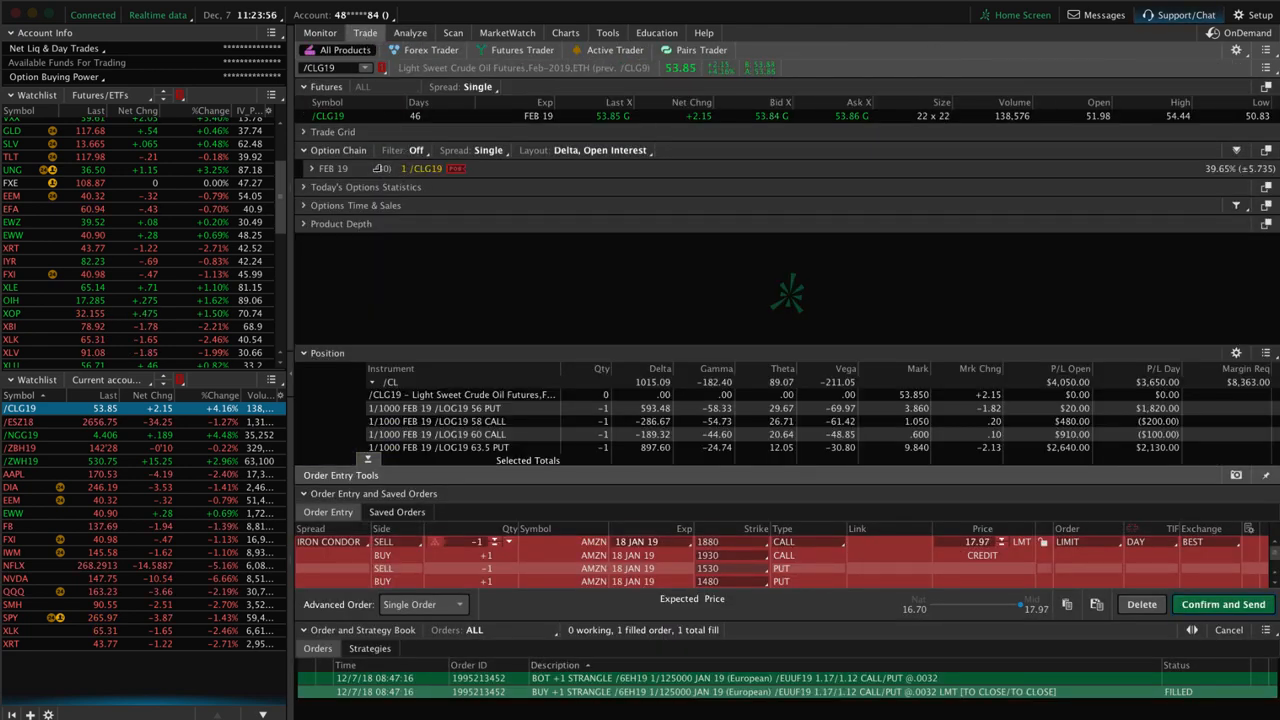
Scroll through the /CL futures months and option chains, then return to the /CLG19 risk profile.
{"action": "scroll", "scroll_direction": "down", "scroll_amount": 3}
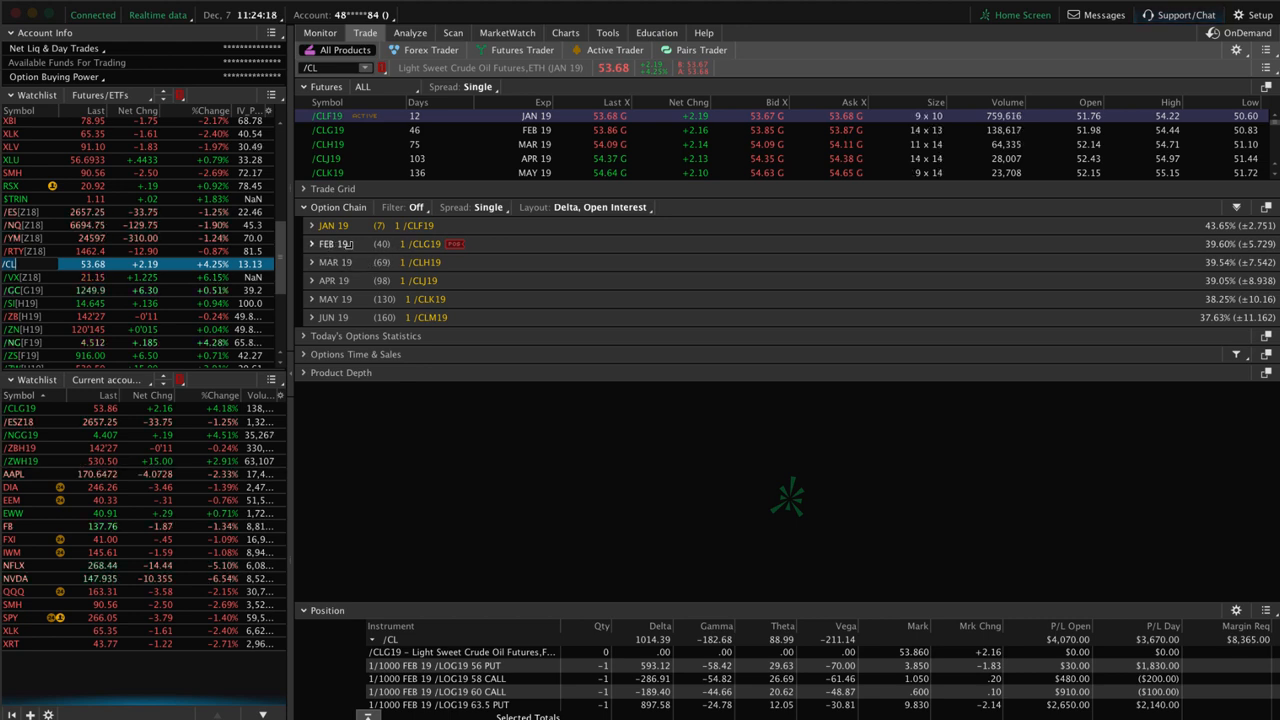
{"action": "mouse_move", "coordinate": [385, 262]}
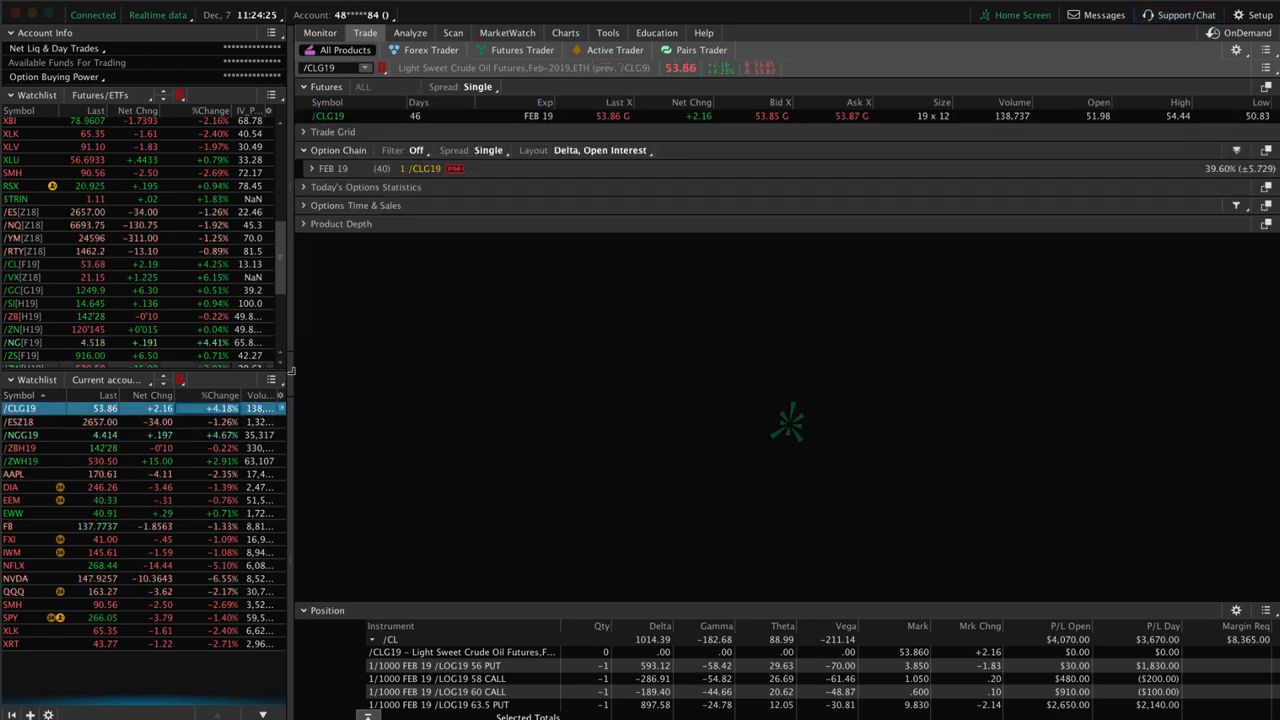
{"action": "left_click", "coordinate": [410, 32]}
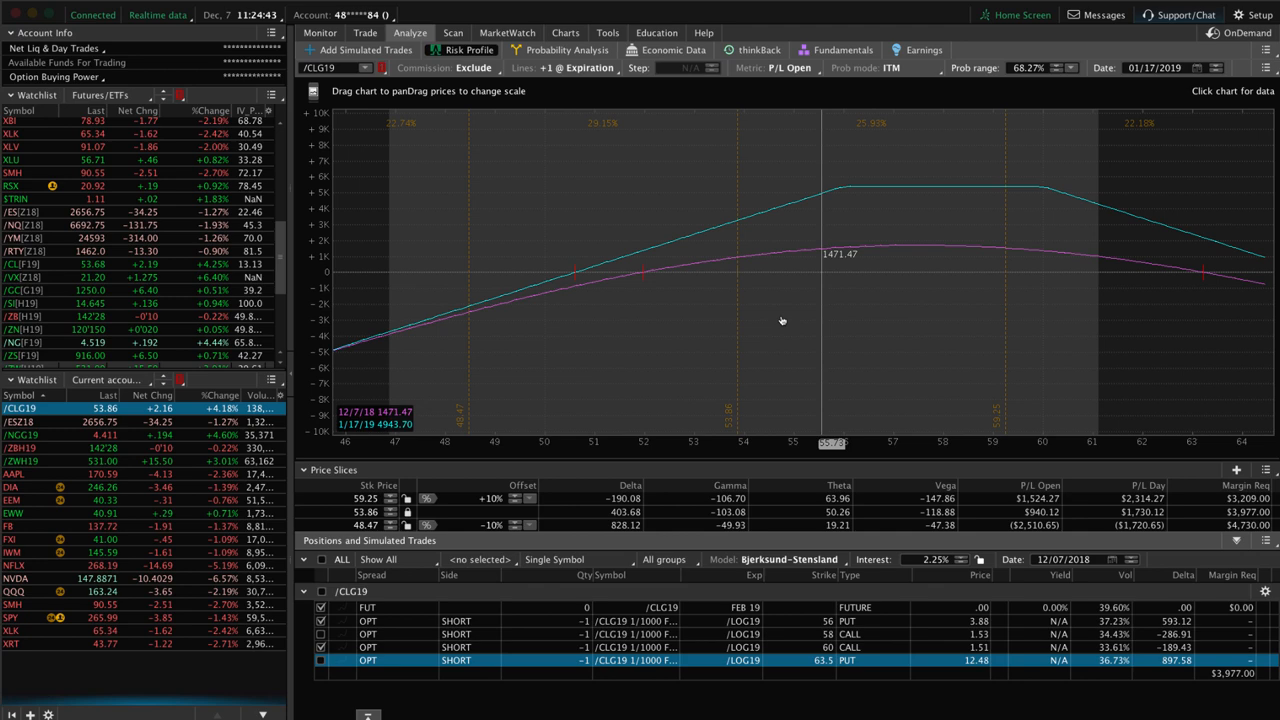
Chart /CLG19 crude oil, then switch the chart to the /ESZ18 E-mini S&P futures.
{"action": "left_click", "coordinate": [565, 33]}
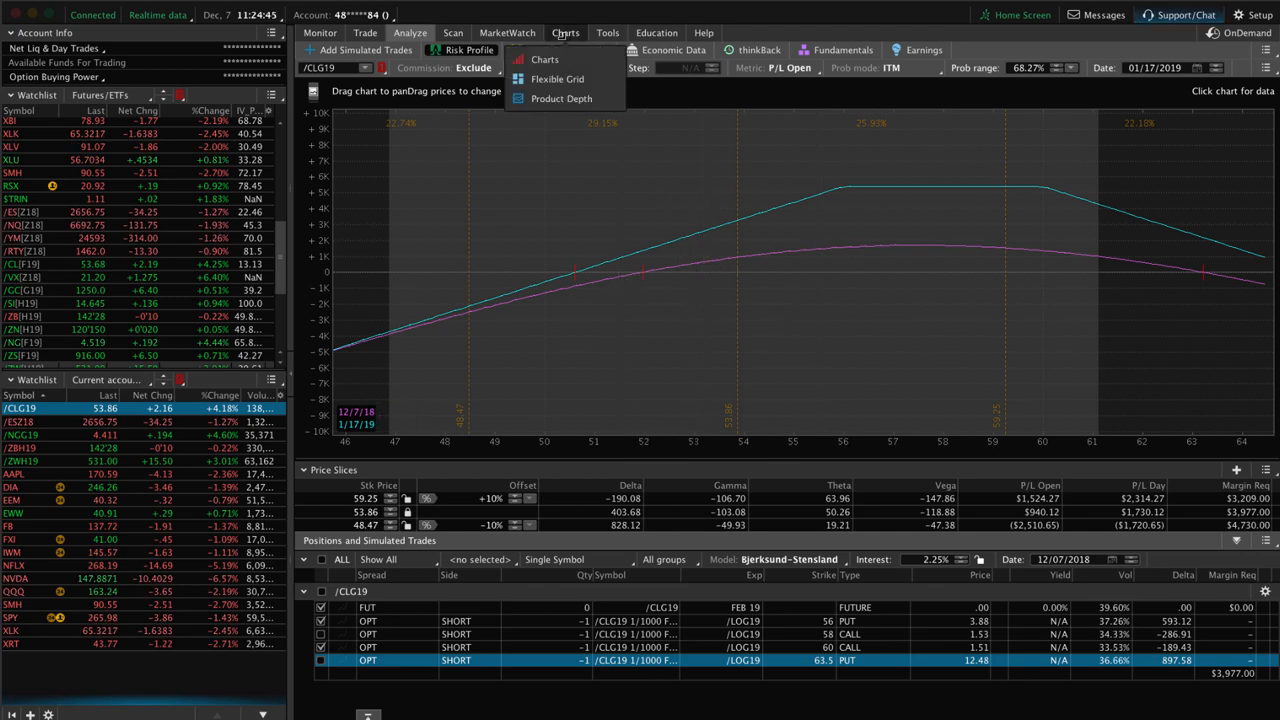
{"action": "left_click", "coordinate": [545, 59]}
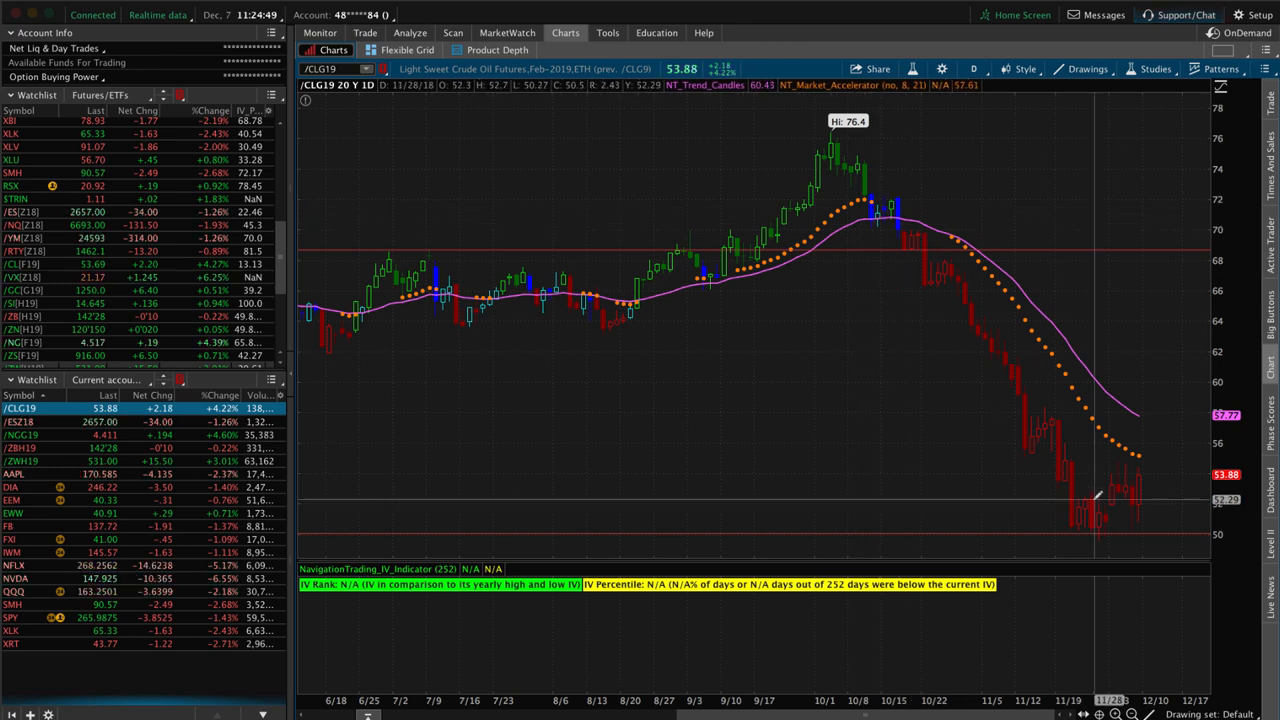
{"action": "mouse_move", "coordinate": [1113, 475]}
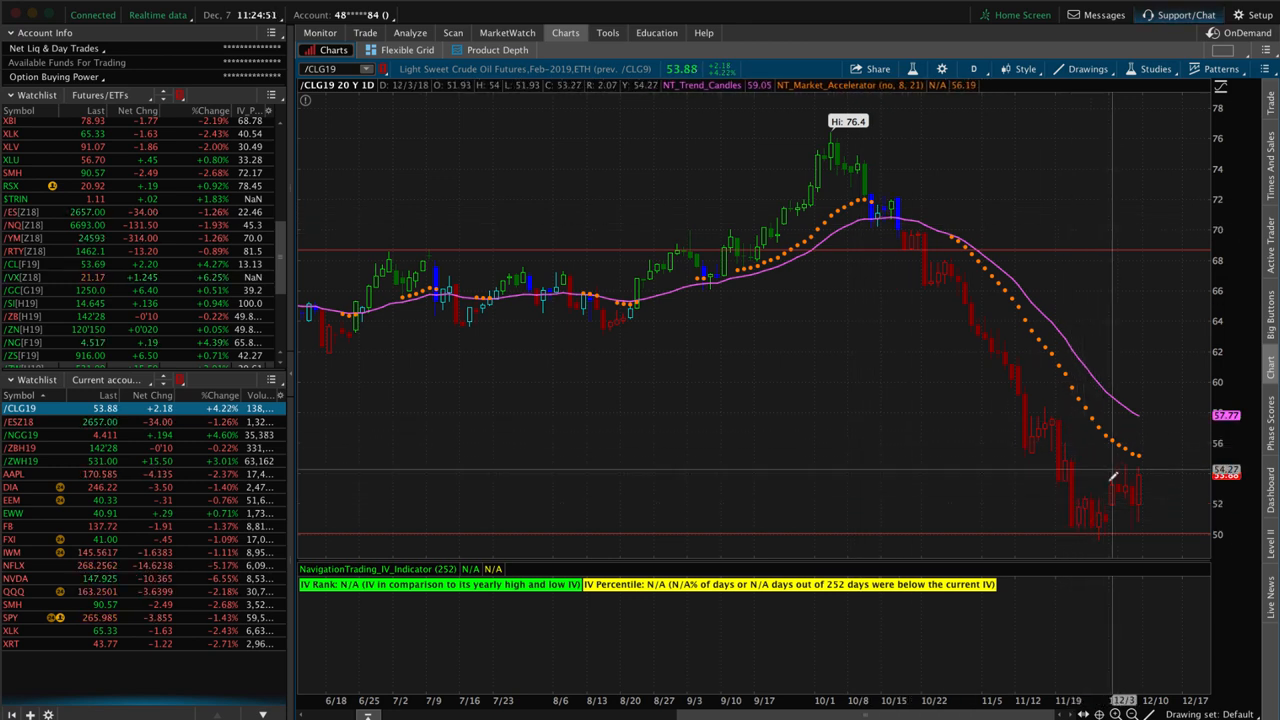
{"action": "mouse_move", "coordinate": [1105, 490]}
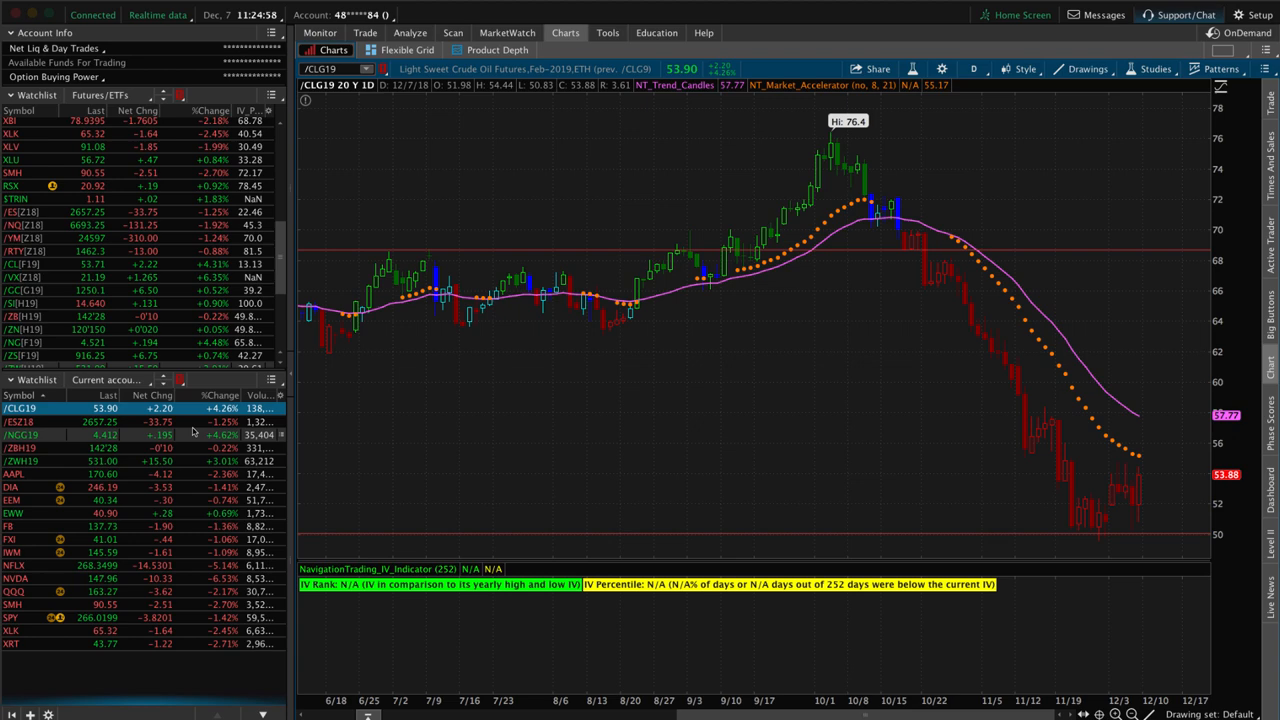
{"action": "left_click", "coordinate": [20, 421]}
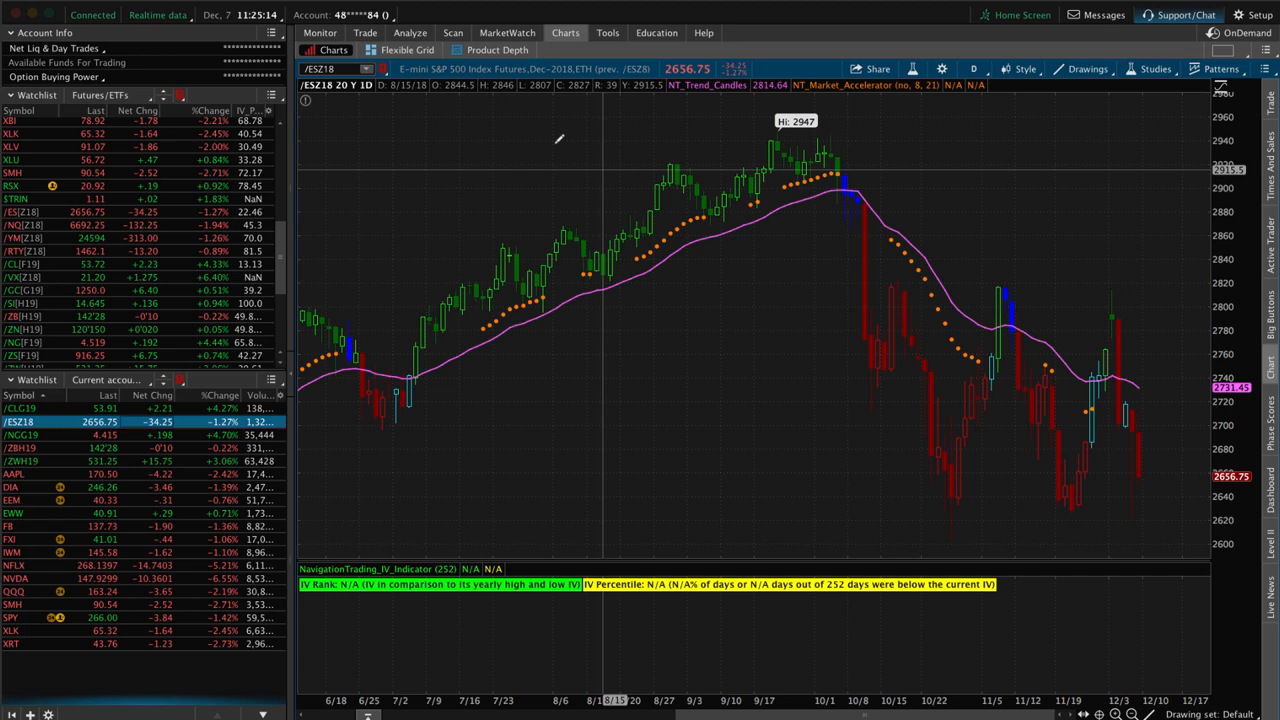
View the /ESZ18 put spread risk profile, then its December option chain and 2700/2750 puts.
{"action": "left_click", "coordinate": [409, 33]}
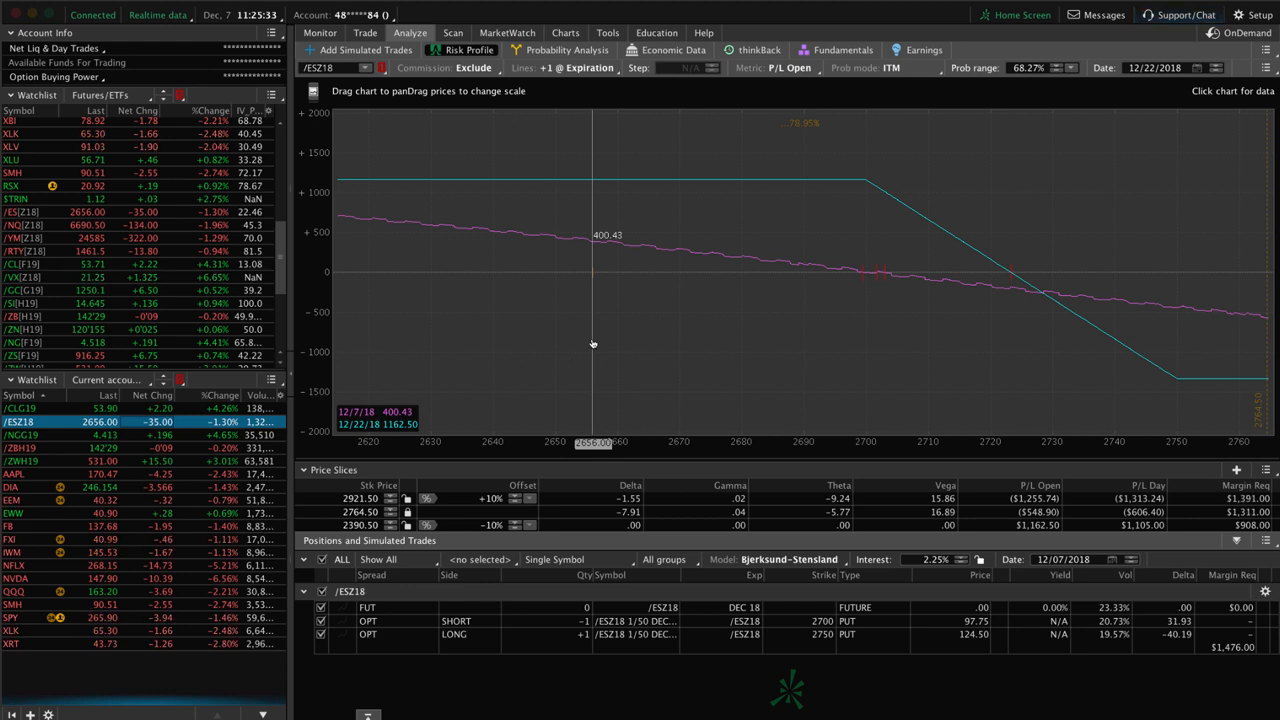
{"action": "mouse_move", "coordinate": [557, 230]}
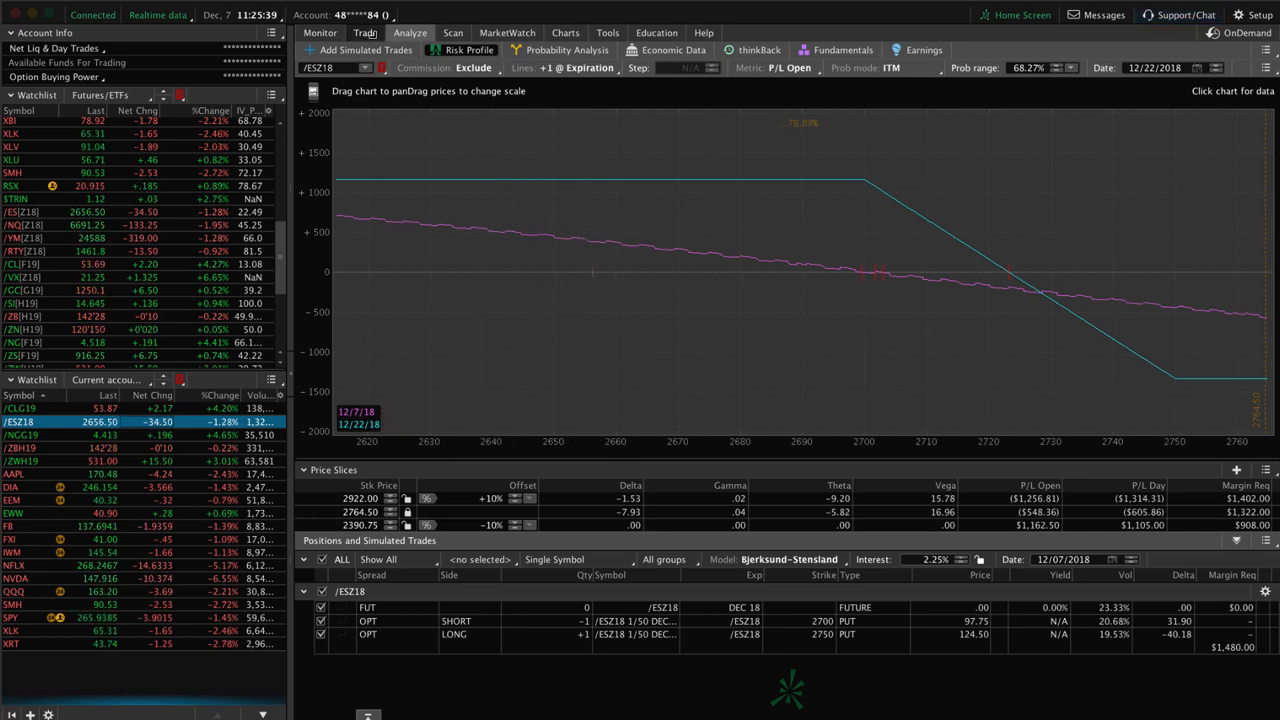
{"action": "left_click", "coordinate": [365, 33]}
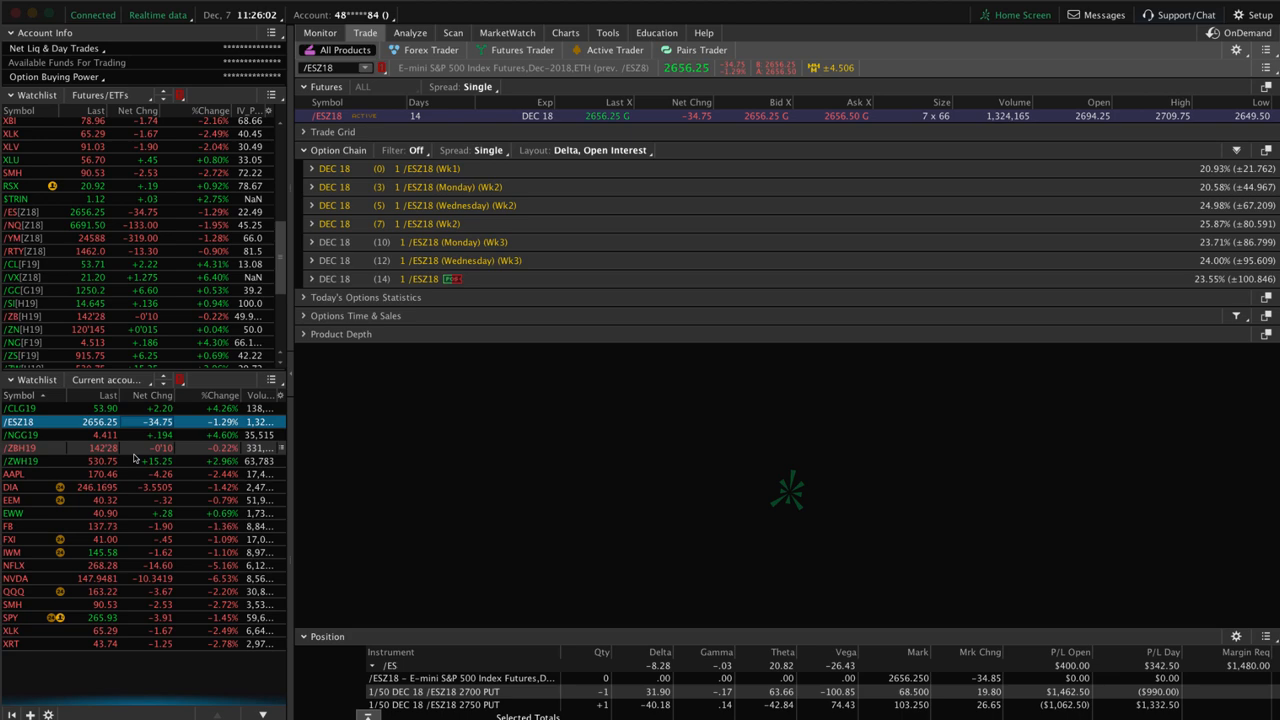
Review the /ZWH19 wheat iron condor risk profile and pan the graph.
{"action": "left_click", "coordinate": [410, 33]}
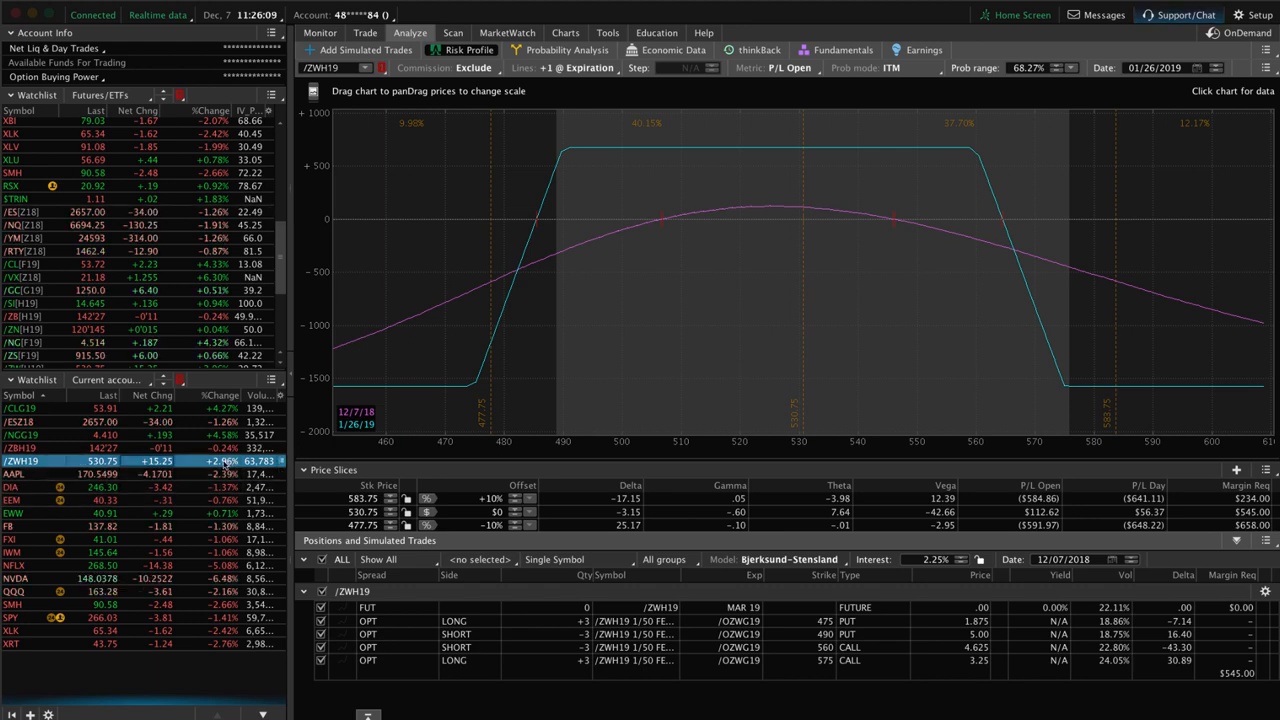
{"action": "mouse_move", "coordinate": [800, 234]}
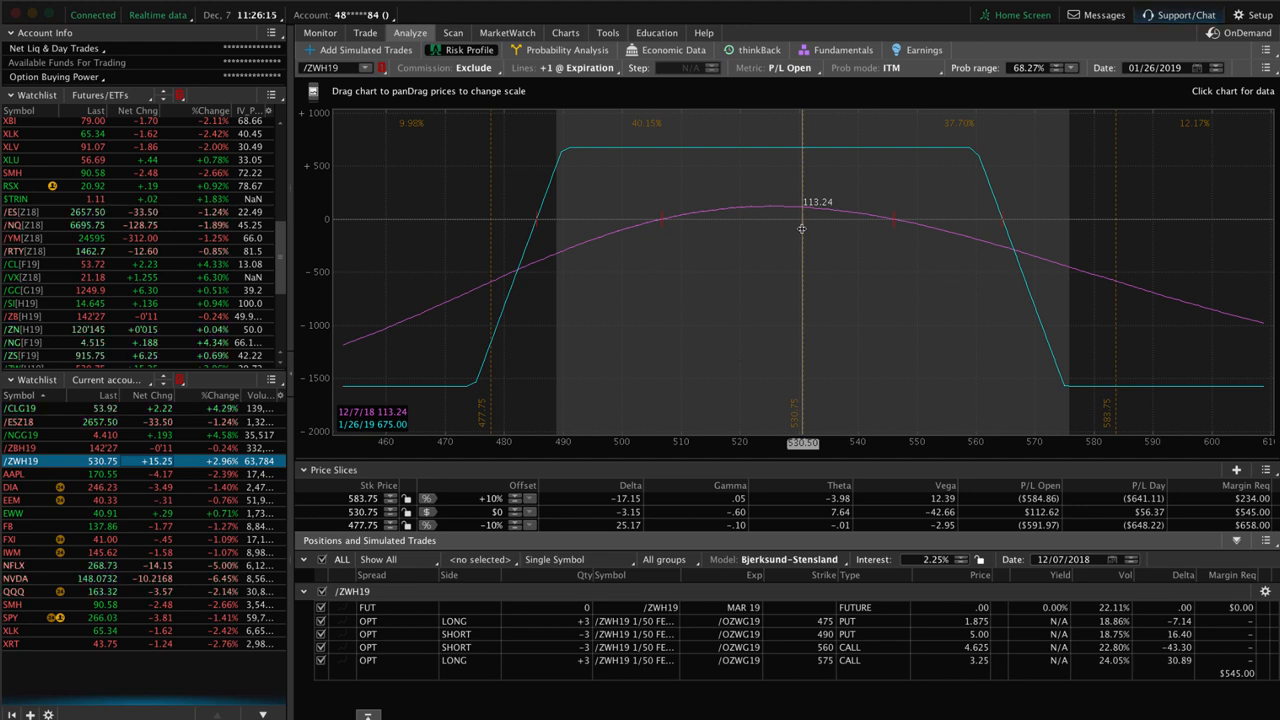
{"action": "mouse_move", "coordinate": [793, 210]}
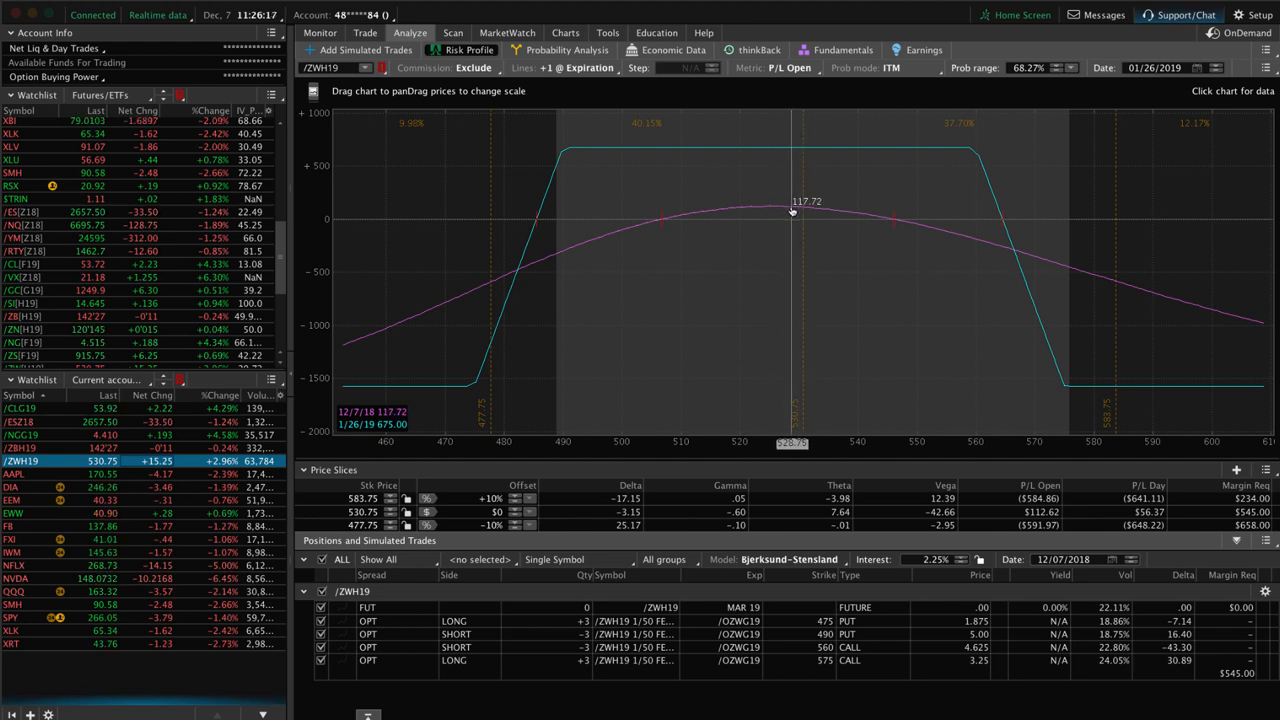
{"action": "mouse_move", "coordinate": [760, 262]}
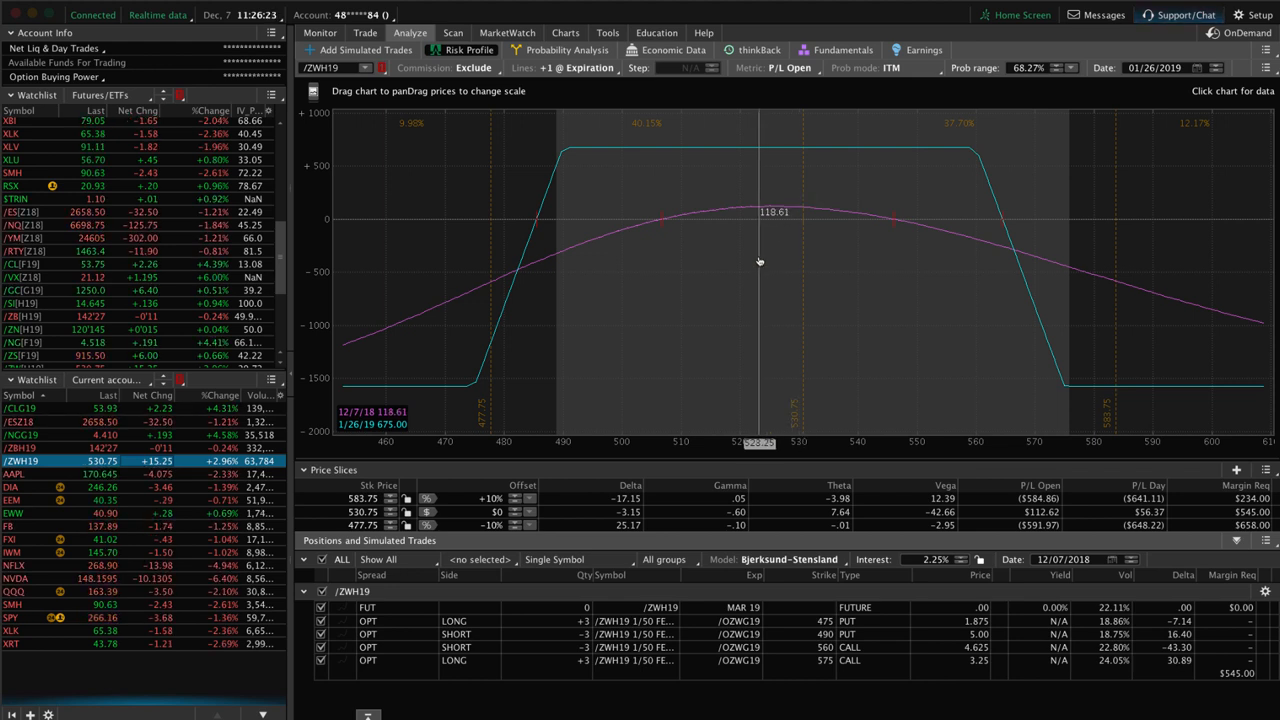
{"action": "mouse_move", "coordinate": [803, 238]}
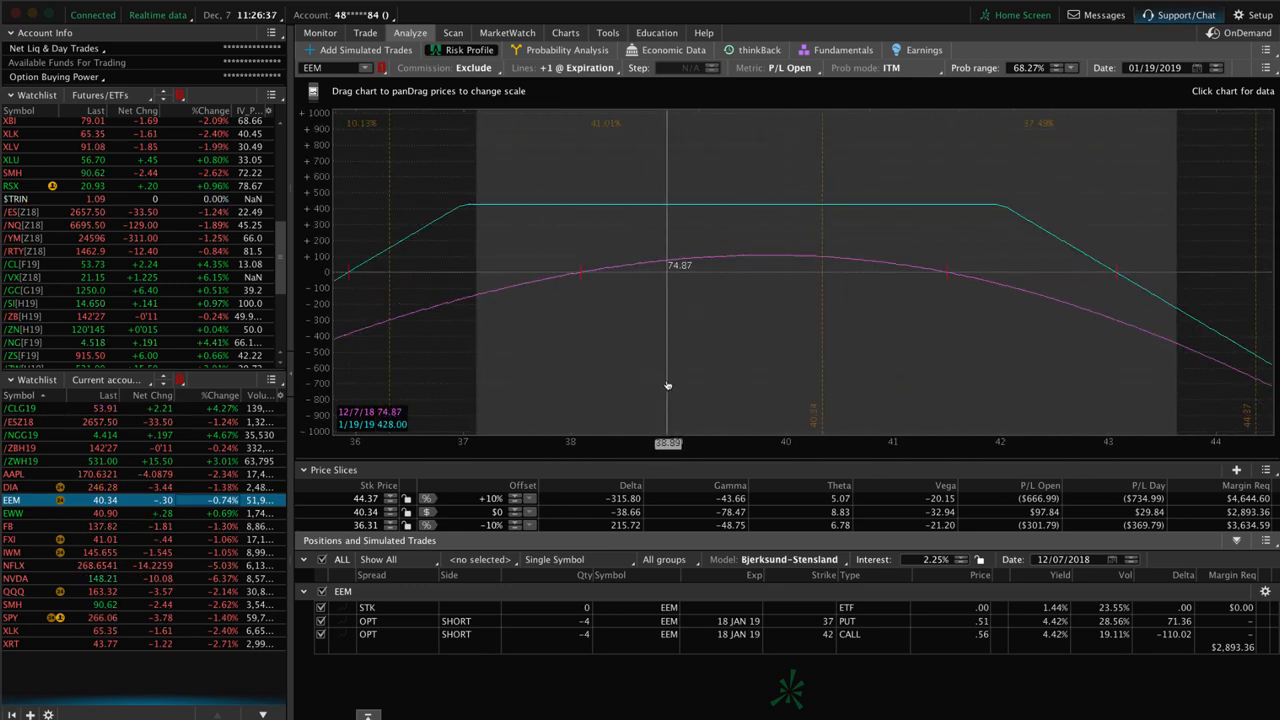
{"action": "left_click_drag", "start_coordinate": [667, 386], "coordinate": [817, 326]}
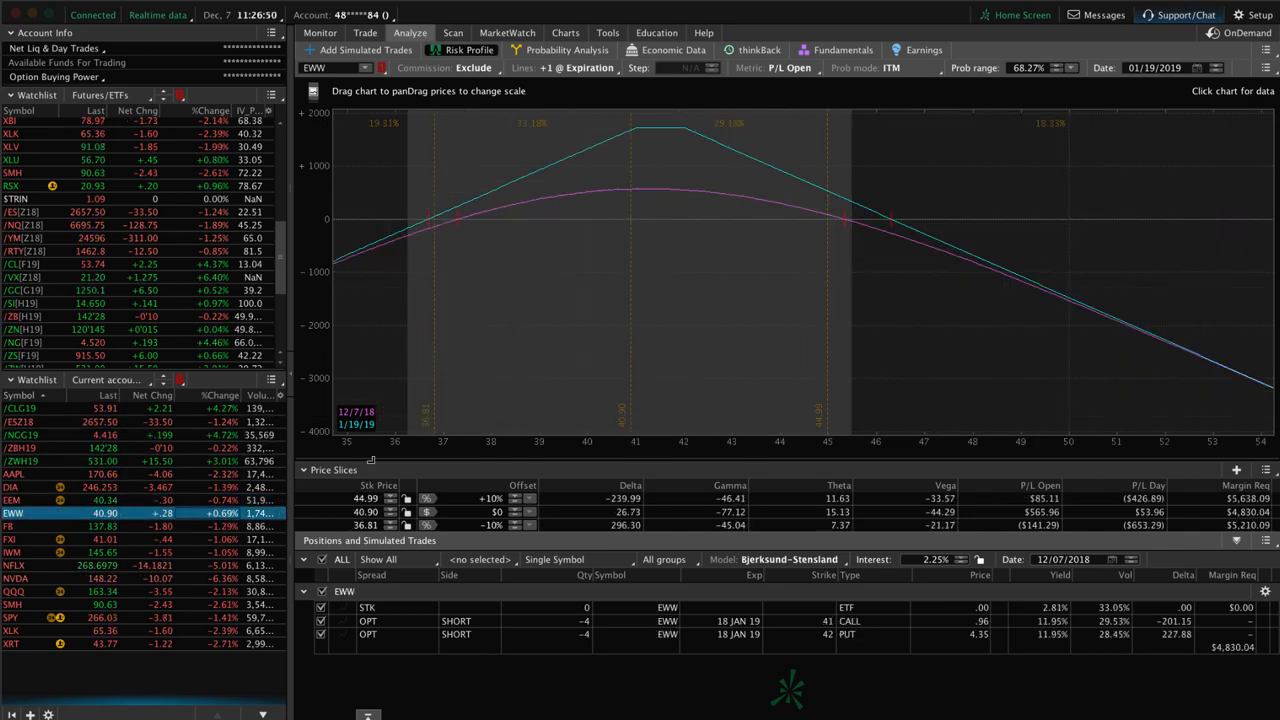
{"action": "mouse_move", "coordinate": [631, 362]}
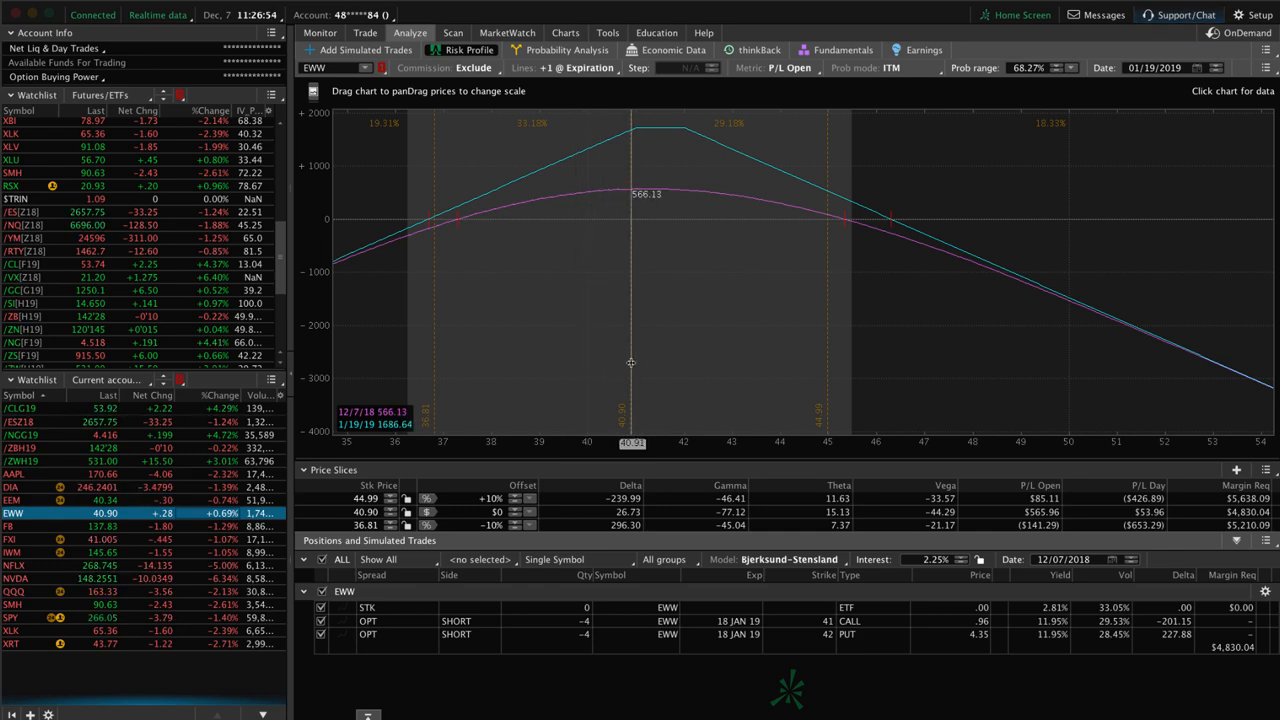
Load EWW's option chain and short call/put position, then view its risk profile.
{"action": "left_click", "coordinate": [365, 33]}
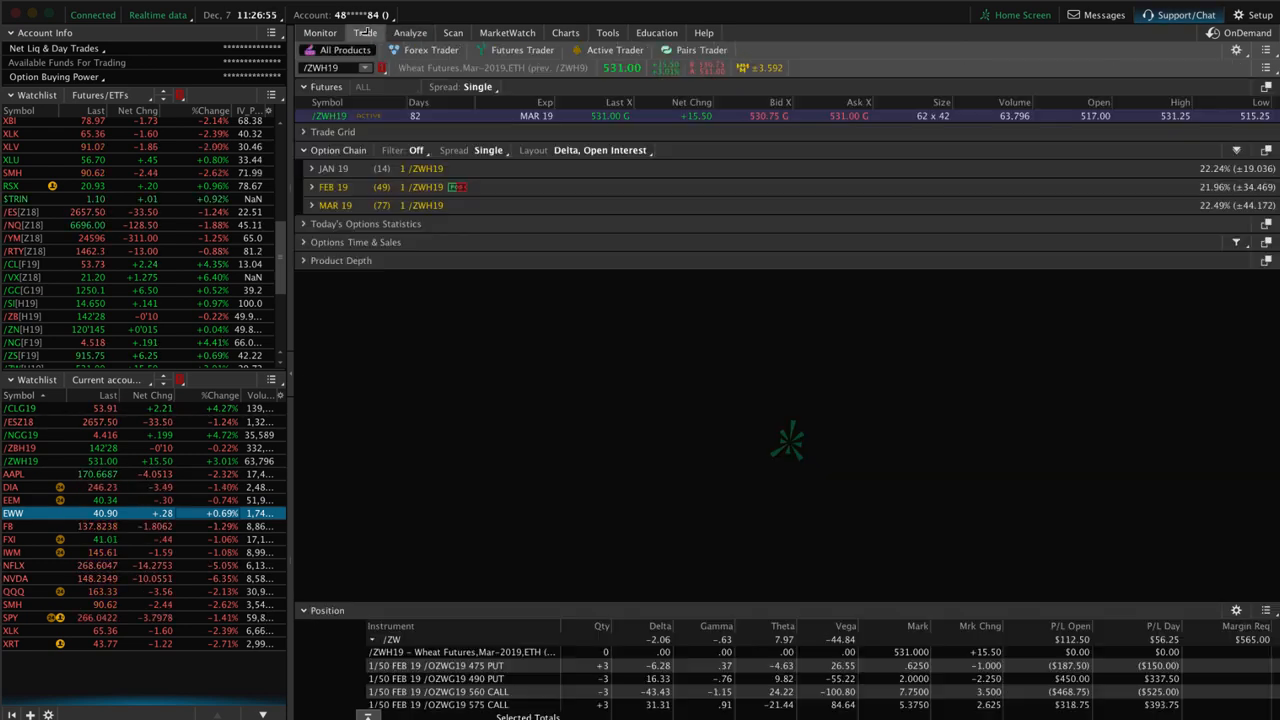
{"action": "left_click", "coordinate": [13, 513]}
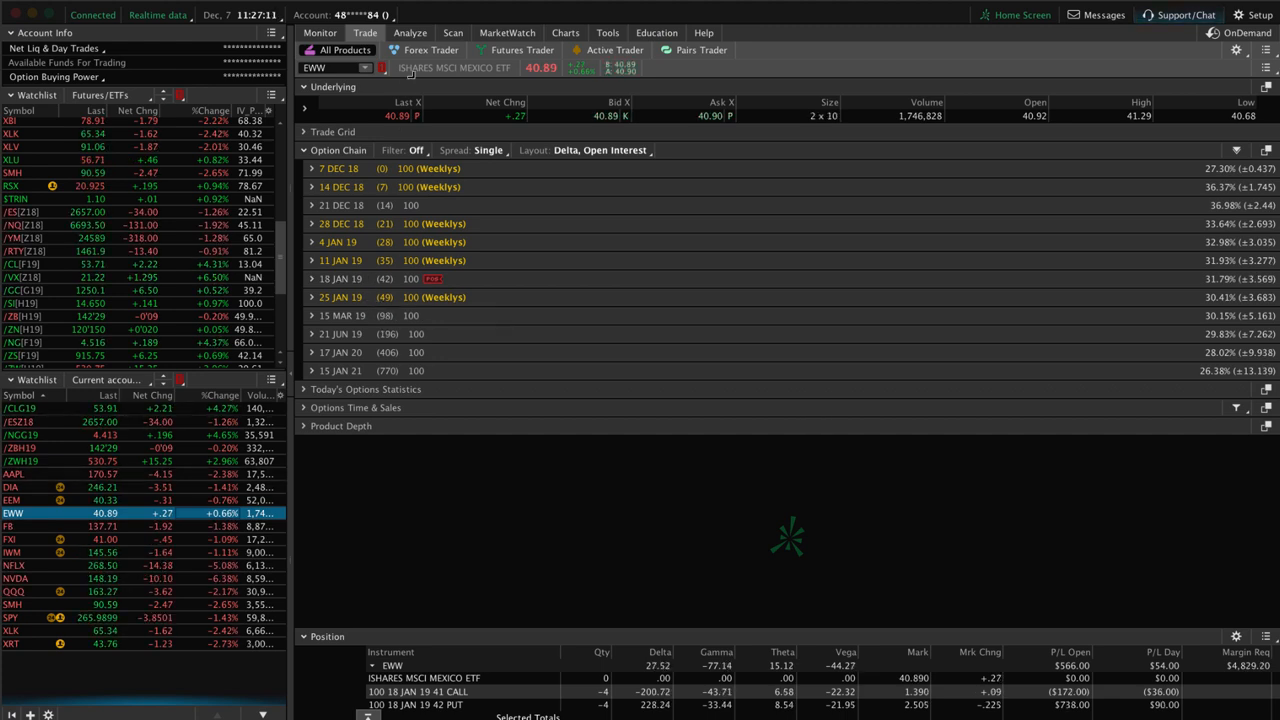
{"action": "left_click", "coordinate": [410, 33]}
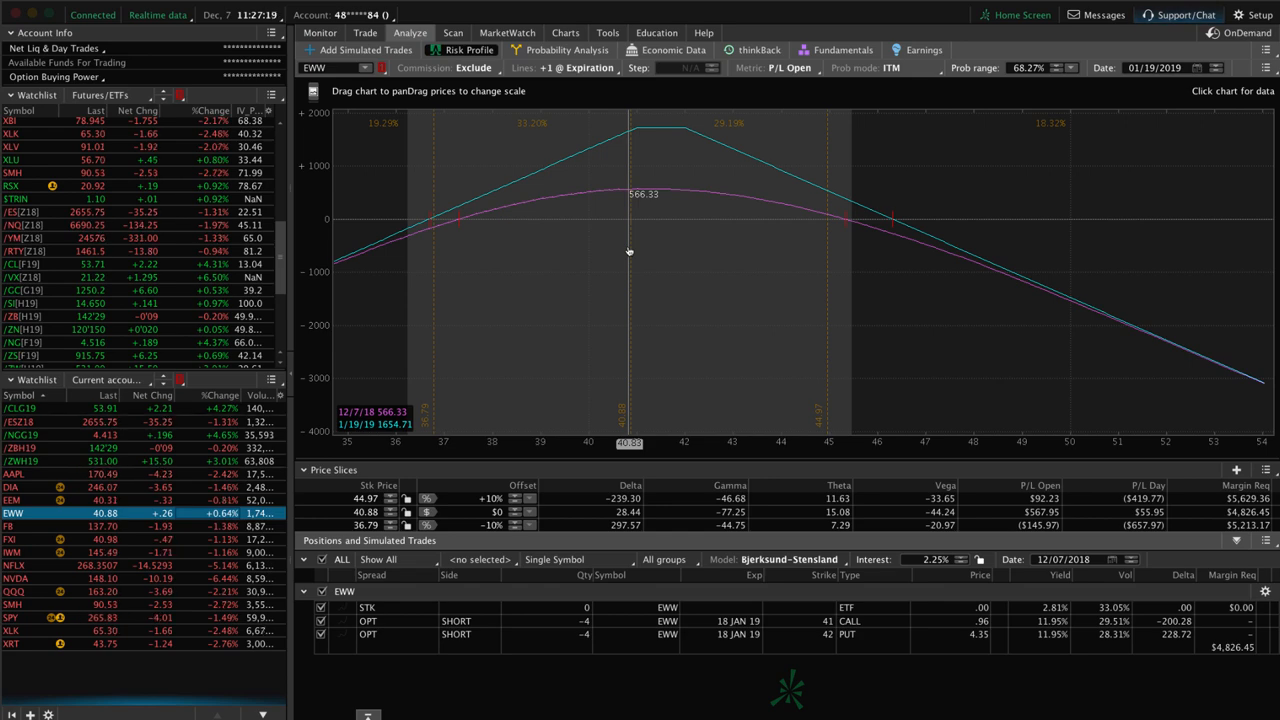
Check the EWW daily price chart, return to its risk profile, then select FXI.
{"action": "left_click", "coordinate": [565, 33]}
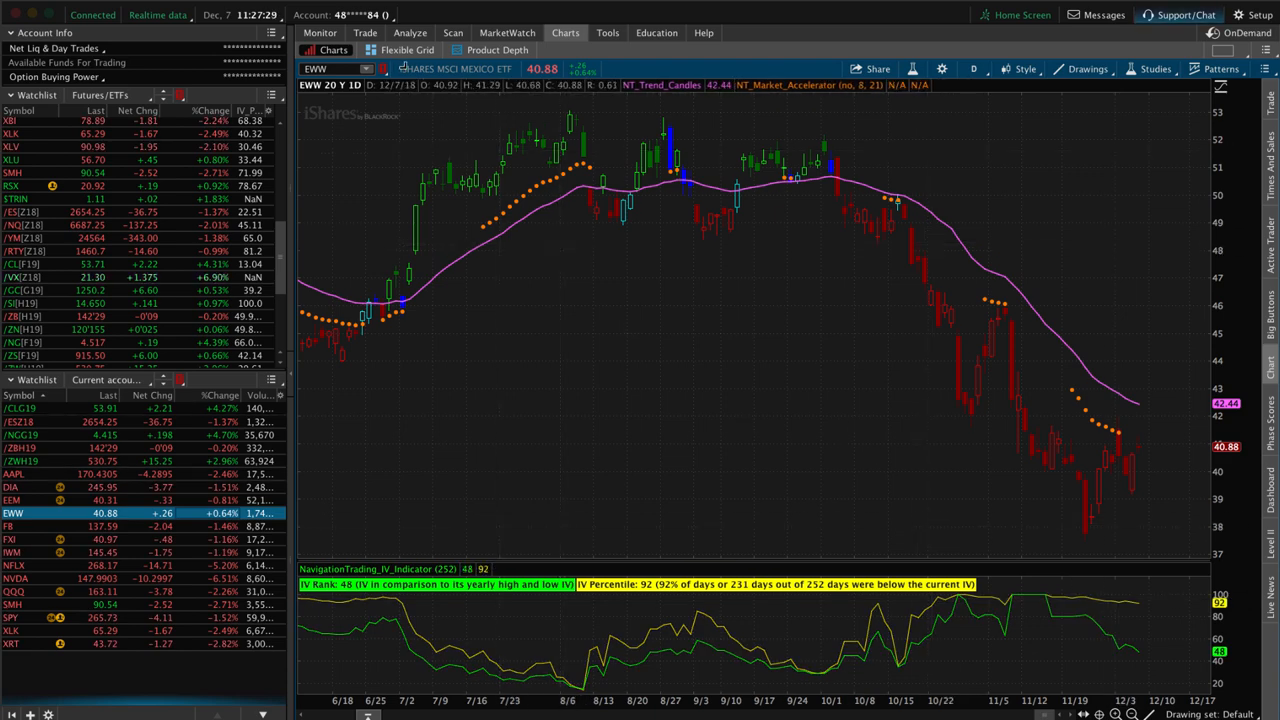
{"action": "left_click", "coordinate": [410, 33]}
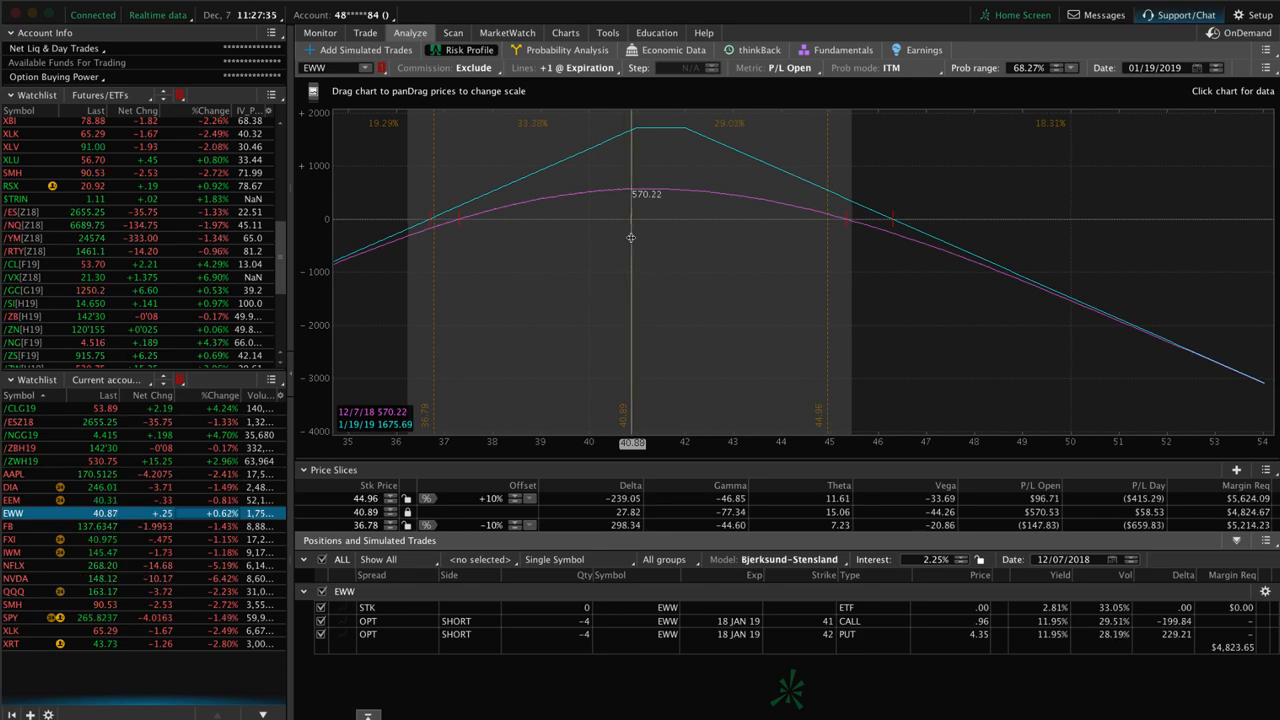
{"action": "left_click", "coordinate": [10, 525]}
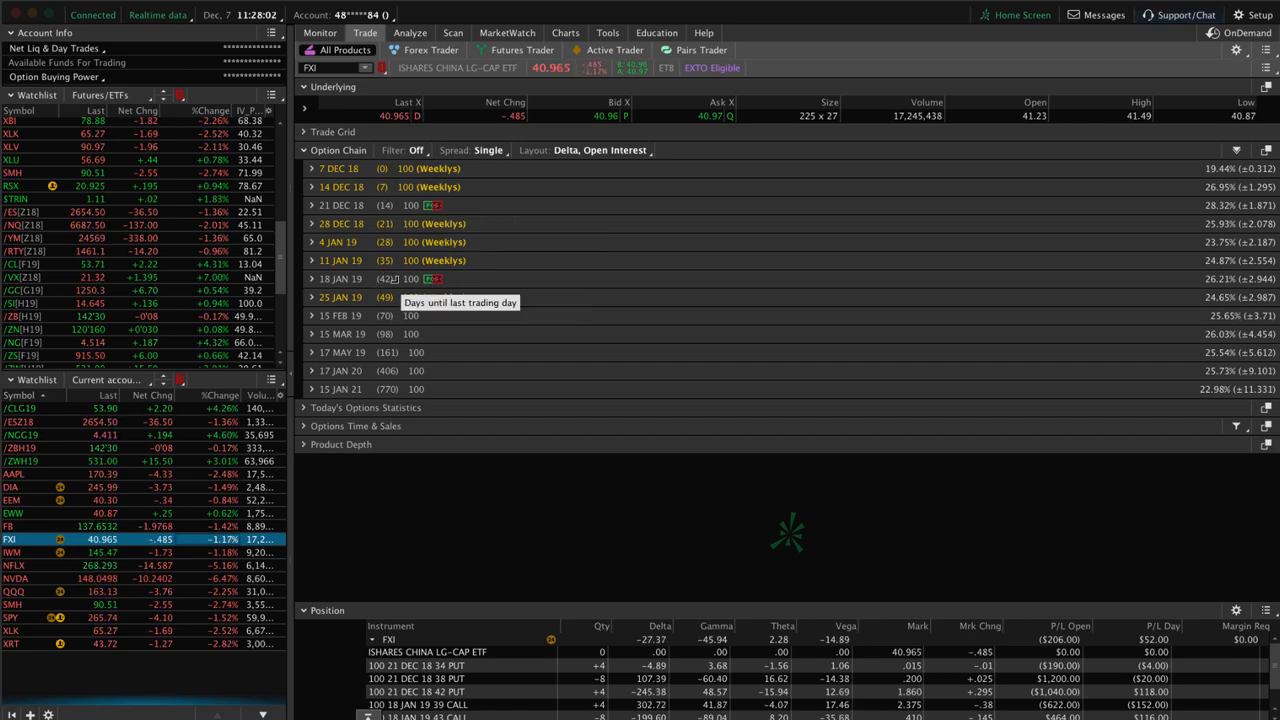
Graph FXI's risk profile from only the January 39/43 and 47 call legs.
{"action": "left_click", "coordinate": [410, 33]}
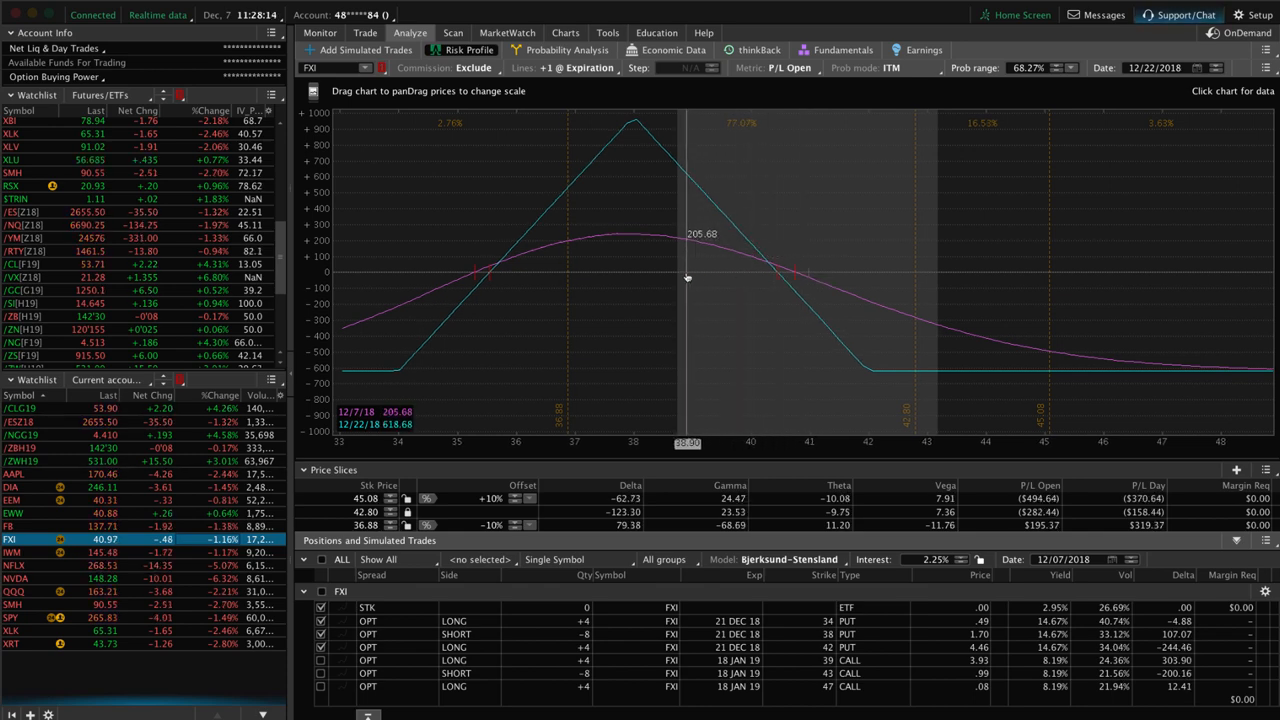
{"action": "left_click", "coordinate": [321, 634]}
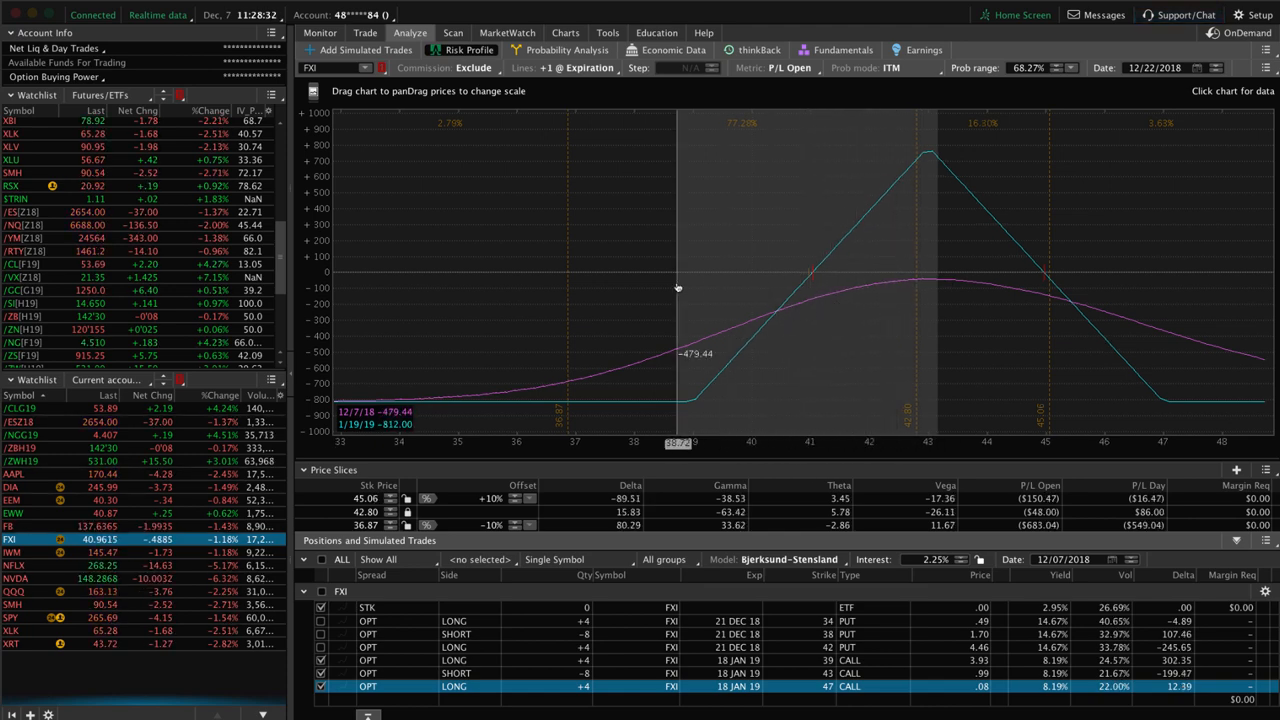
{"action": "mouse_move", "coordinate": [922, 277]}
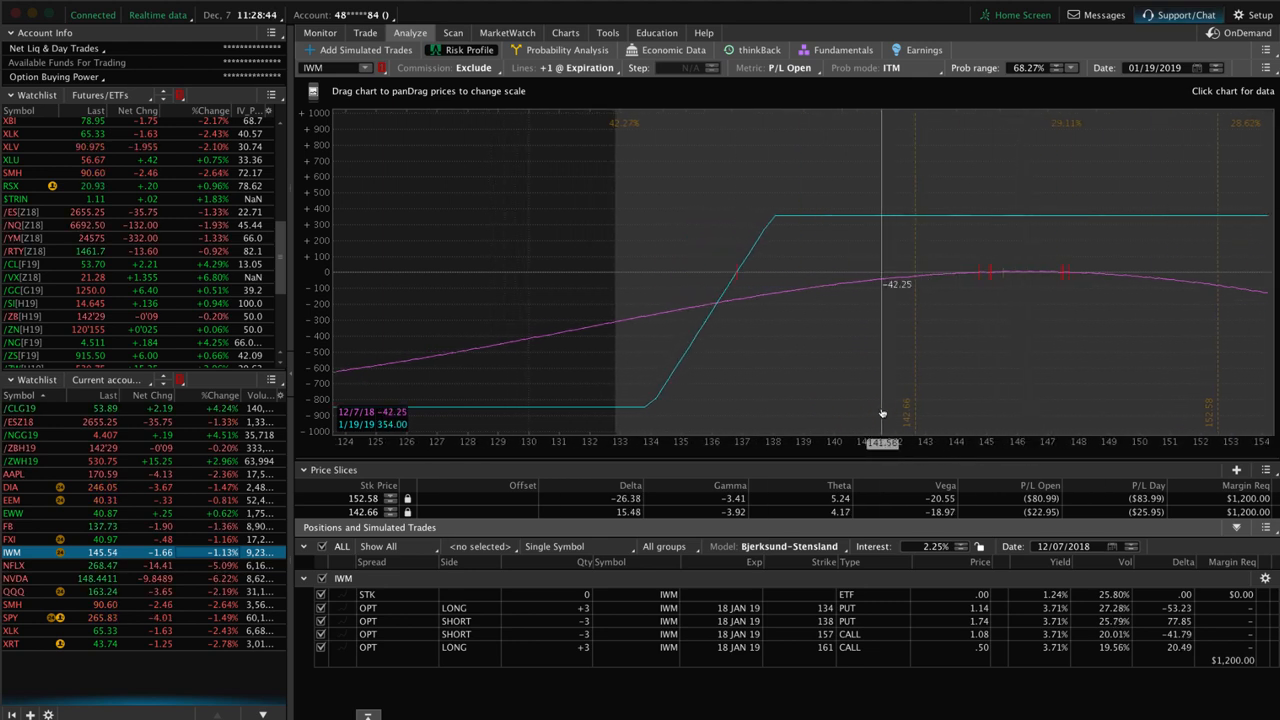
Review the IWM and NFLX risk profiles, view the NFLX daily chart, then return to Risk Profile.
{"action": "left_click_drag", "start_coordinate": [881, 413], "coordinate": [718, 325]}
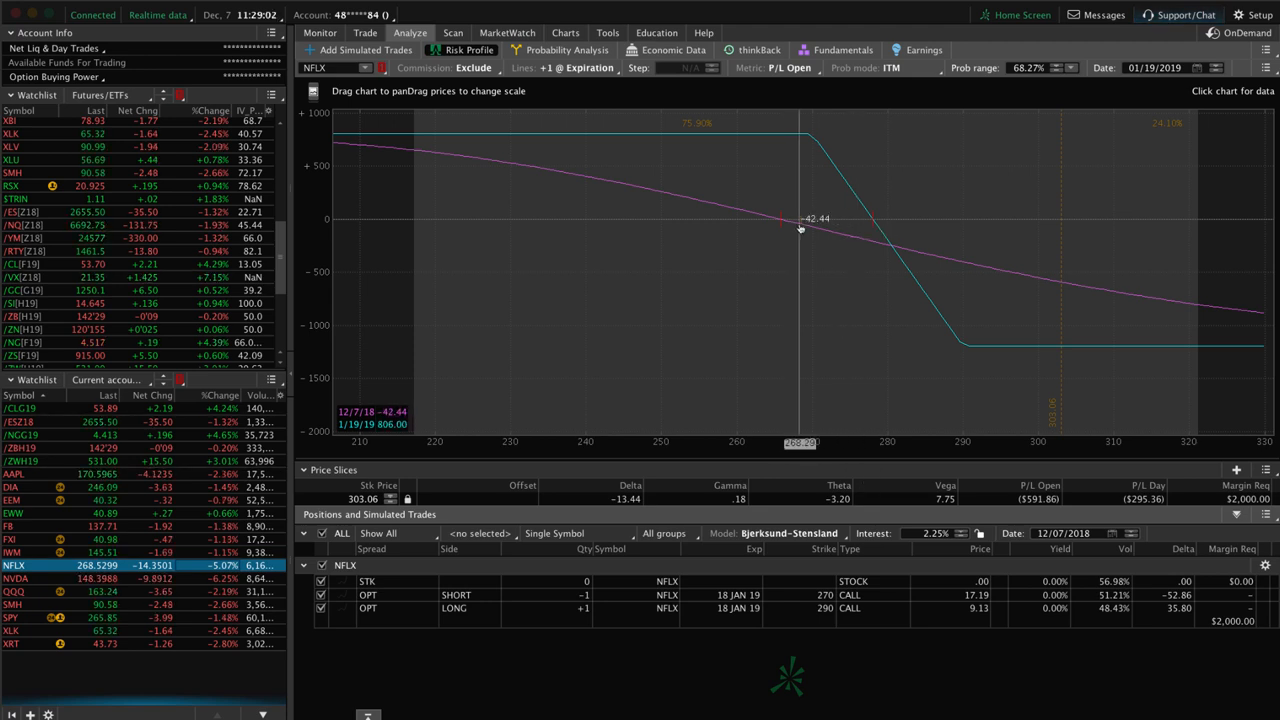
{"action": "mouse_move", "coordinate": [1000, 220]}
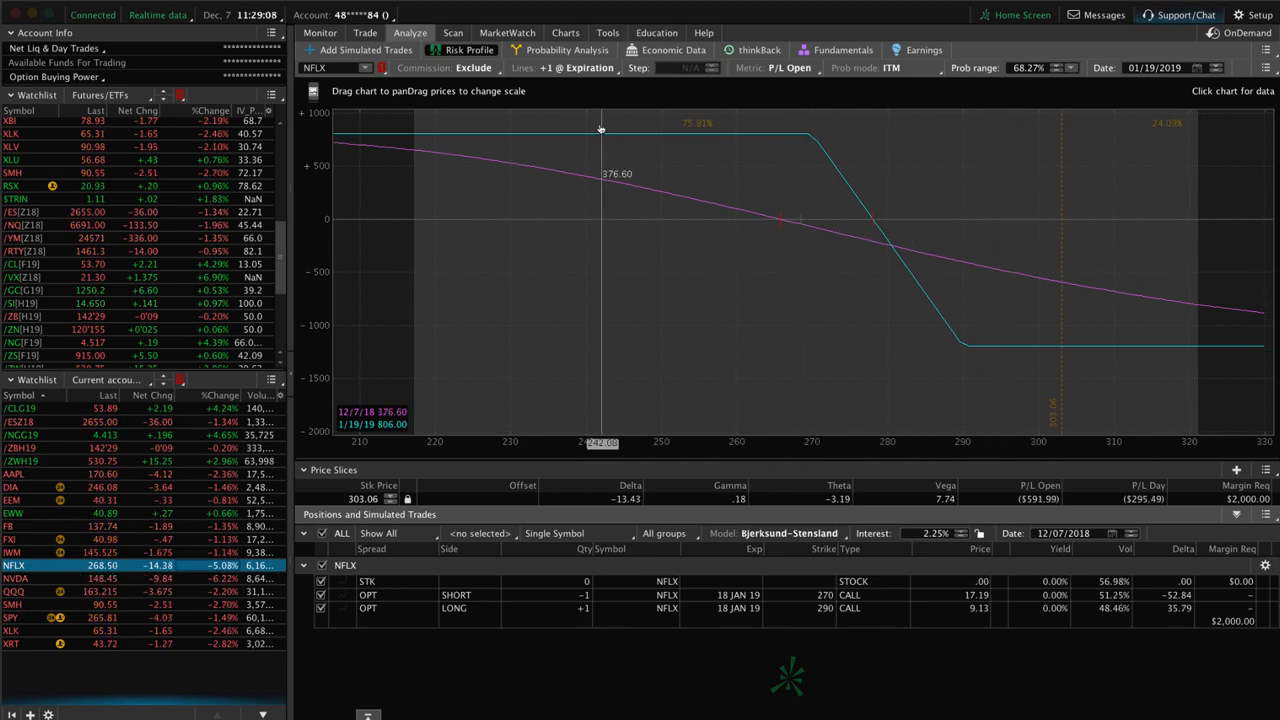
{"action": "left_click", "coordinate": [565, 33]}
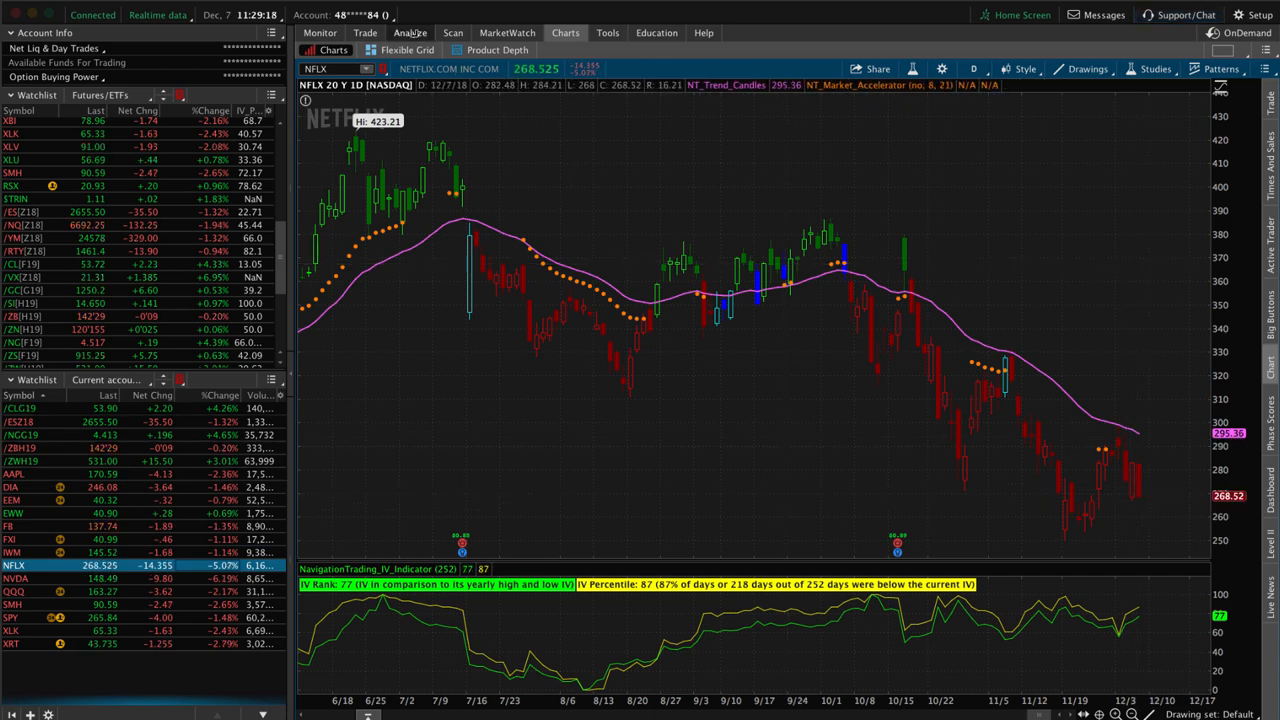
{"action": "left_click", "coordinate": [409, 32]}
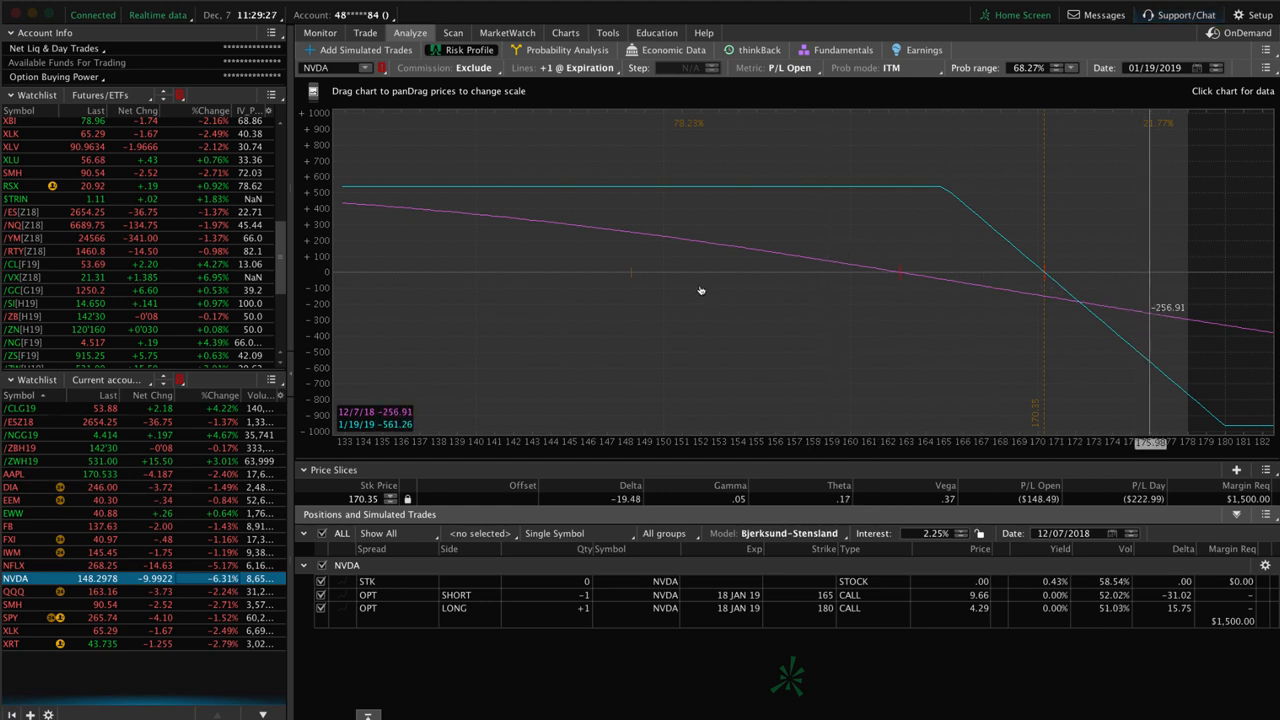
{"action": "mouse_move", "coordinate": [630, 283]}
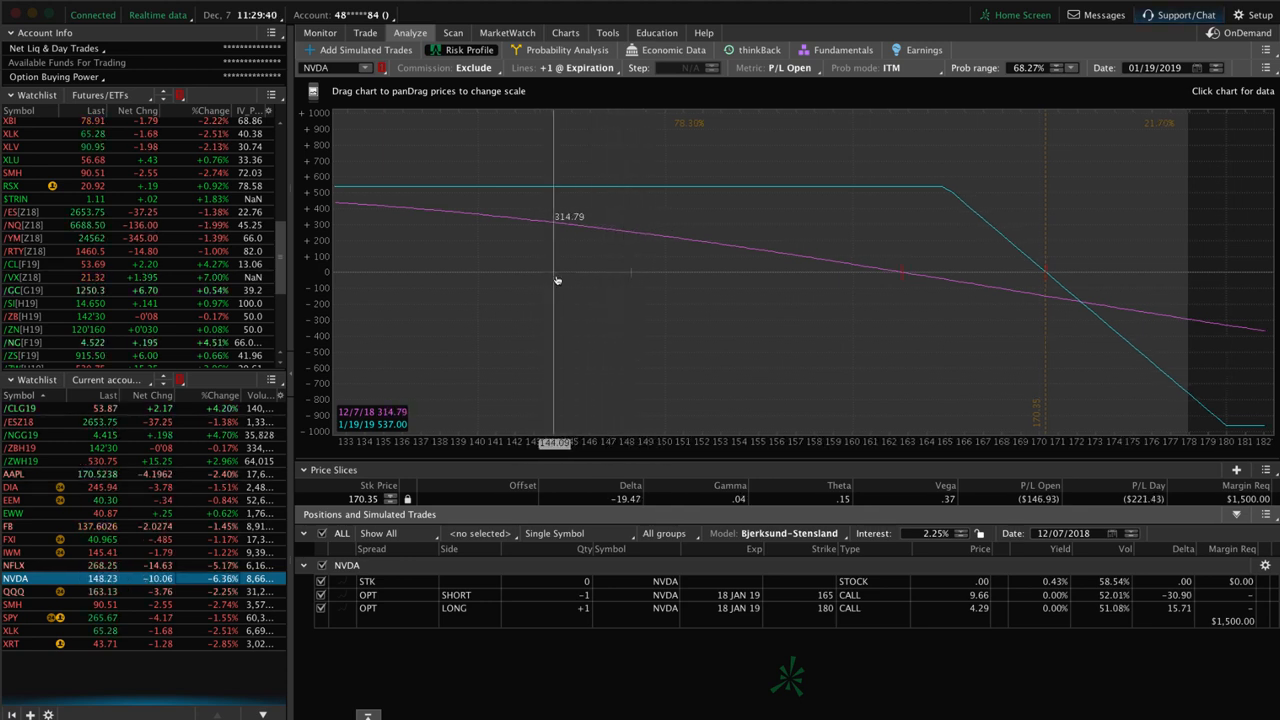
{"action": "mouse_move", "coordinate": [570, 280]}
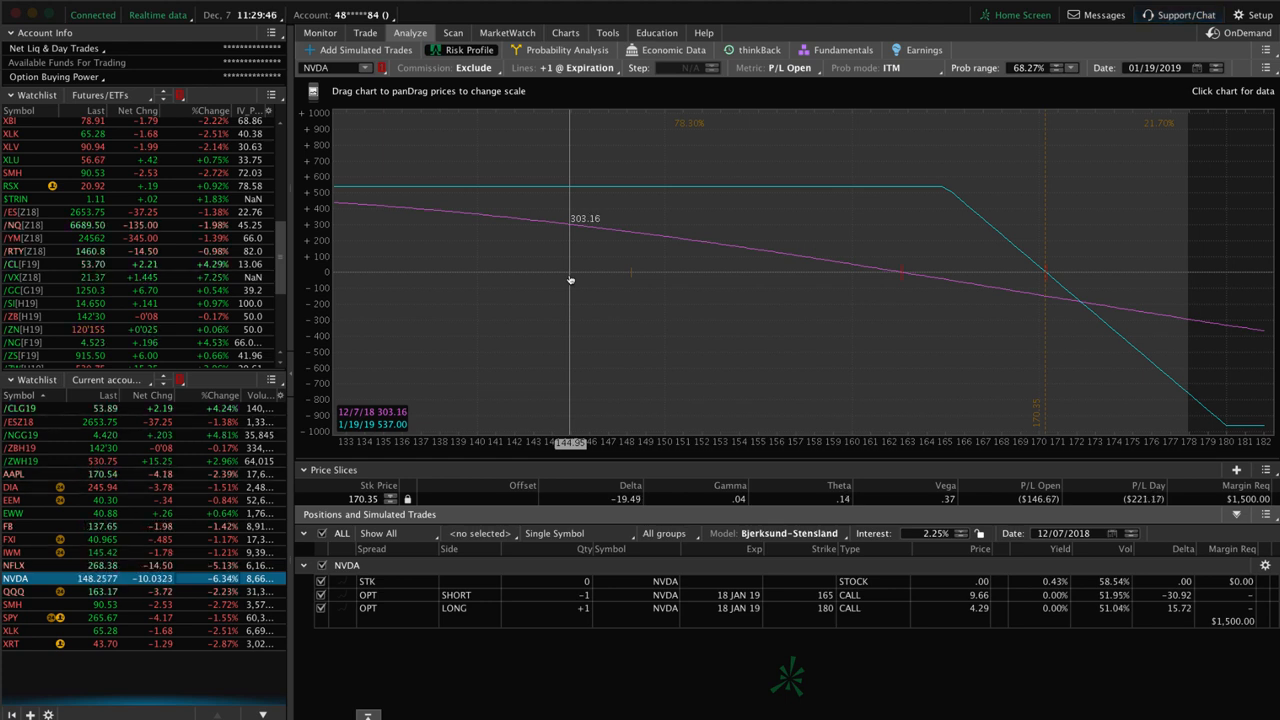
{"action": "mouse_move", "coordinate": [614, 259]}
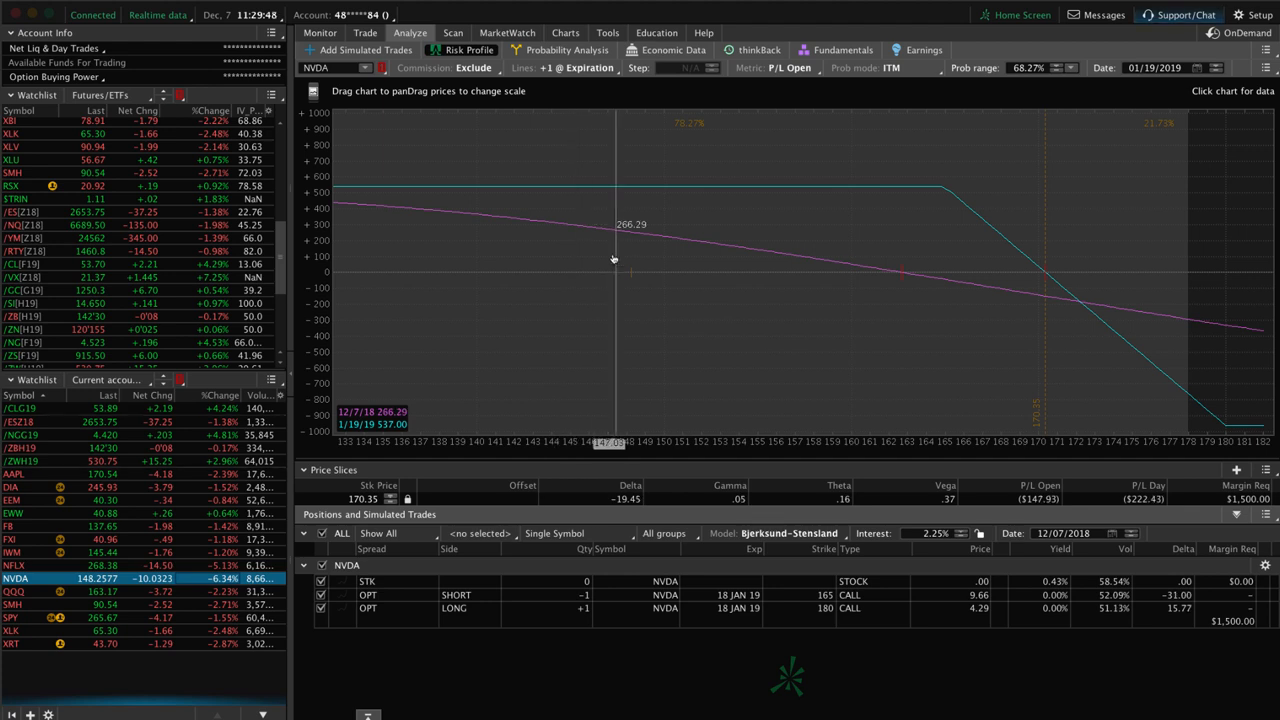
{"action": "mouse_move", "coordinate": [1020, 267]}
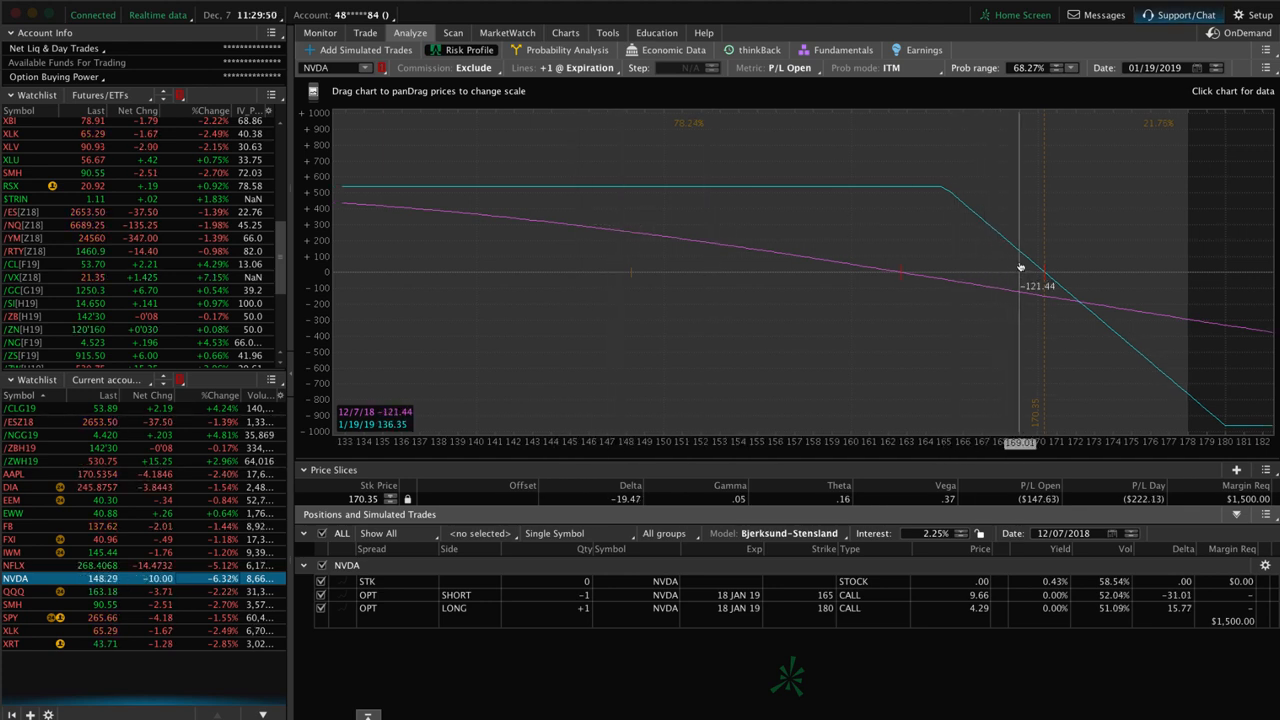
{"action": "mouse_move", "coordinate": [733, 277]}
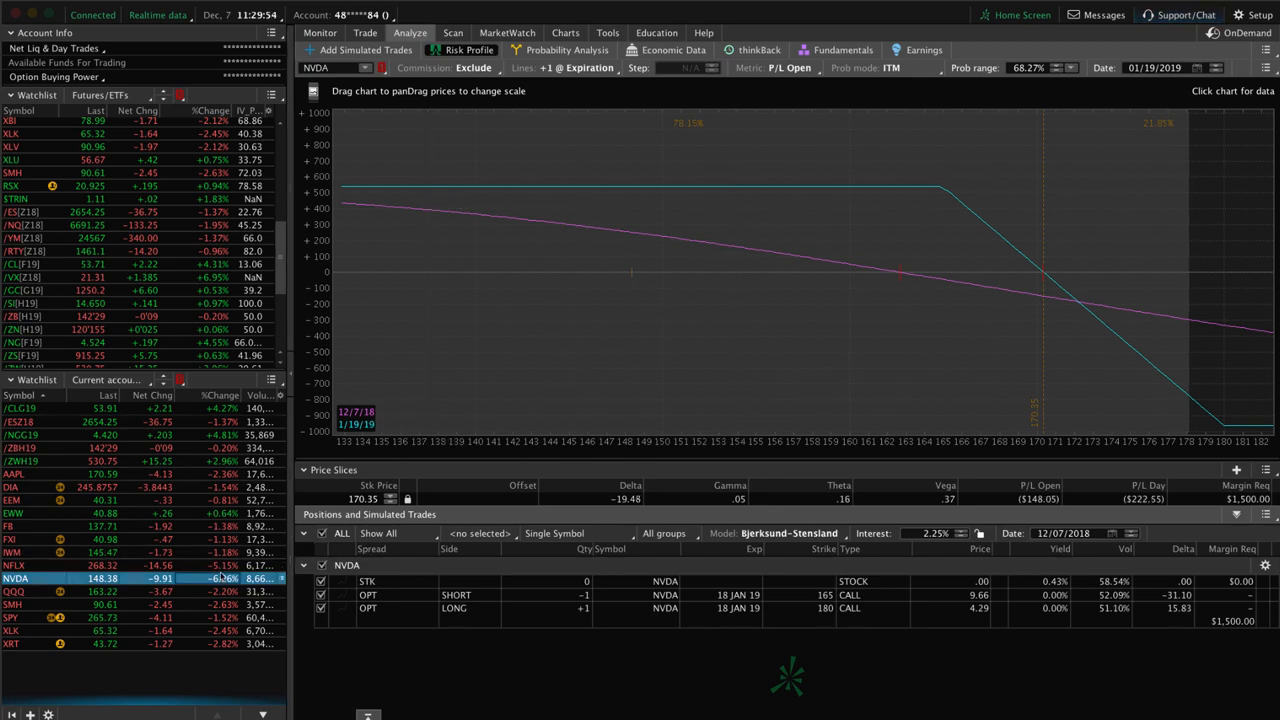
Finish the NVDA call spread P/L review and move on to the QQQ position.
{"action": "left_click", "coordinate": [16, 591]}
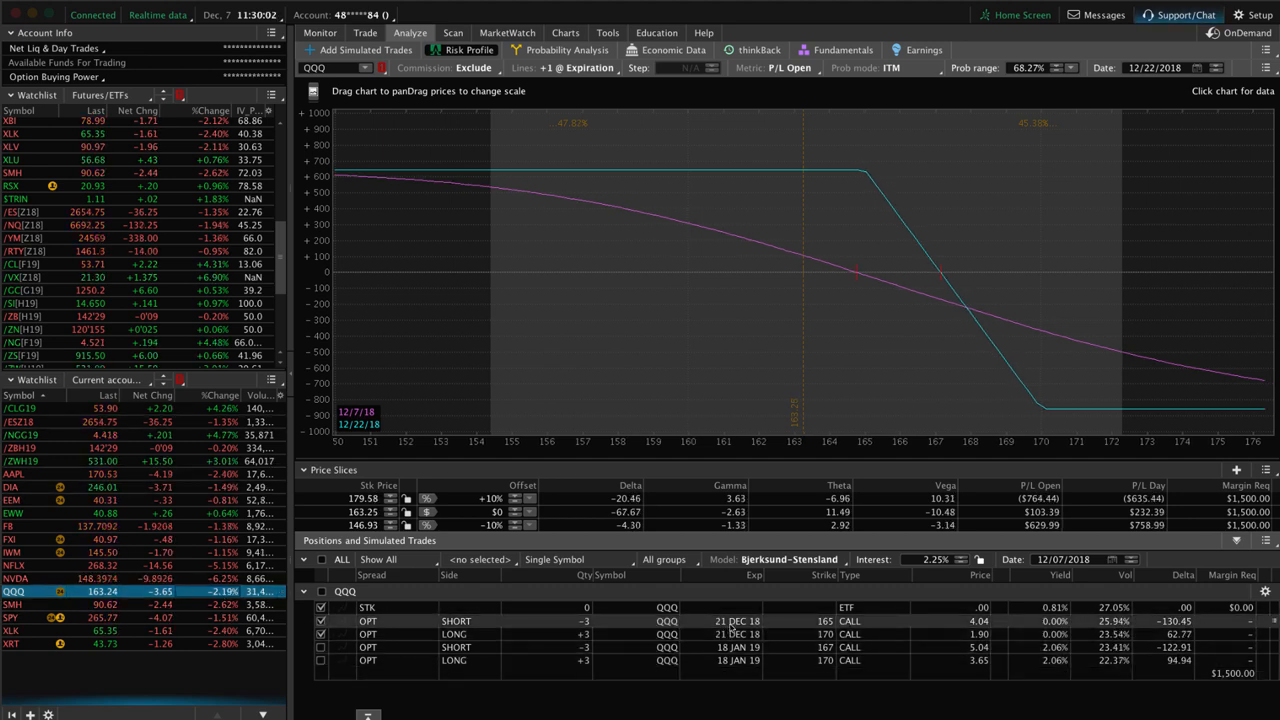
{"action": "mouse_move", "coordinate": [800, 299]}
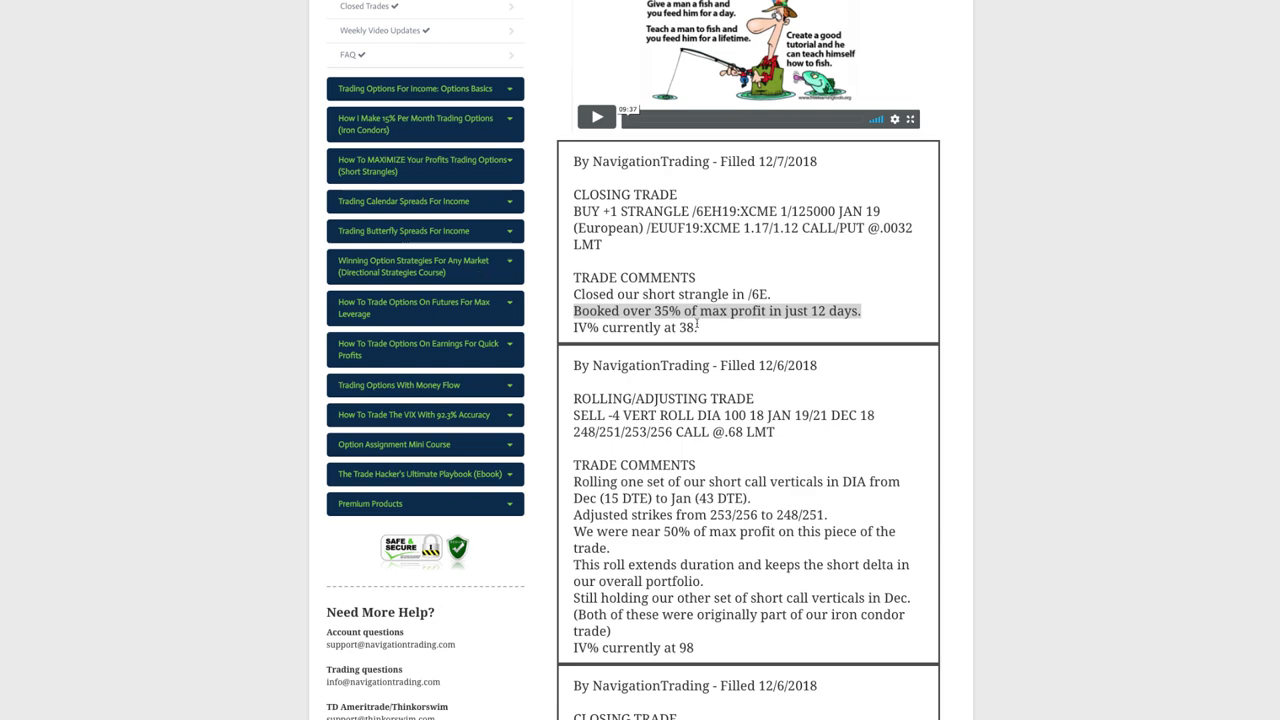
Scroll the NavigationALERTS page to read the newest trade comments, including the /6E strangle close.
{"action": "scroll", "scroll_direction": "up", "scroll_amount": 3}
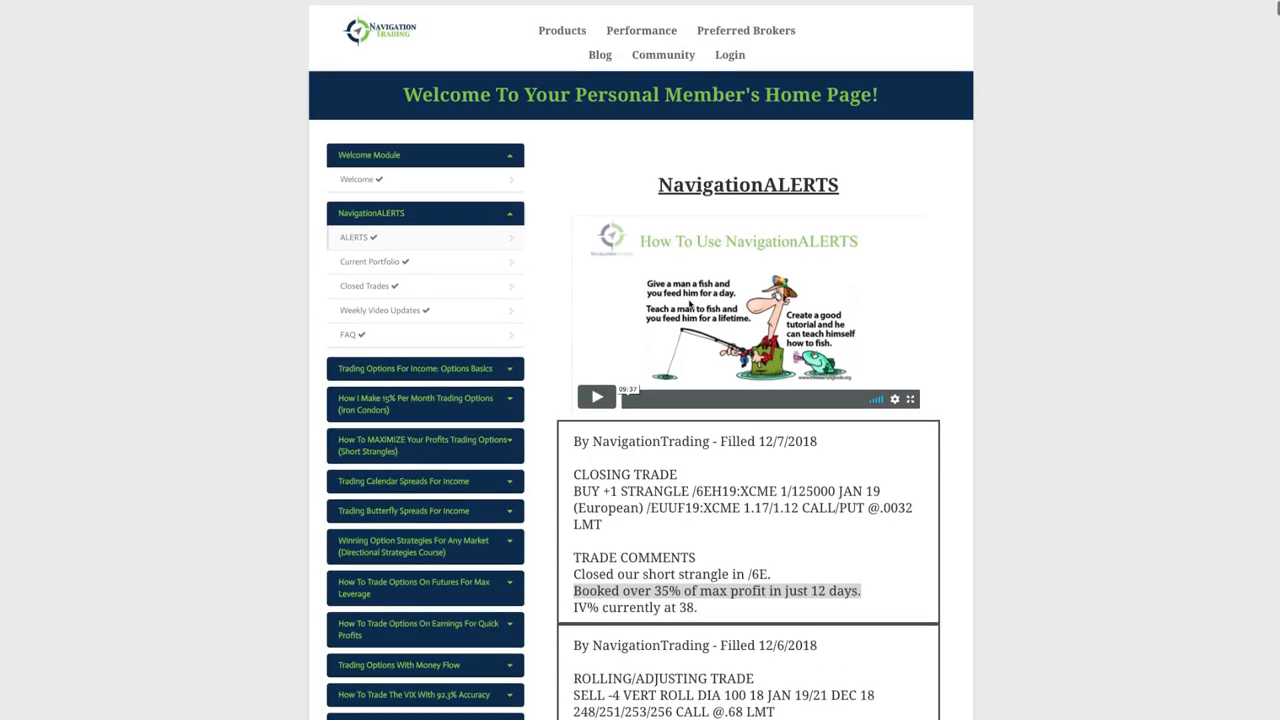
{"action": "scroll", "scroll_direction": "down", "scroll_amount": 3}
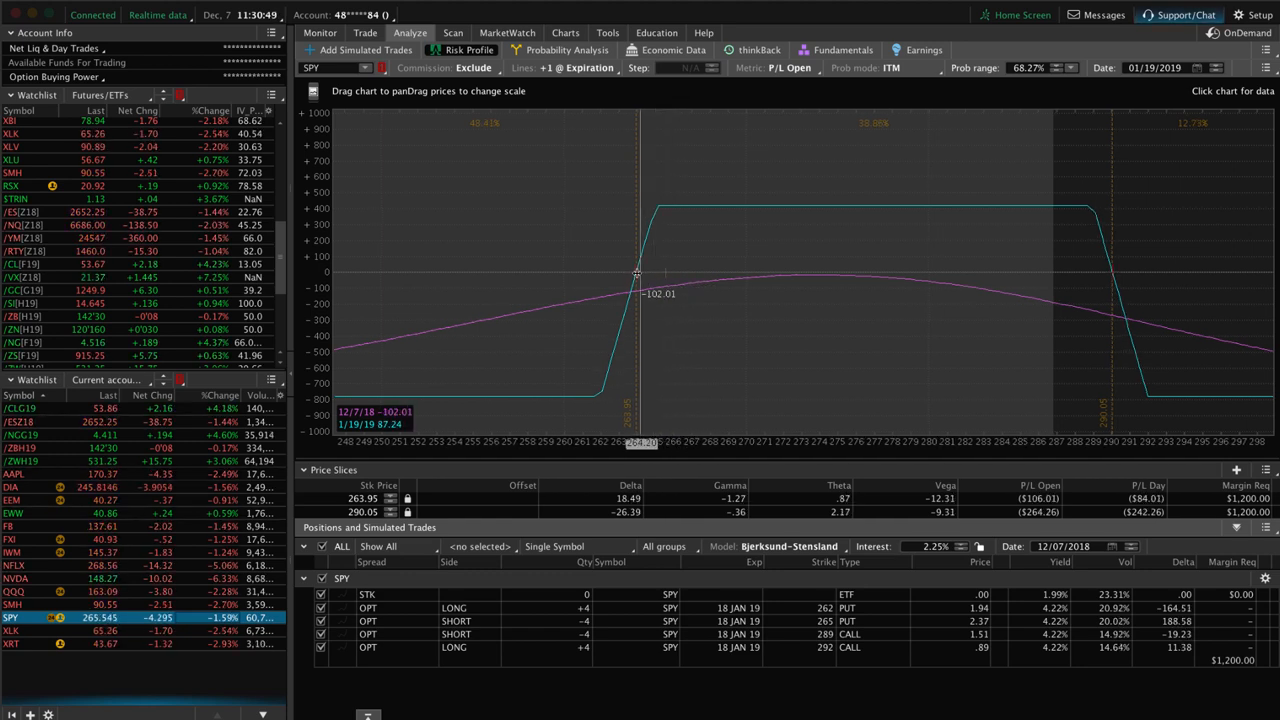
Read the SPY iron condor's P/L near the lower breakeven, around 262-264.
{"action": "left_click_drag", "start_coordinate": [637, 276], "coordinate": [607, 278]}
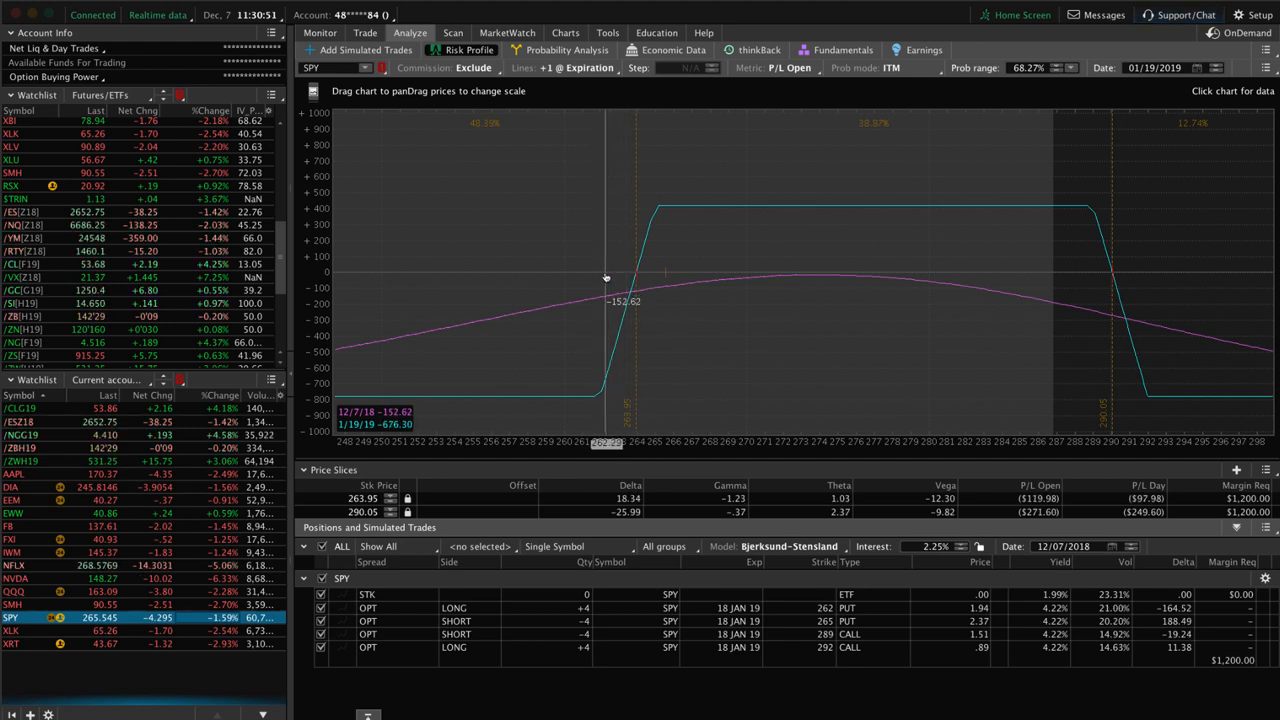
{"action": "mouse_move", "coordinate": [665, 302]}
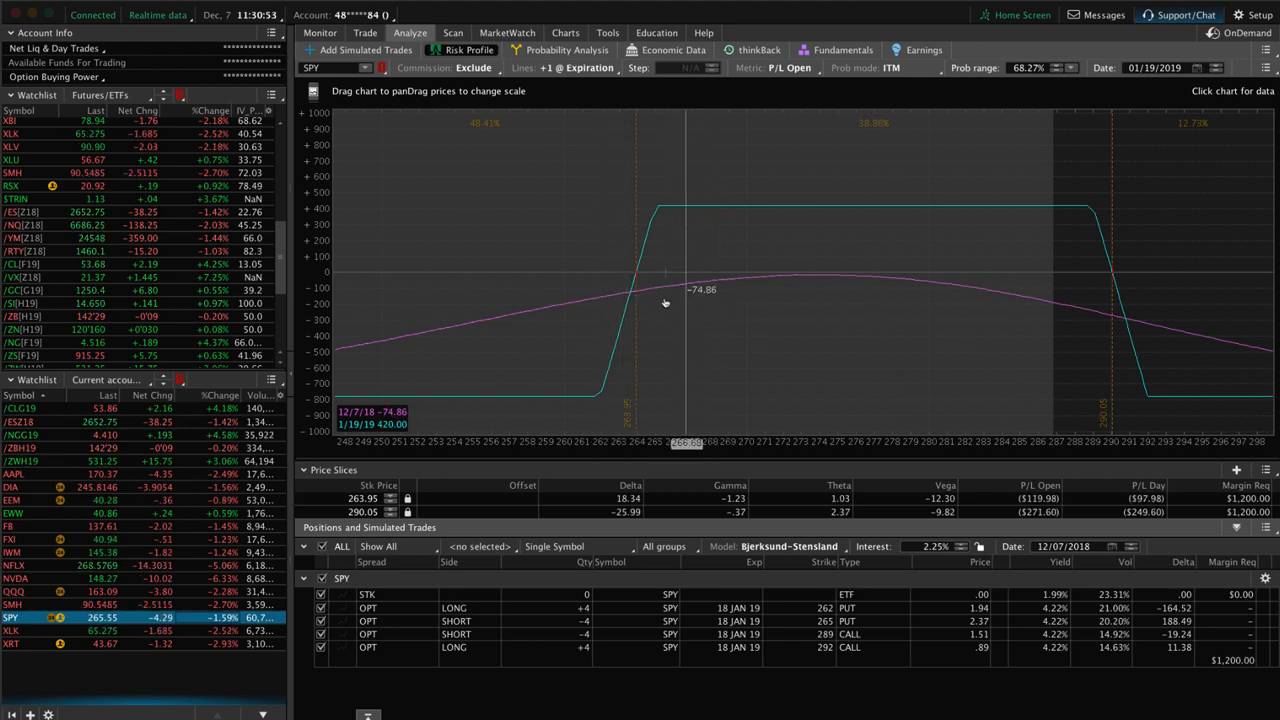
{"action": "mouse_move", "coordinate": [665, 300]}
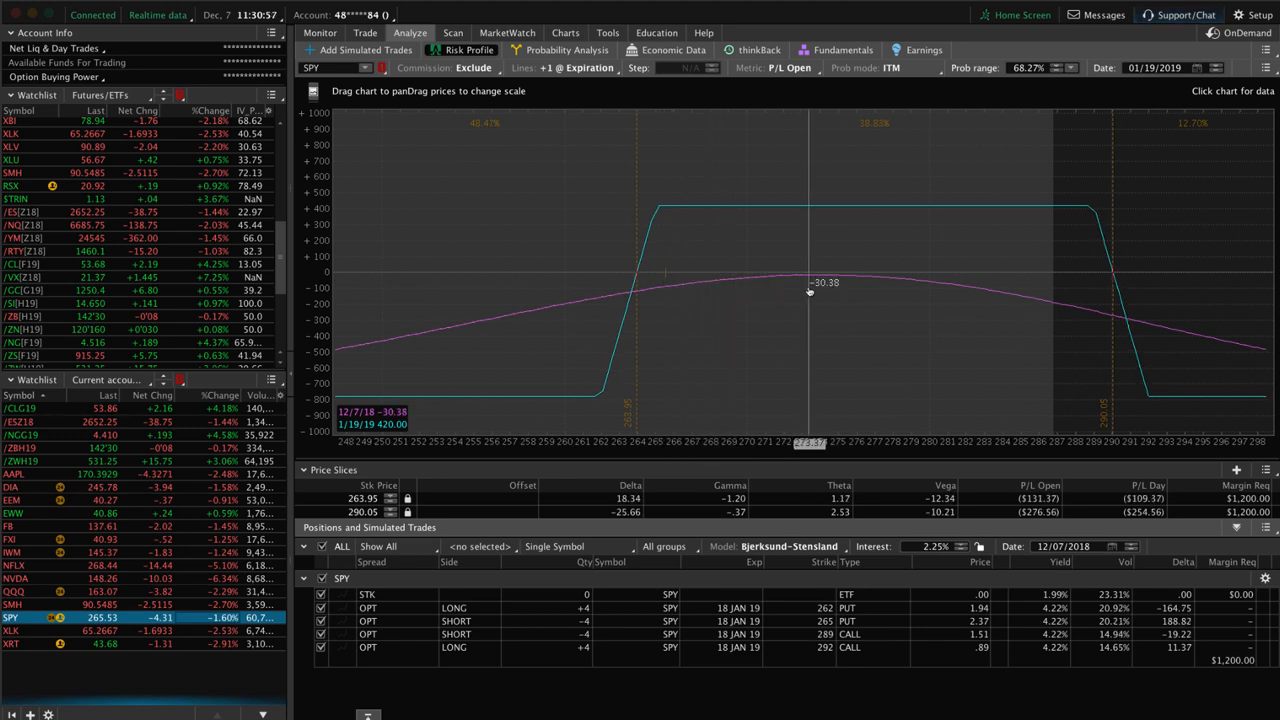
{"action": "mouse_move", "coordinate": [625, 282]}
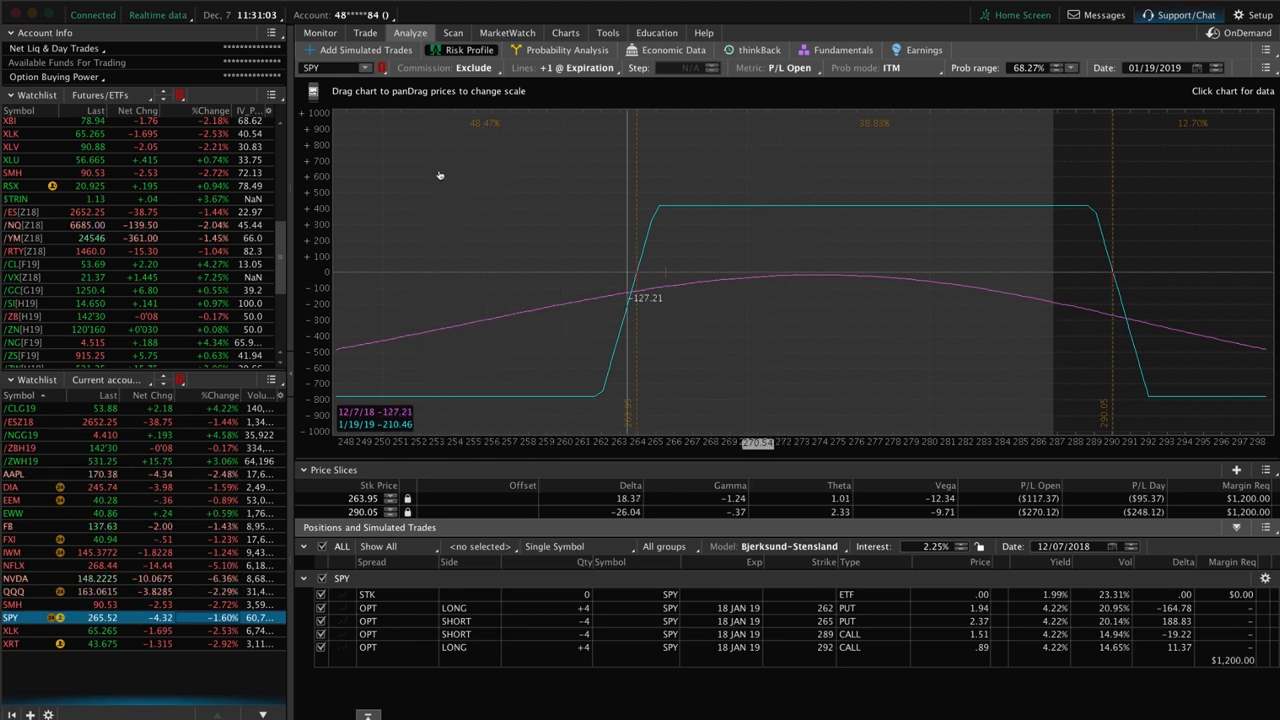
{"action": "mouse_move", "coordinate": [503, 310]}
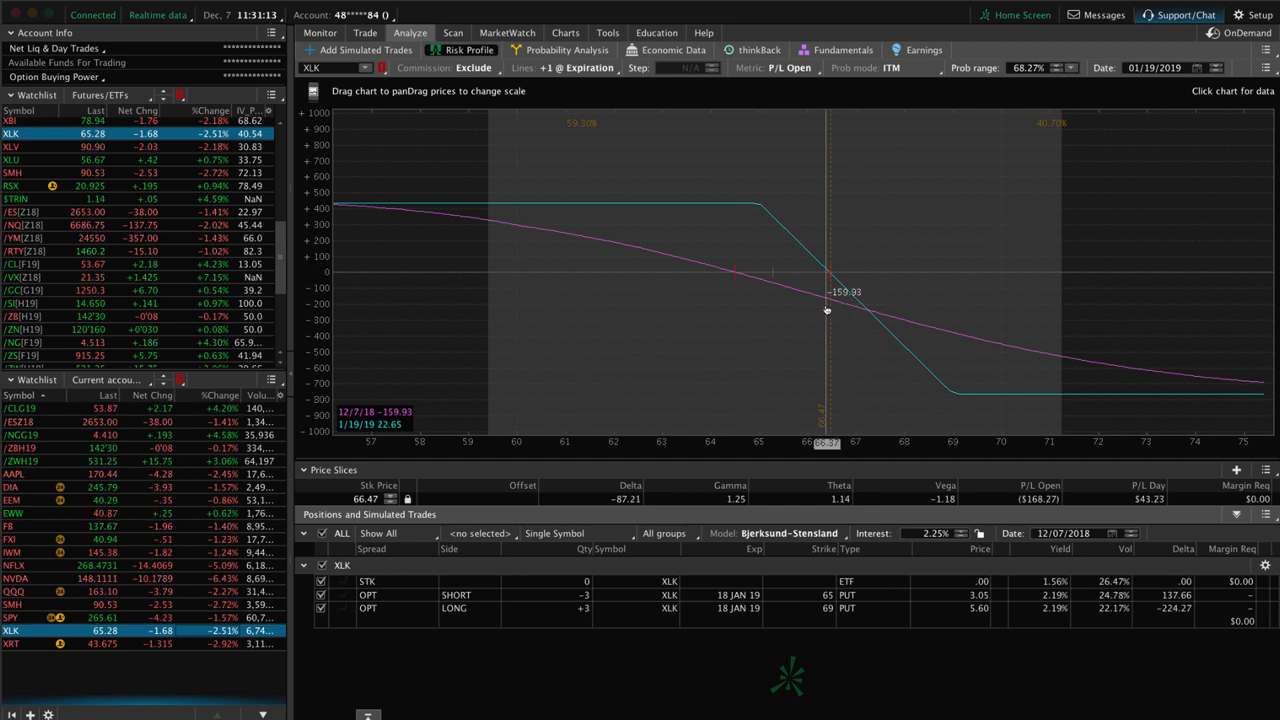
{"action": "mouse_move", "coordinate": [775, 283]}
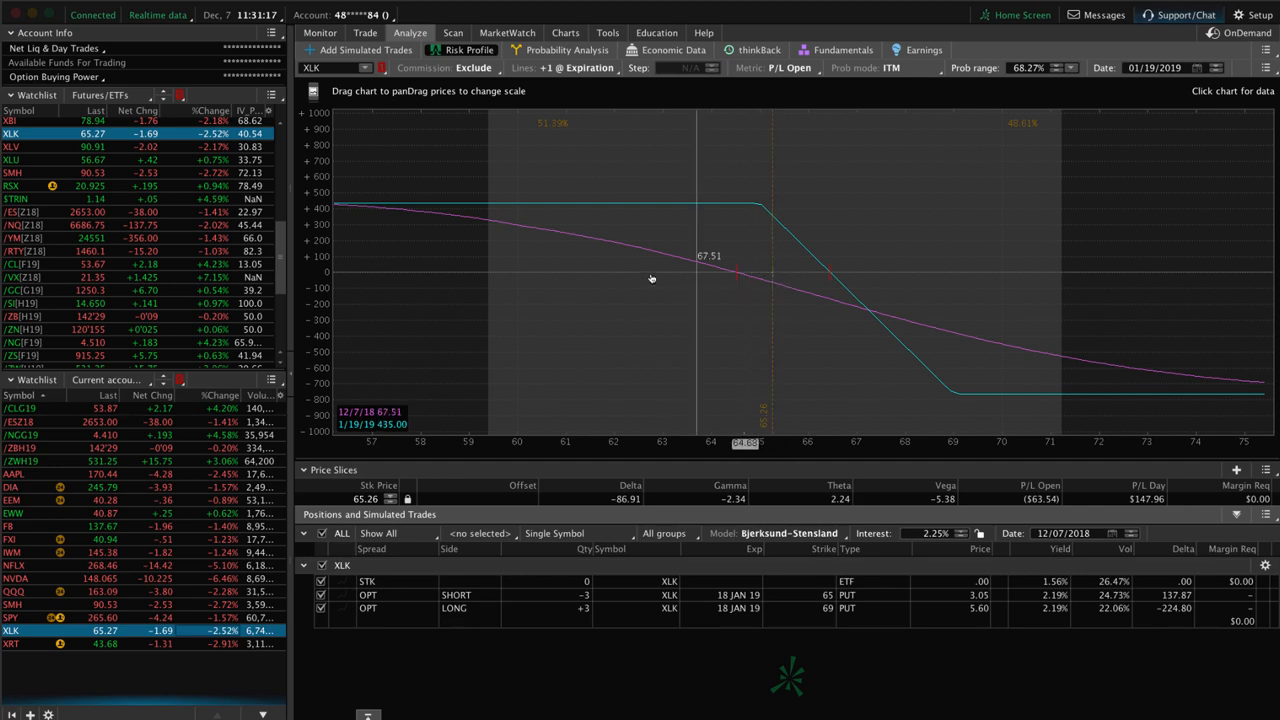
{"action": "mouse_move", "coordinate": [621, 278]}
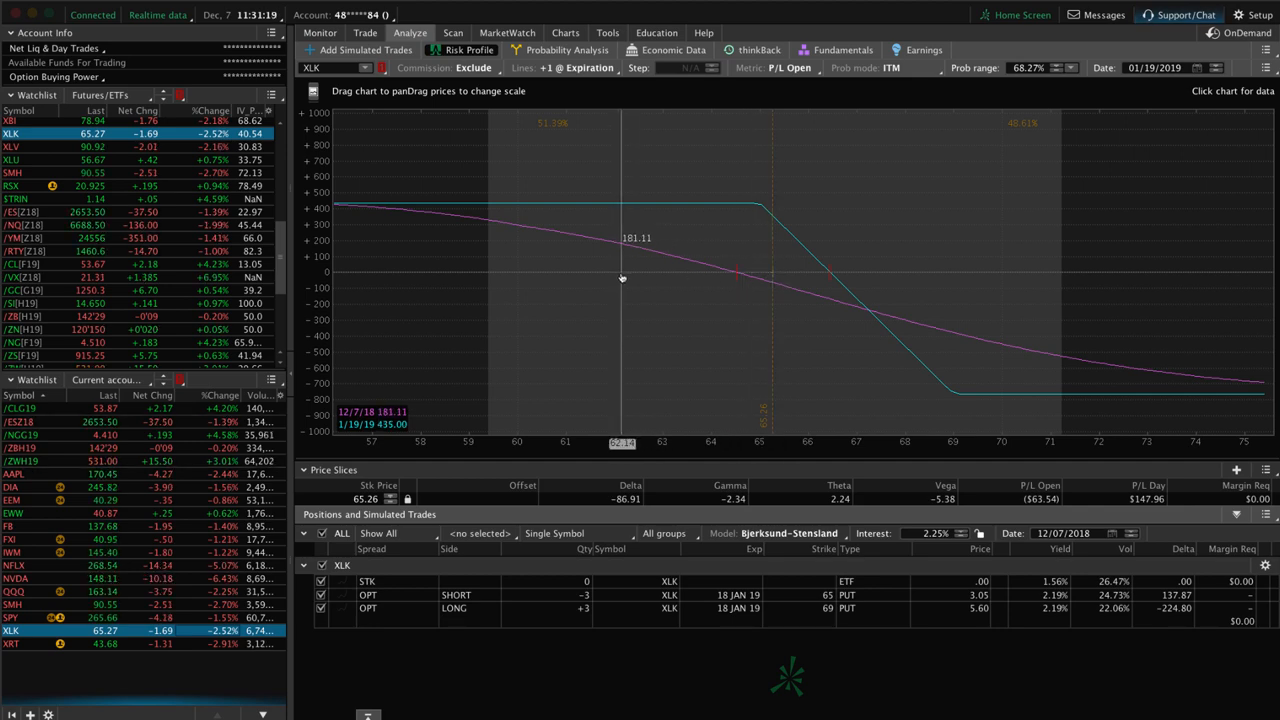